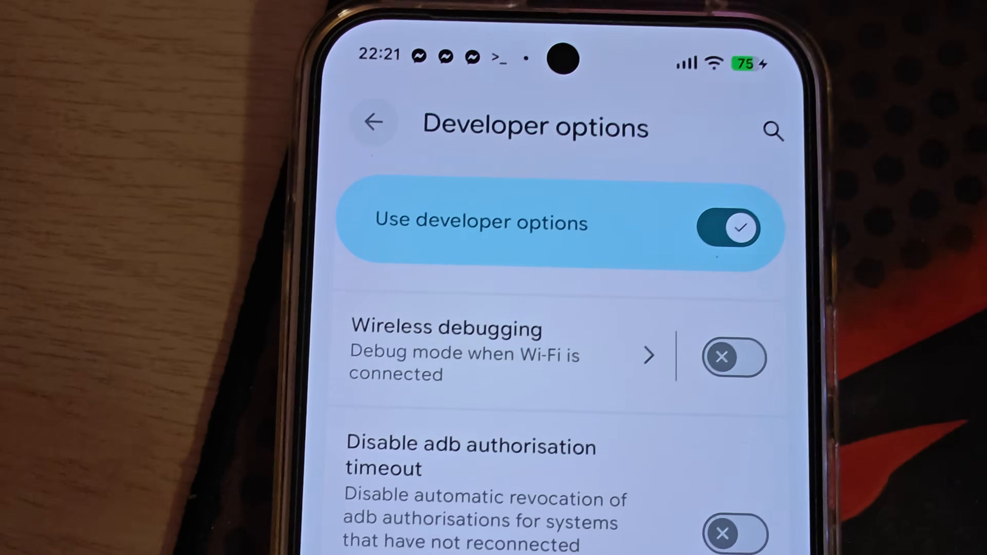
Scroll Developer options down to the Linux development environment entry.
scroll(down, 3)
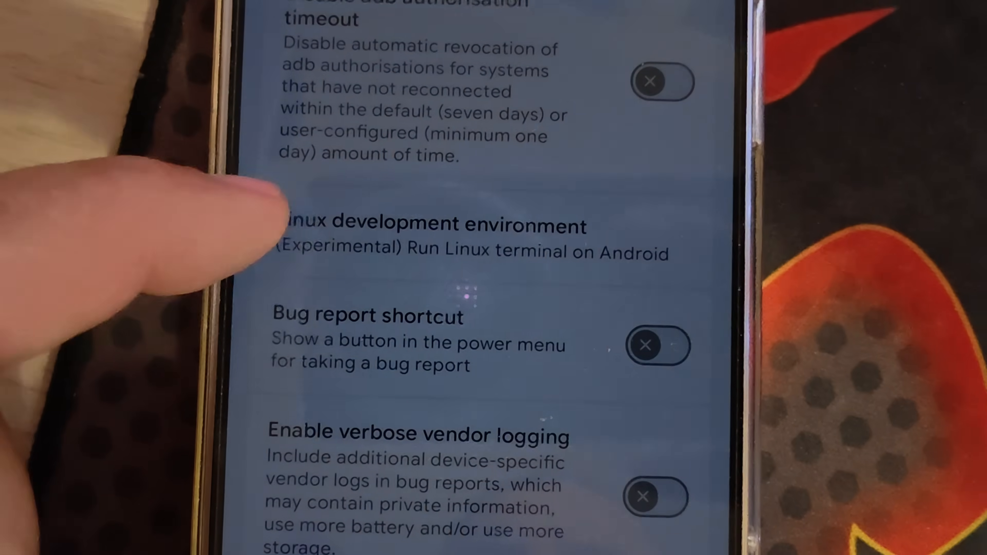
scroll(down, 3)
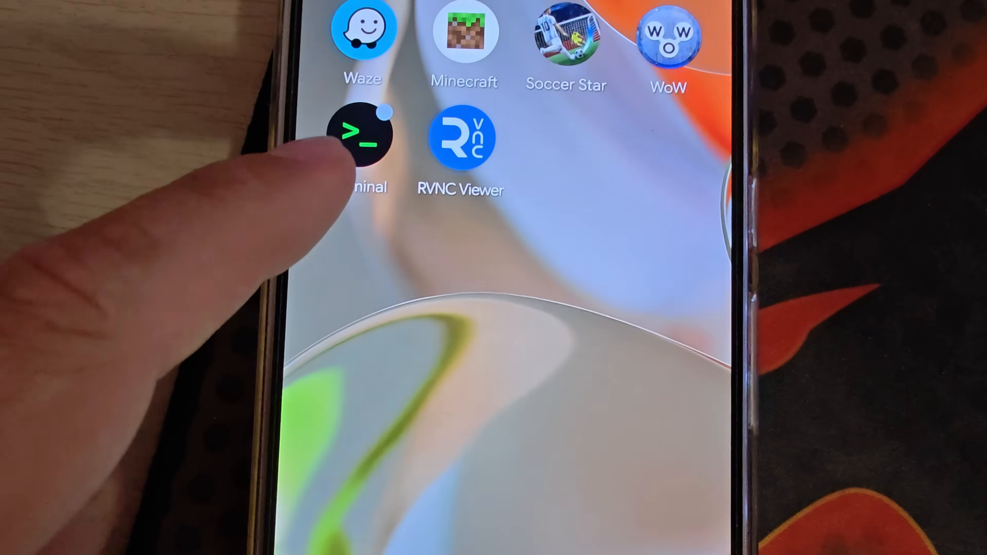
Launch the Linux Terminal app, leave its settings page, and start a second shell session.
click(364, 133)
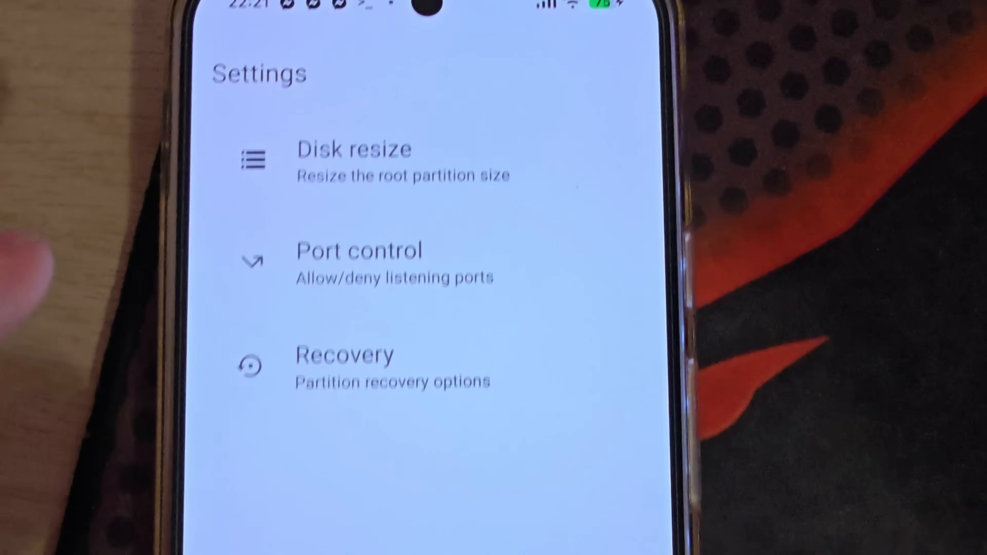
click(352, 160)
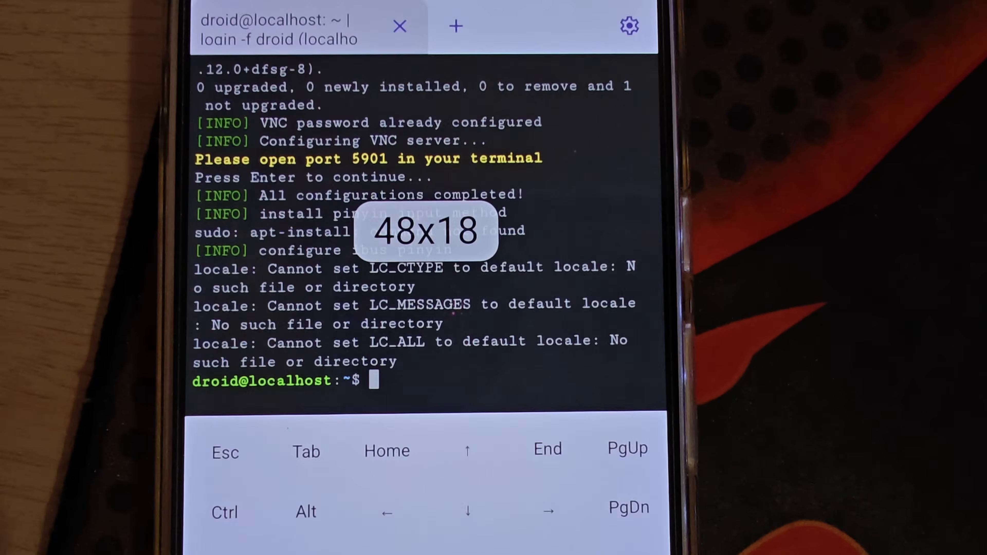
click(455, 26)
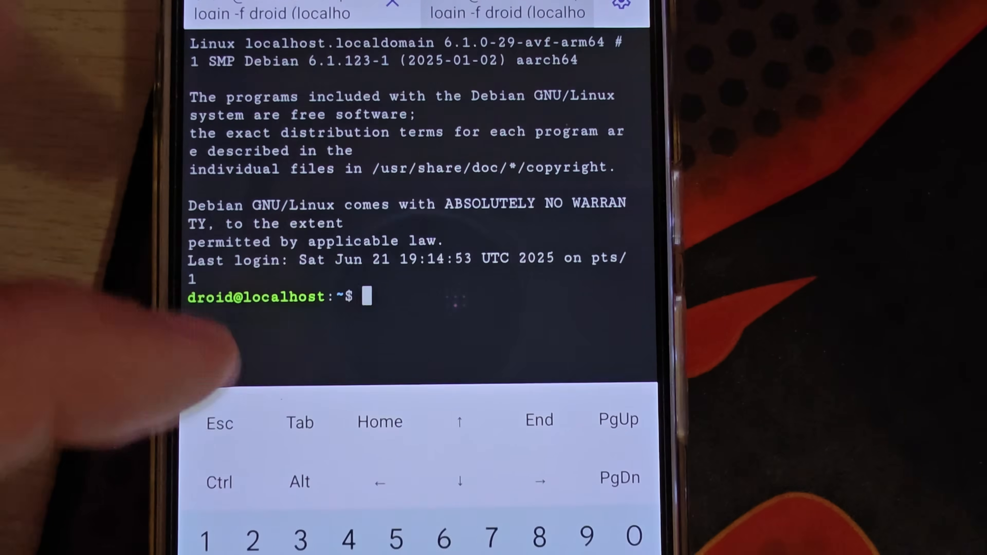
Enter 'uname &' in the new shell session, then q to quit the pager output.
text(una)
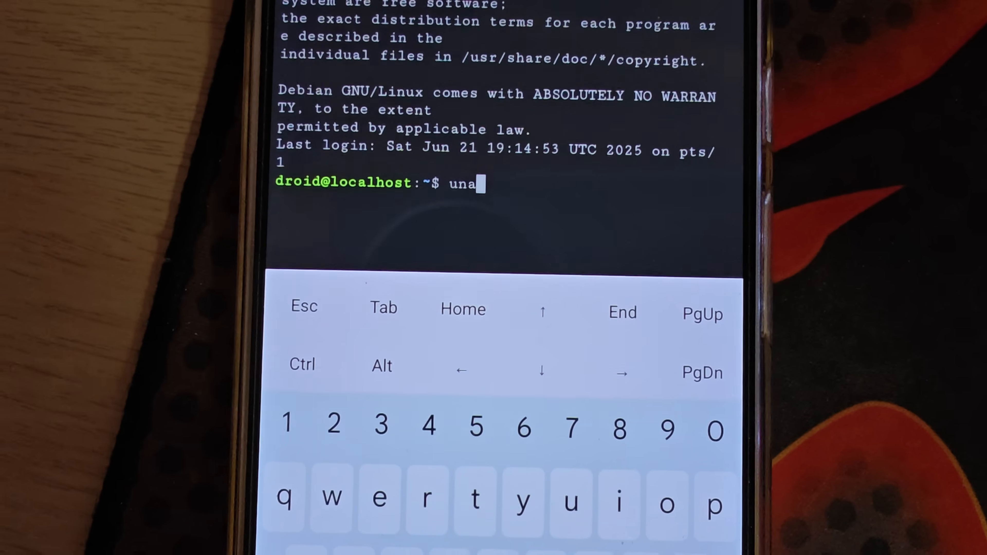
text(me)
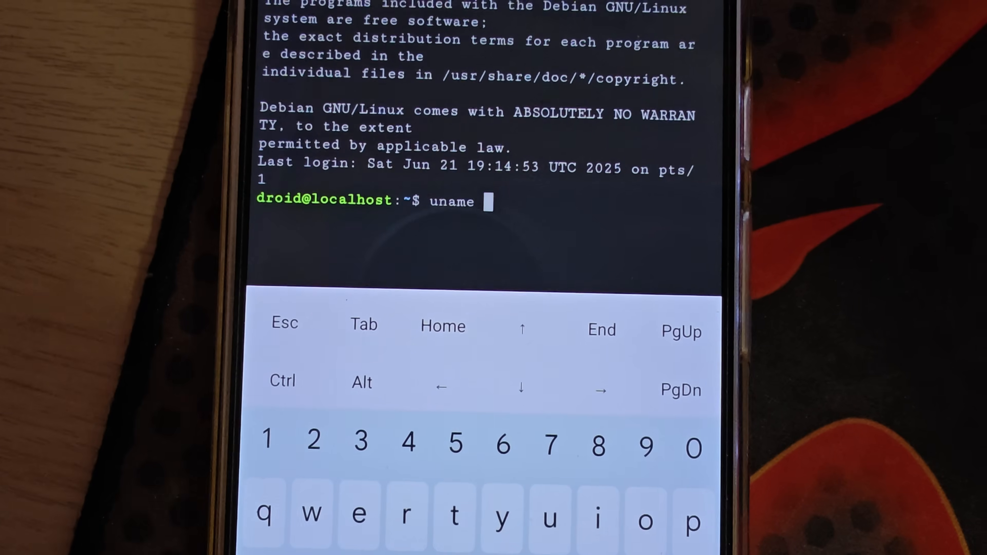
text(&)
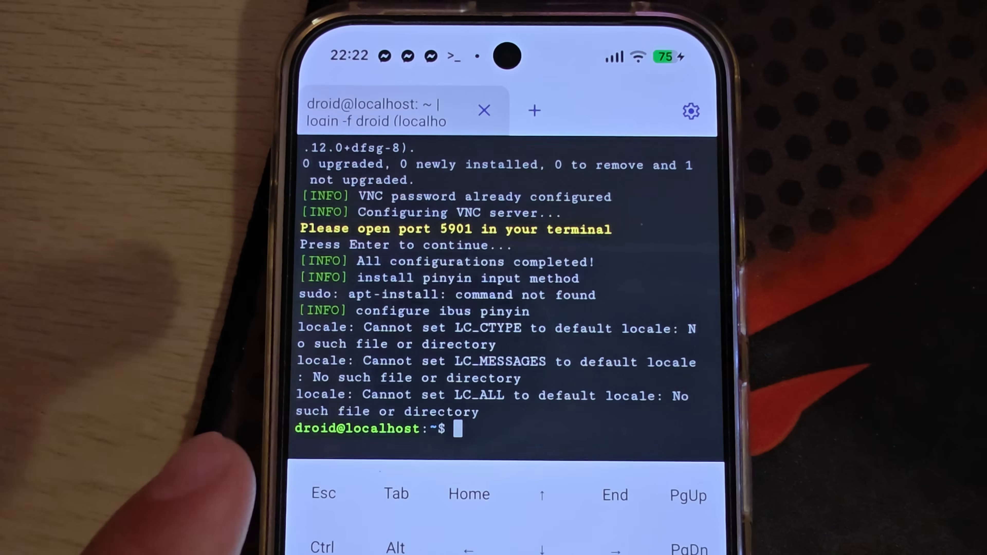
text(q)
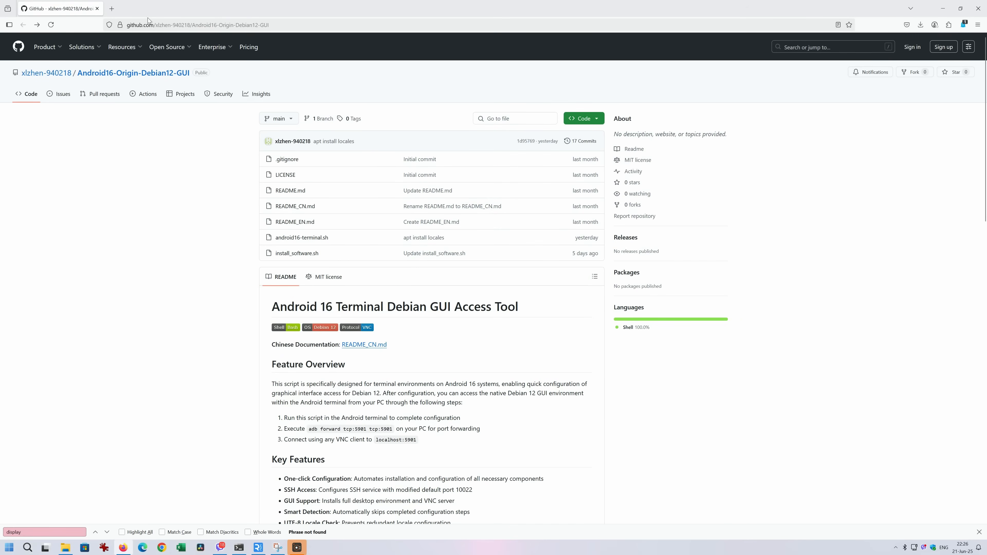
mouse_move(244, 243)
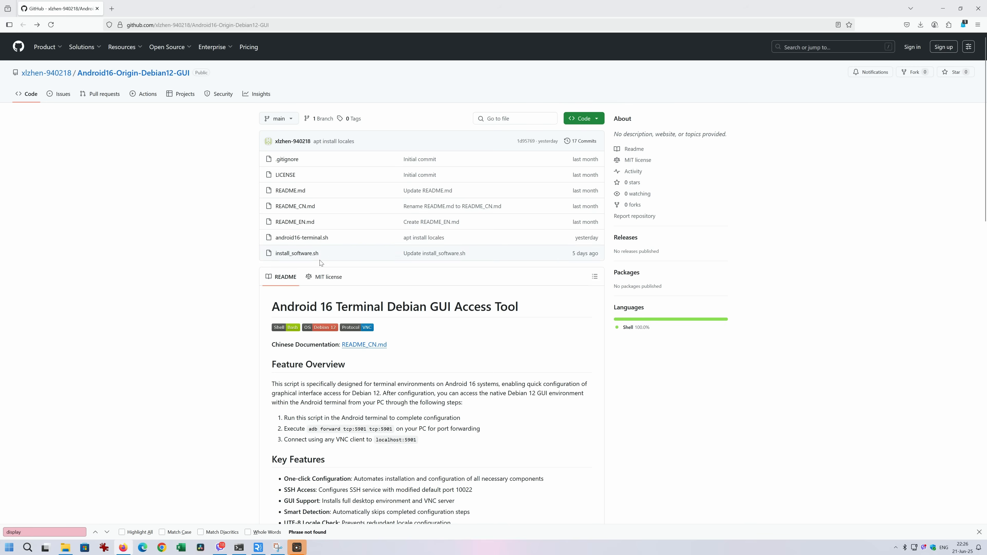
mouse_move(302, 237)
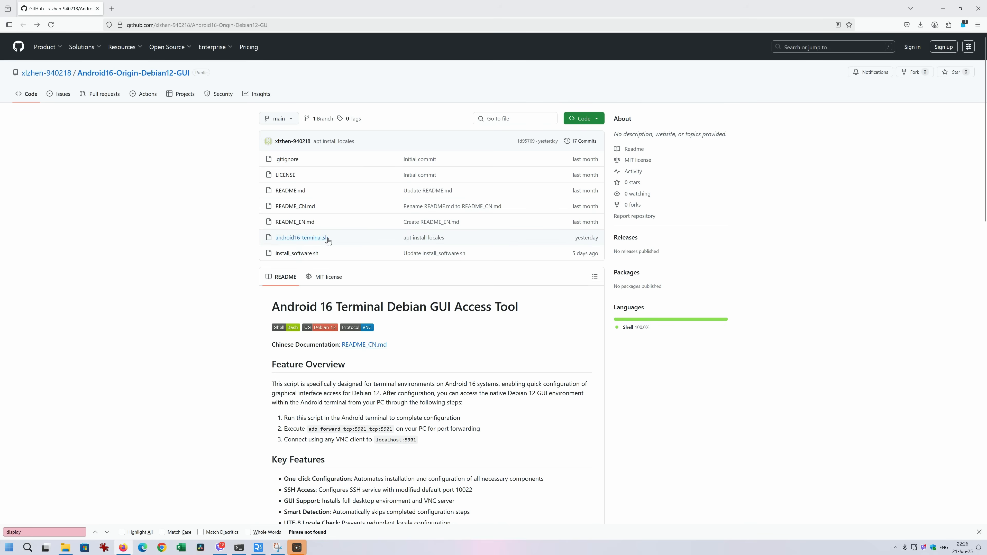
mouse_move(300, 238)
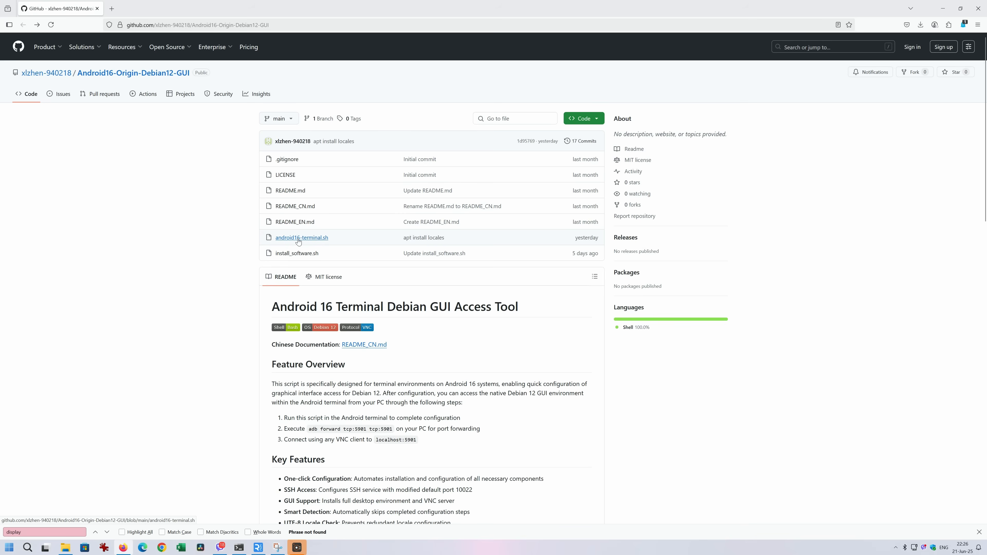
click(302, 237)
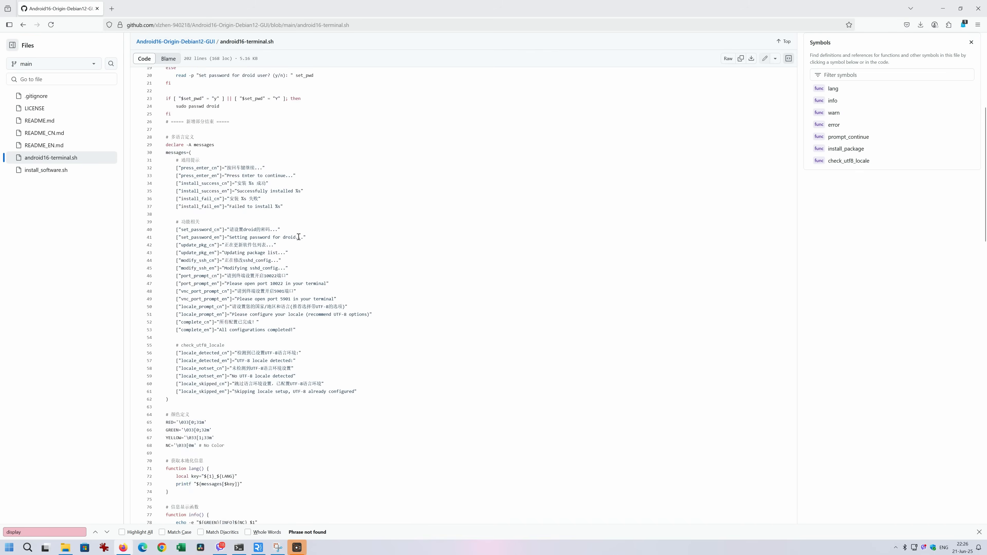
scroll(down, 3)
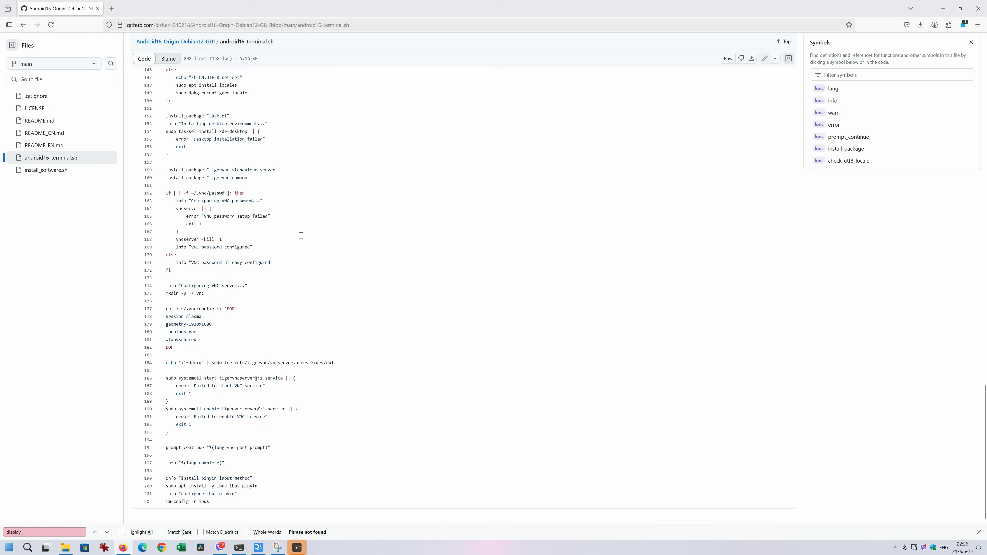
click(23, 24)
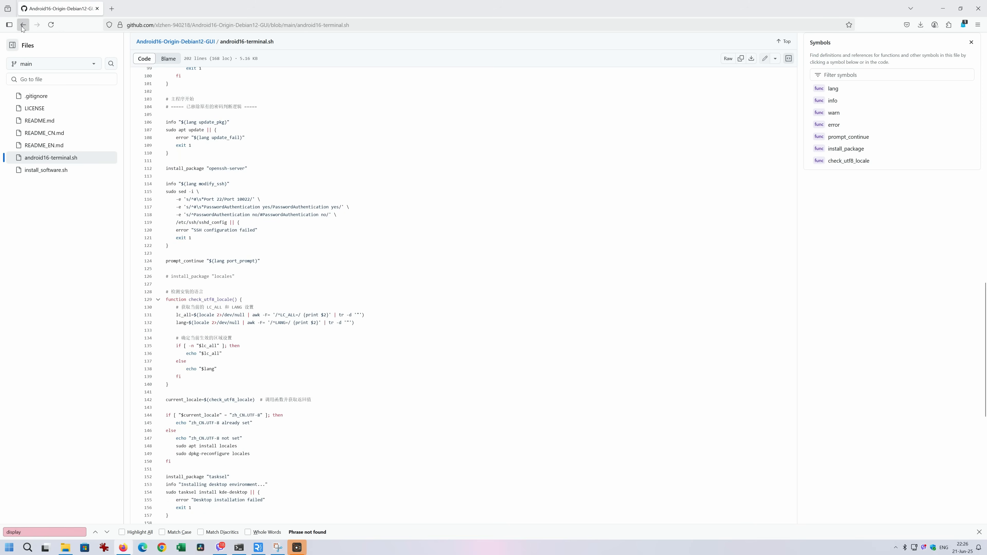
click(23, 25)
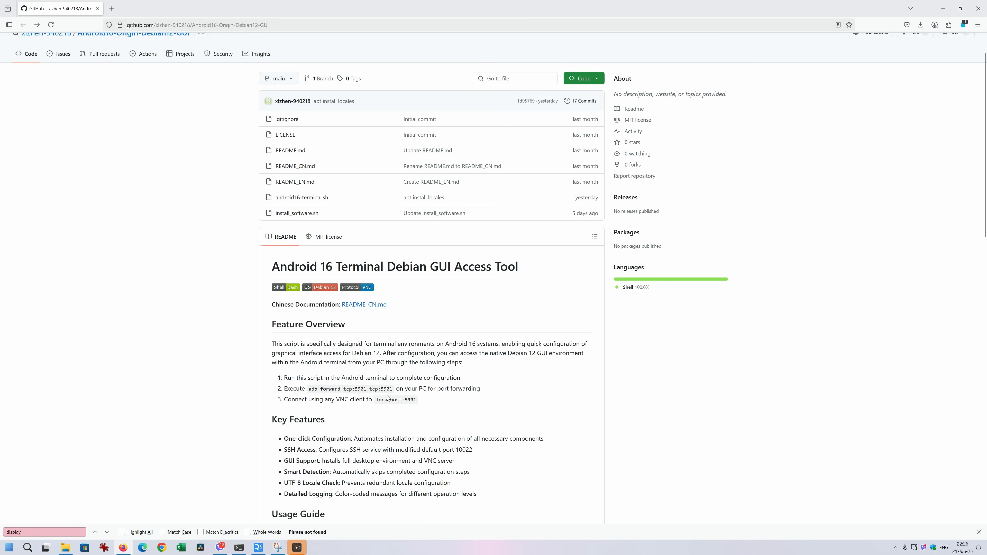
Scroll the README down to the Usage Guide and Installation Steps.
scroll(down, 3)
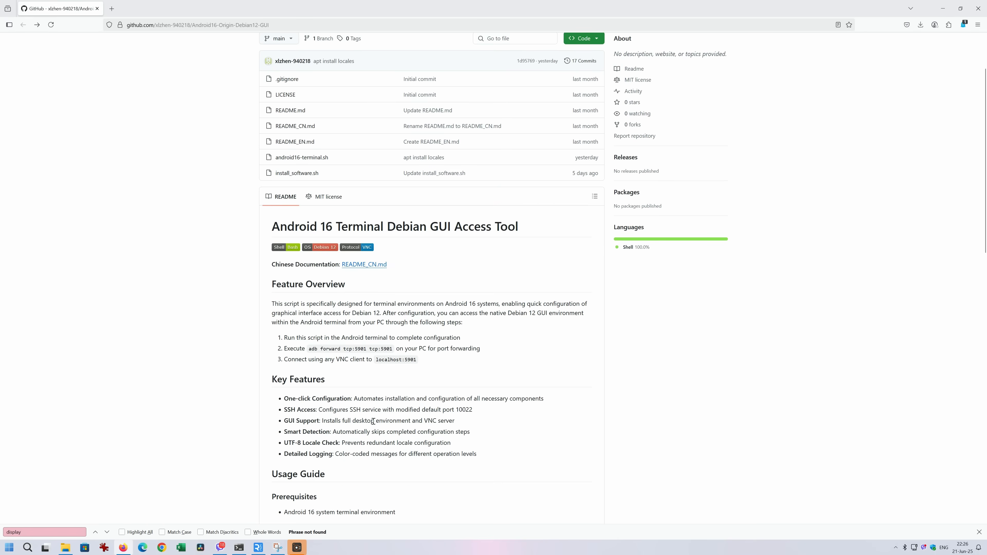
scroll(down, 3)
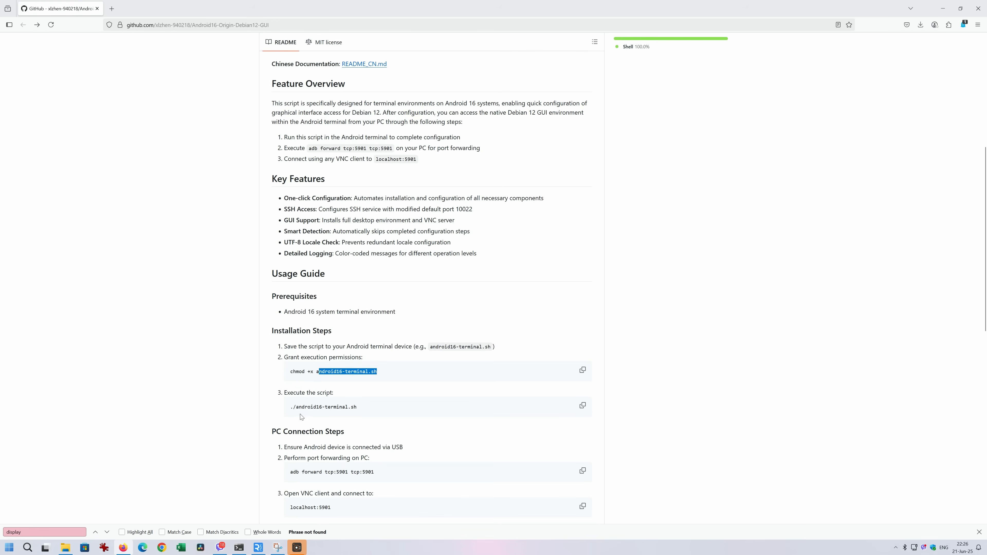
mouse_move(367, 321)
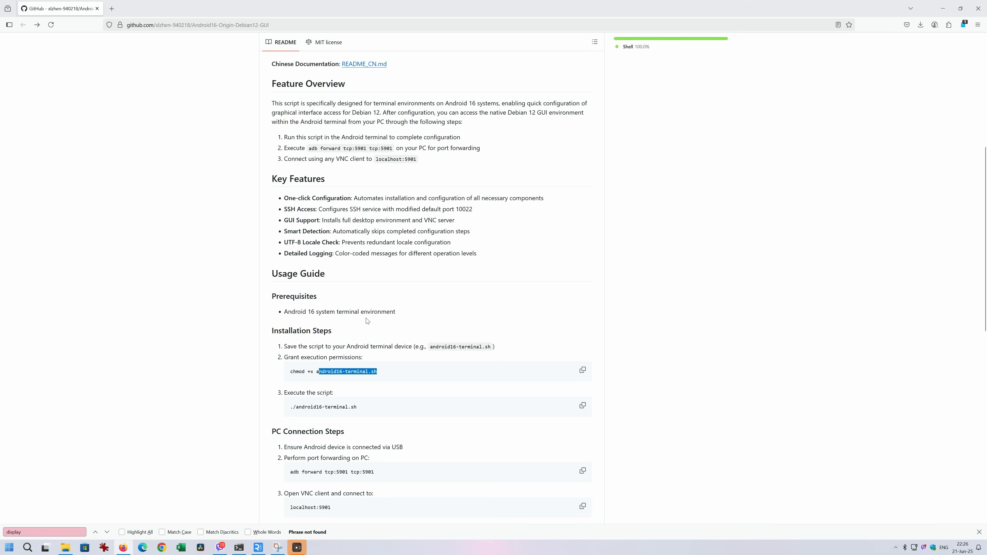
mouse_move(375, 302)
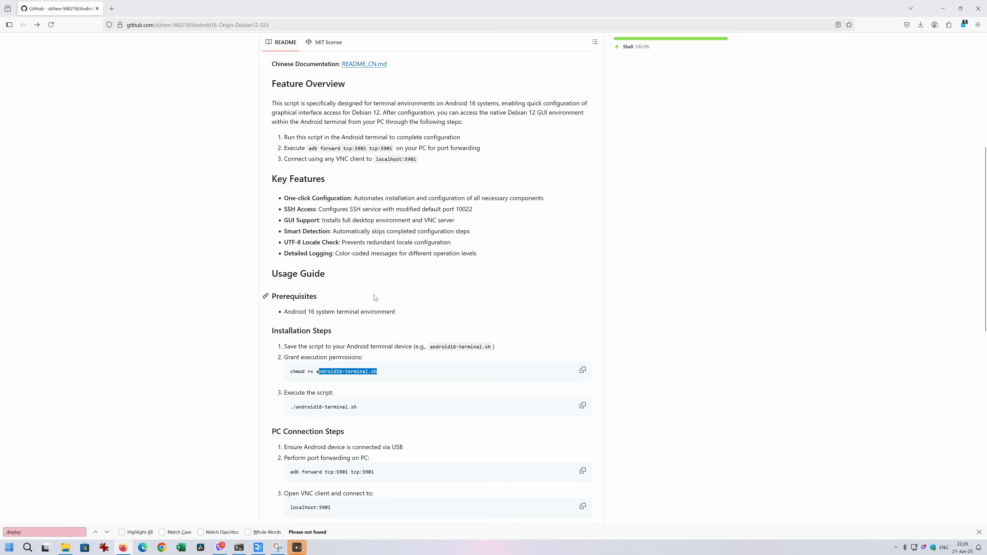
mouse_move(353, 219)
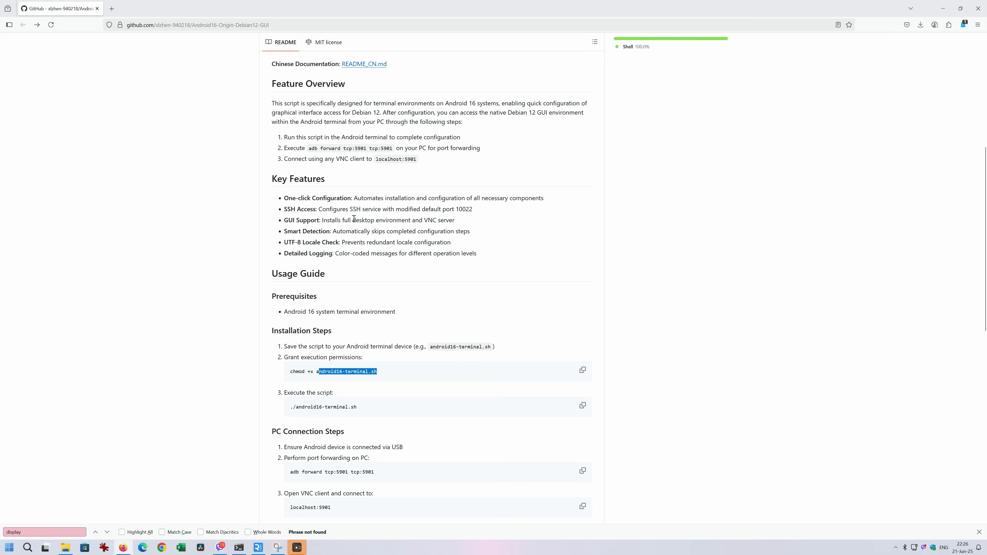
mouse_move(425, 218)
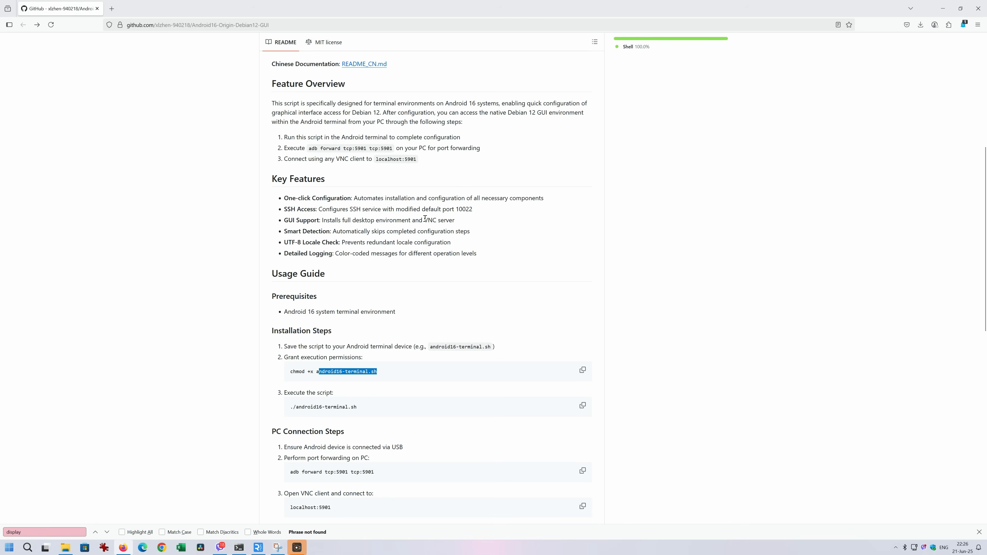
mouse_move(378, 279)
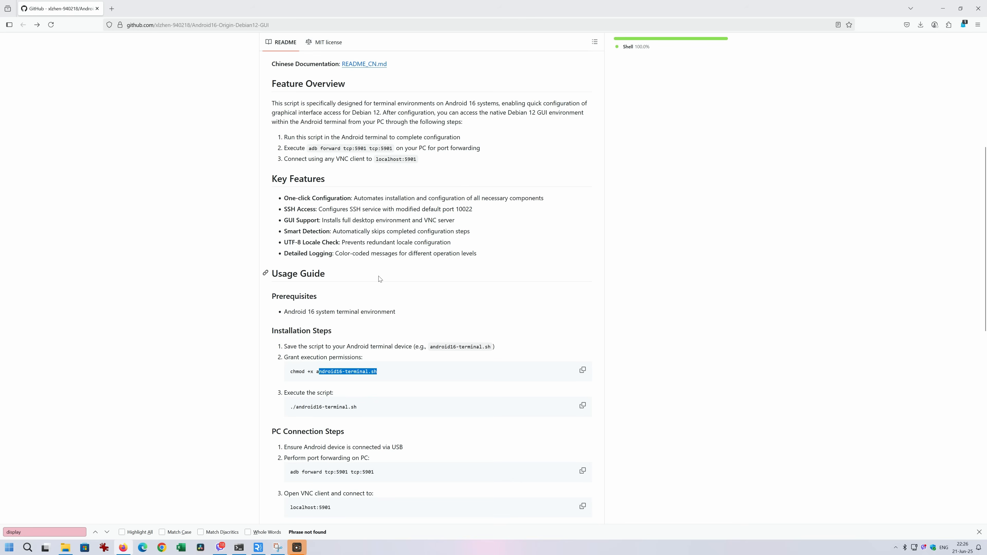
scroll(down, 3)
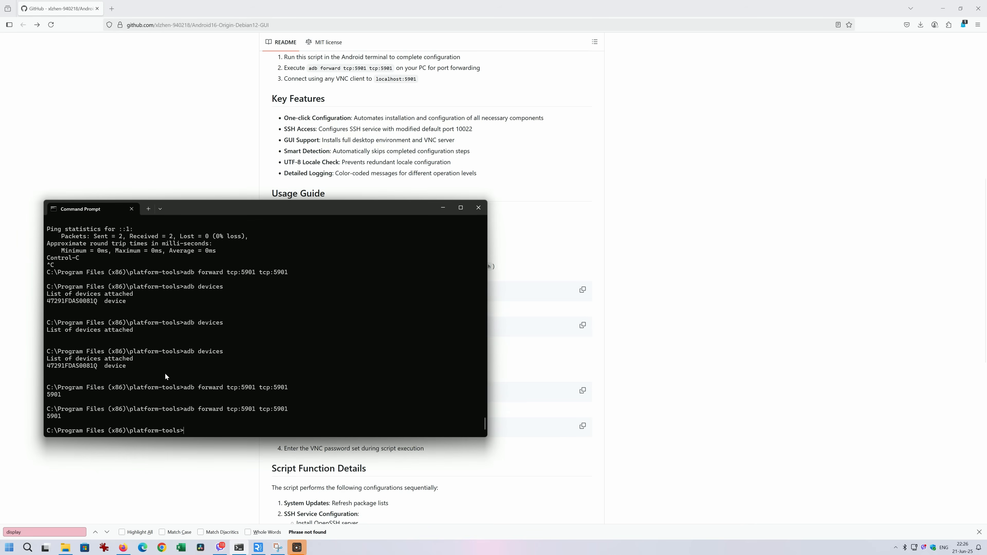
Forward PC port 5901 to the device with 'adb forward tcp:5901 tcp:5901'.
text(adb forward tcp:5901 tcp:5901)
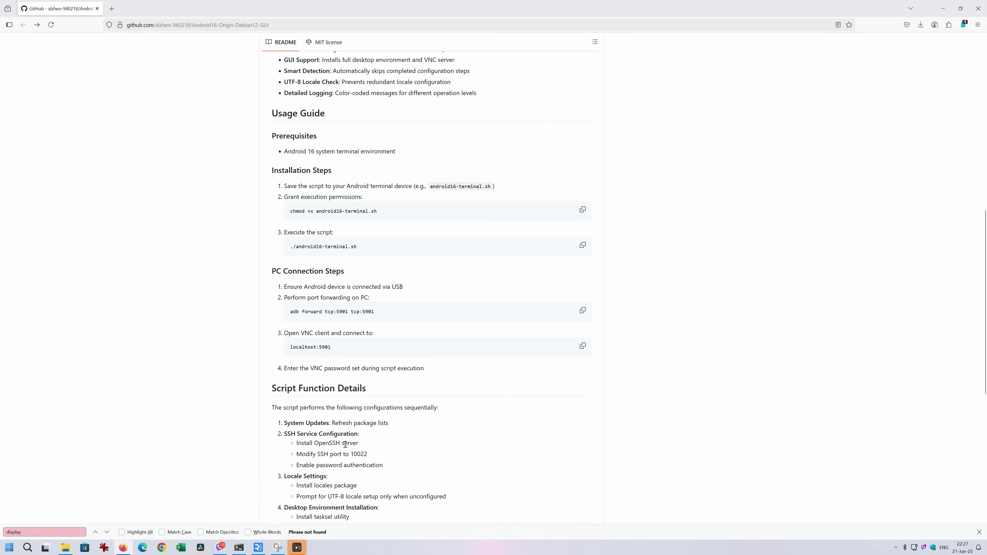
Scroll to the PC Connection Steps, selecting port 5901 in the address, then to Script Function Details.
scroll(down, 3)
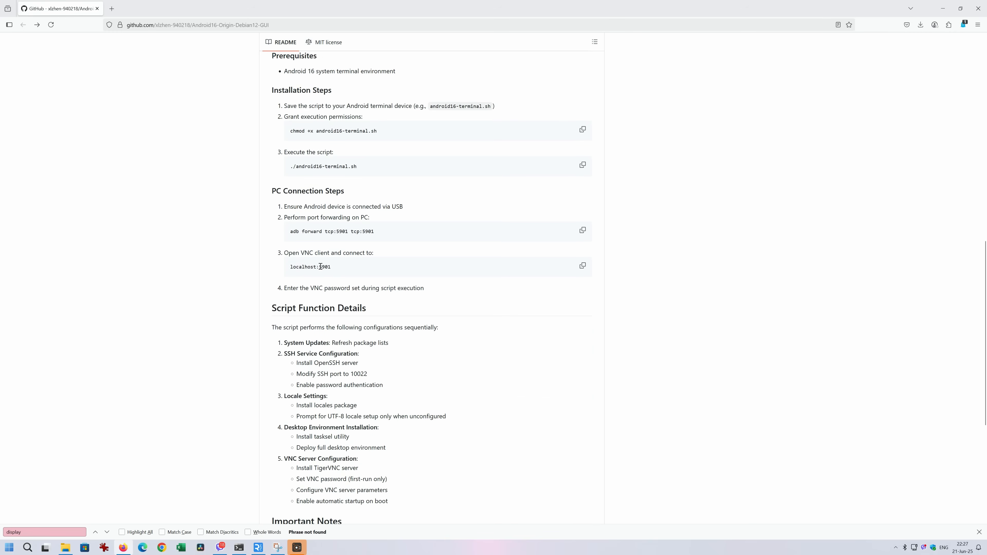
double_click(323, 266)
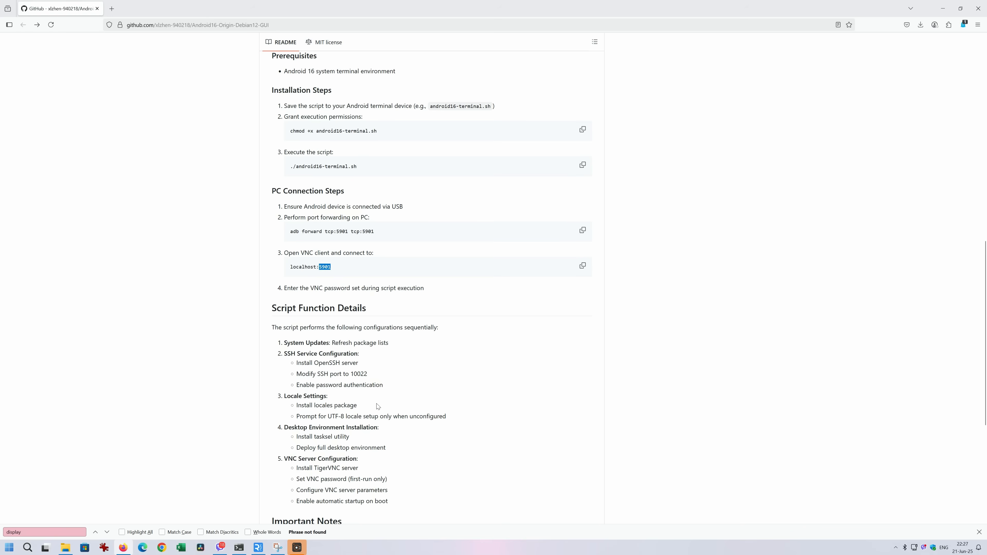
mouse_move(300, 360)
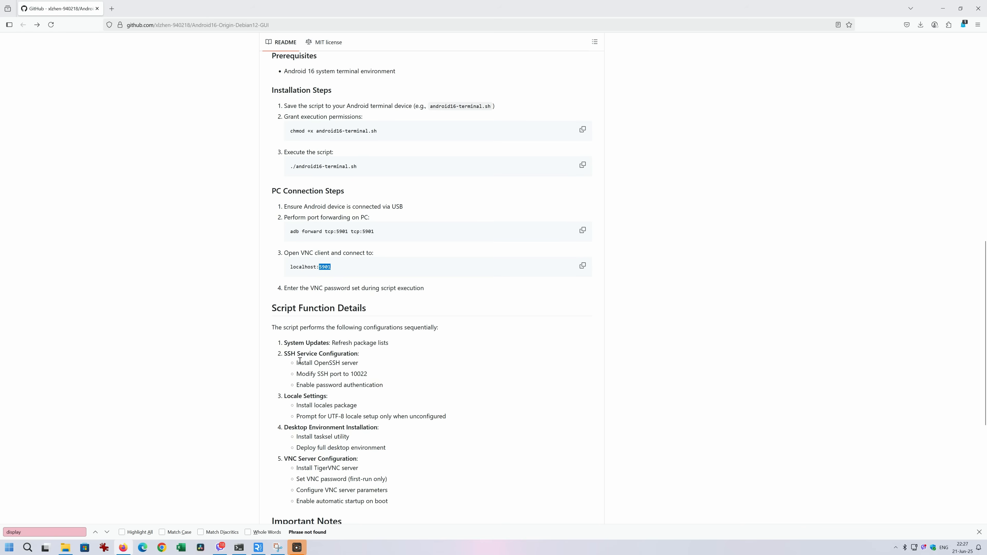
mouse_move(375, 390)
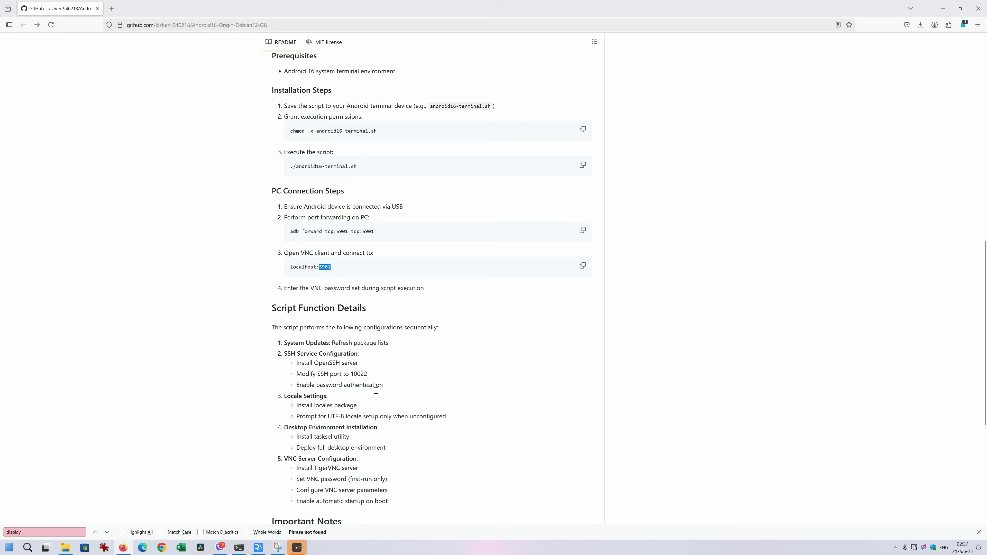
mouse_move(316, 413)
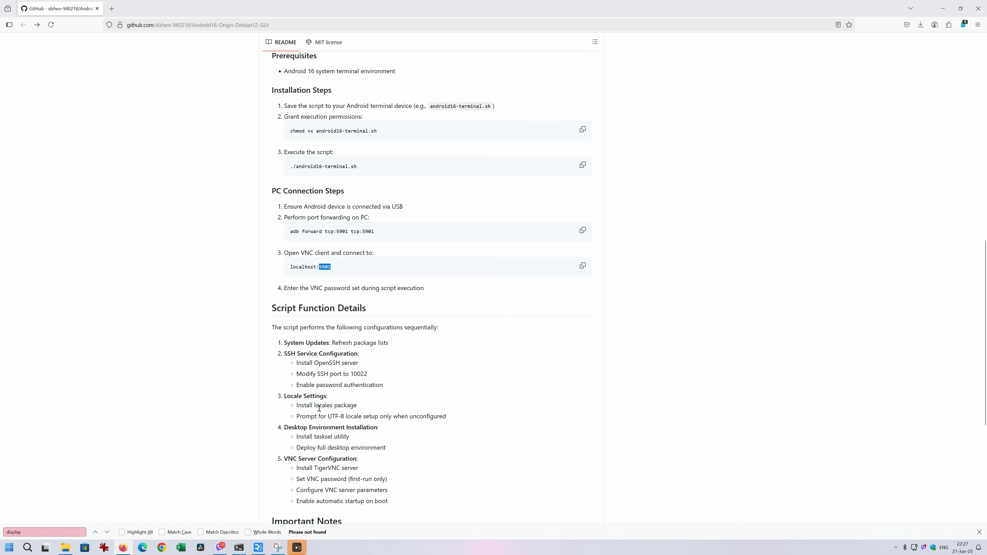
mouse_move(772, 513)
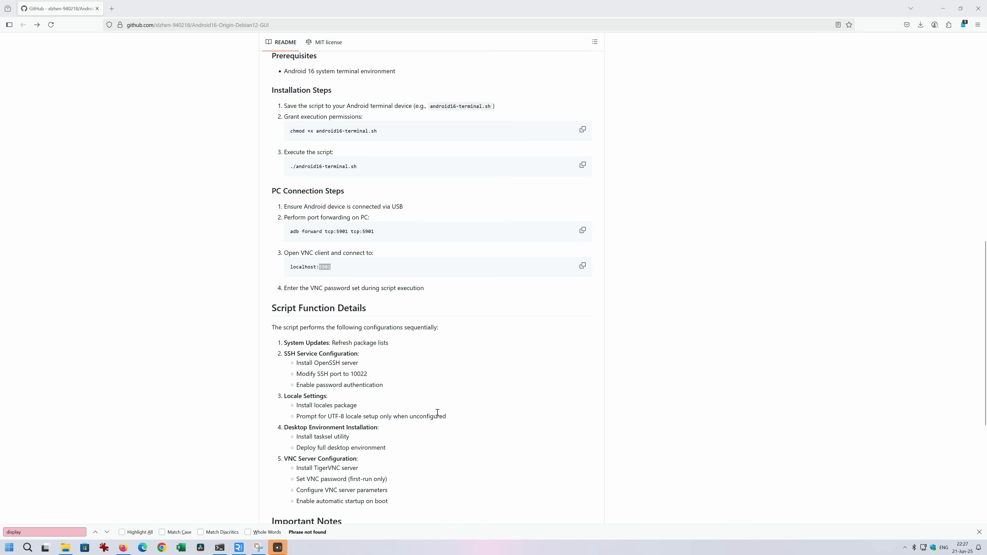
mouse_move(291, 460)
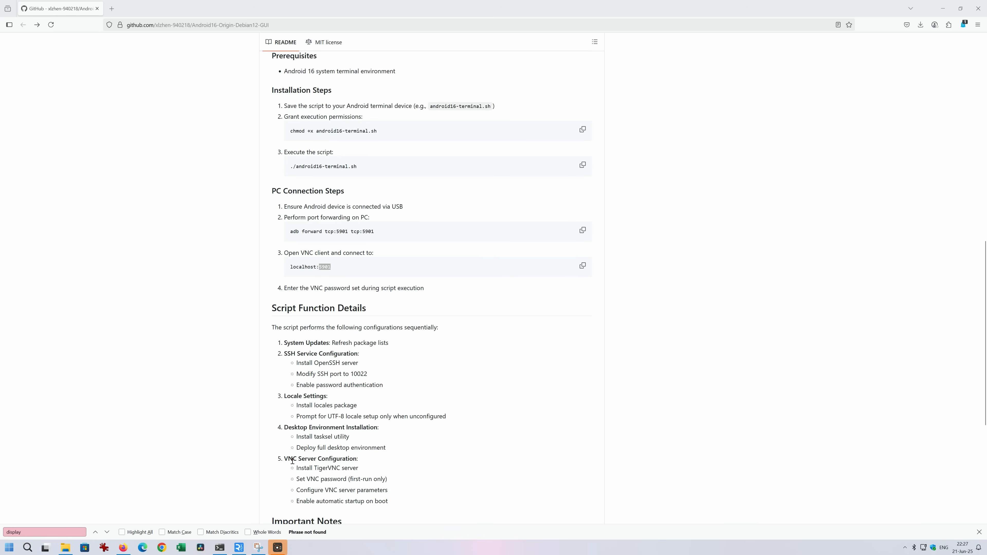
scroll(down, 3)
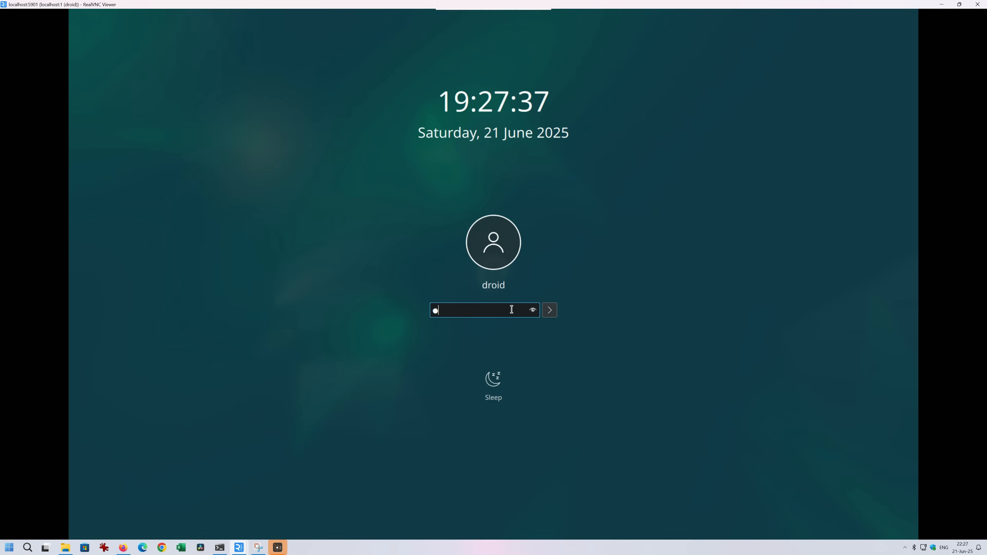
Submit the password to unlock user droid's remote Debian session.
key(Return)
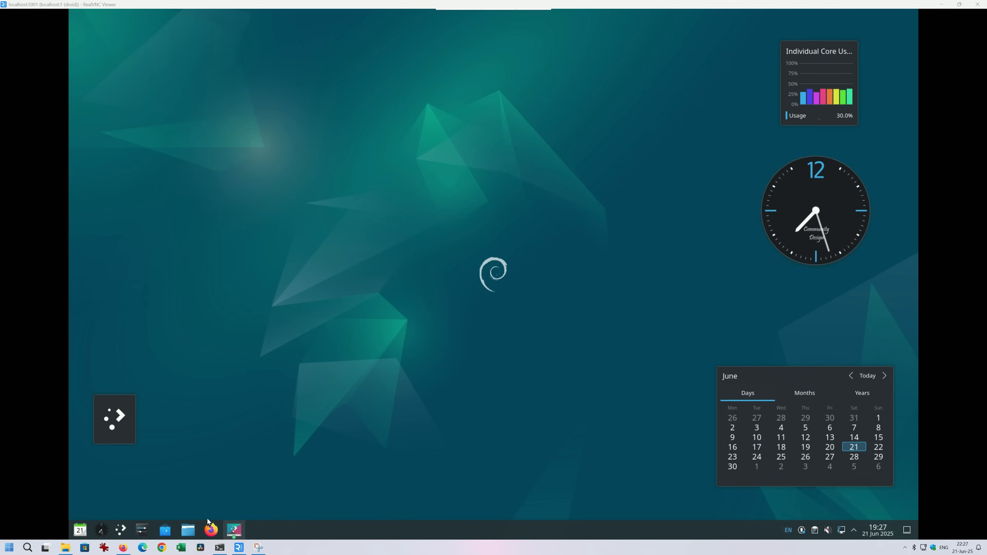
mouse_move(292, 387)
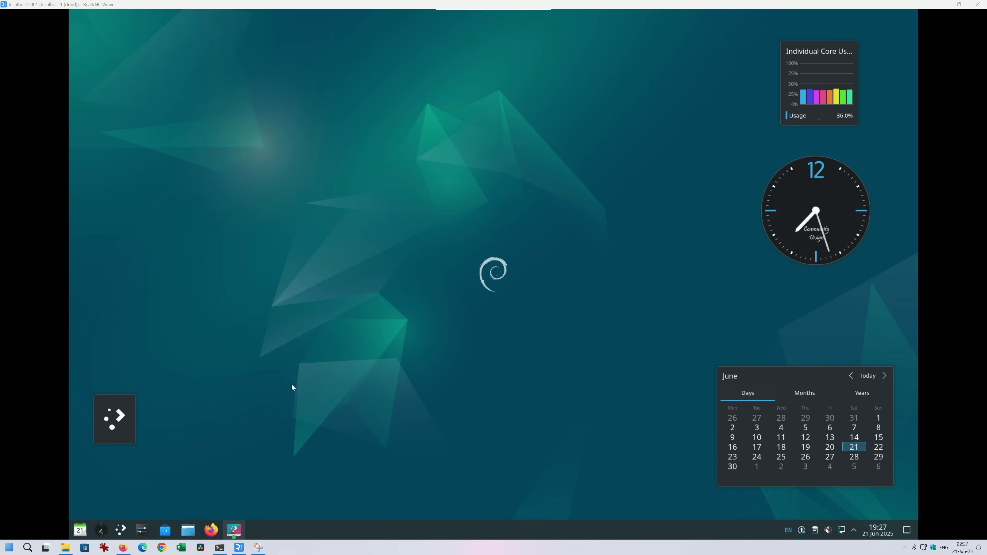
mouse_move(122, 340)
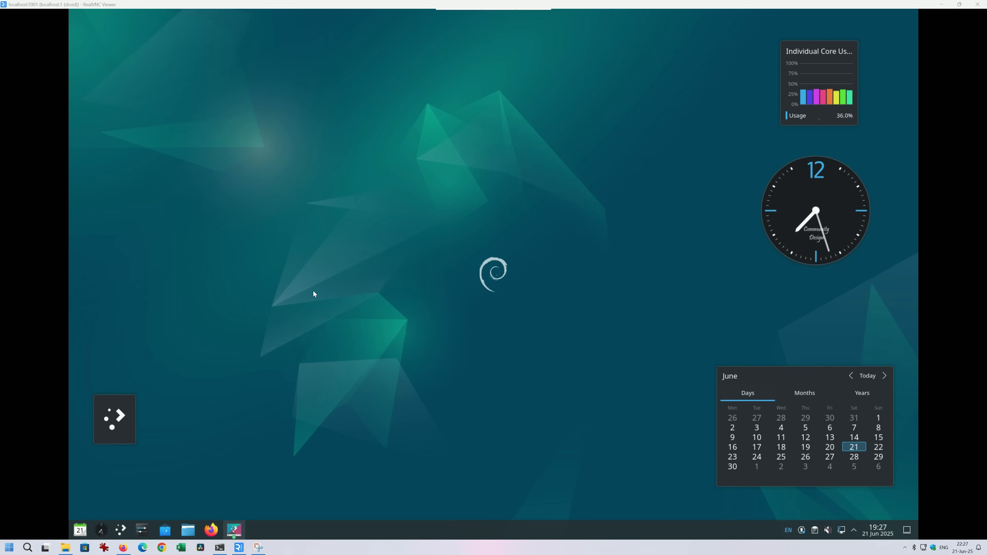
mouse_move(219, 521)
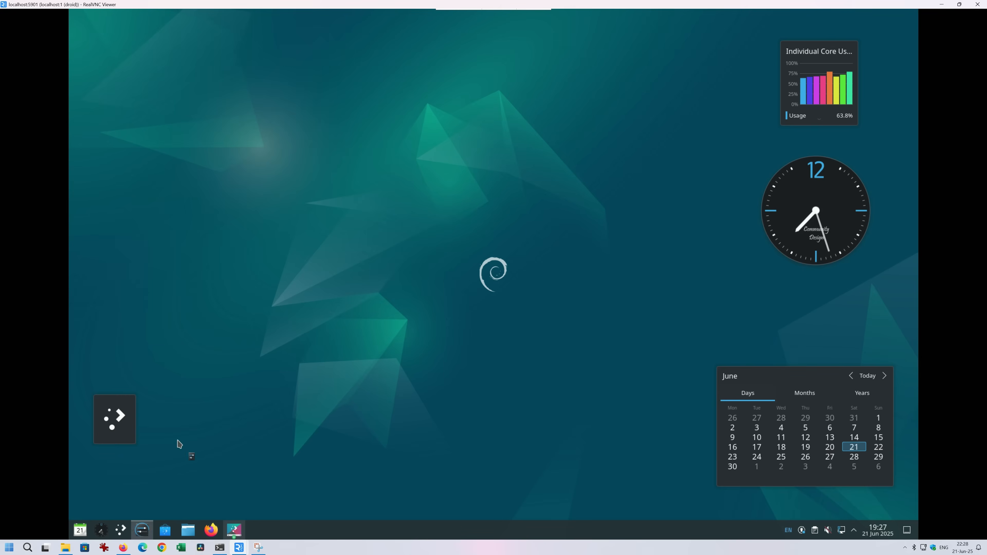
View System Settings, then System Monitor's Applications page, and close System Monitor.
click(141, 530)
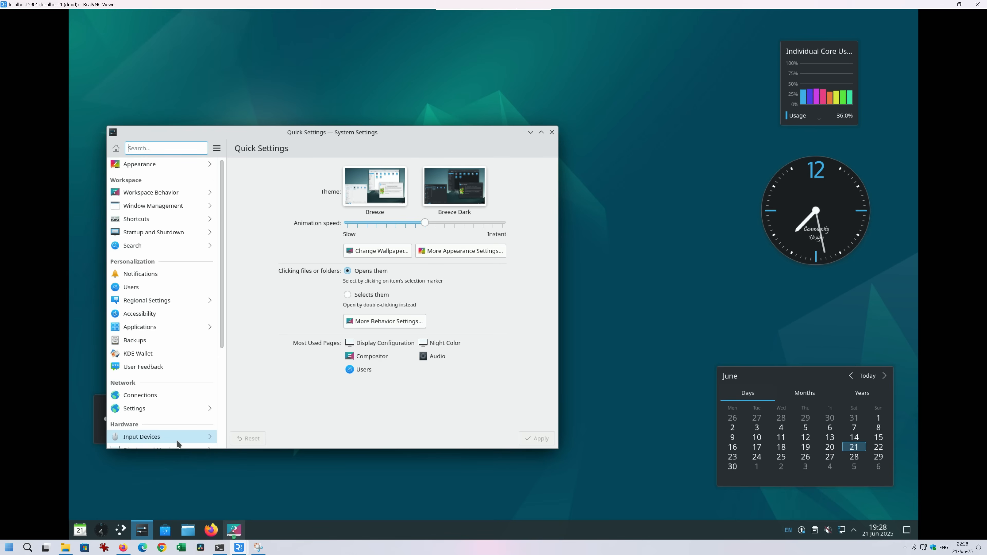
mouse_move(153, 232)
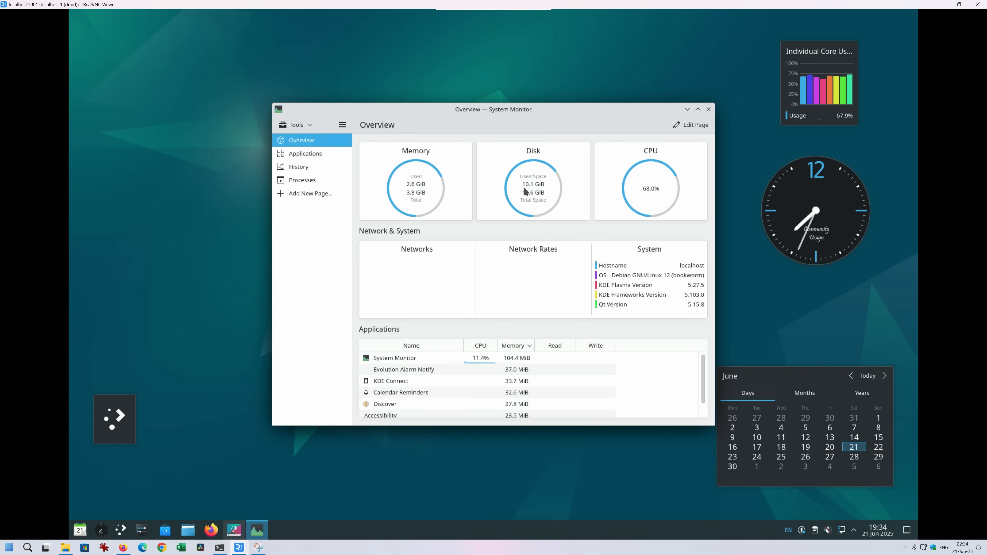
mouse_move(659, 199)
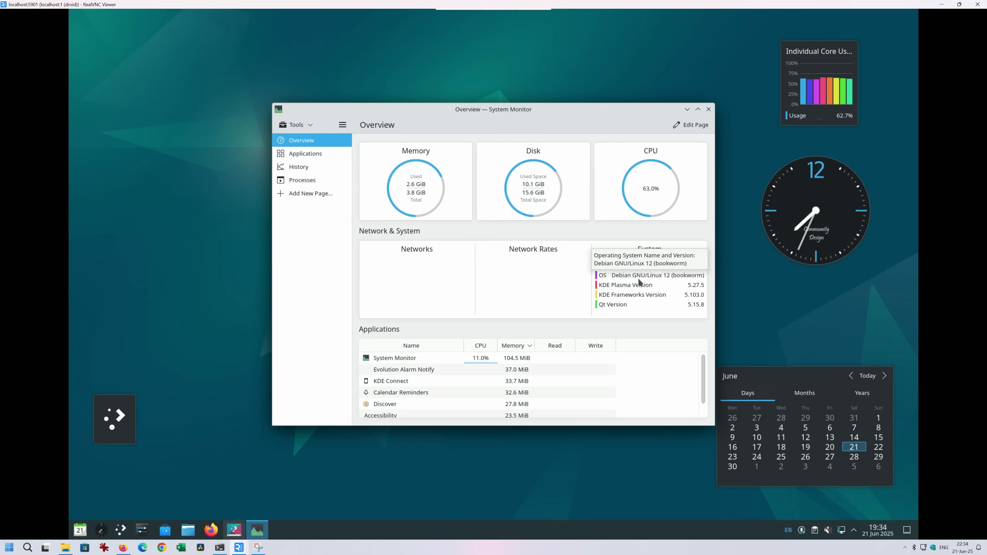
mouse_move(685, 281)
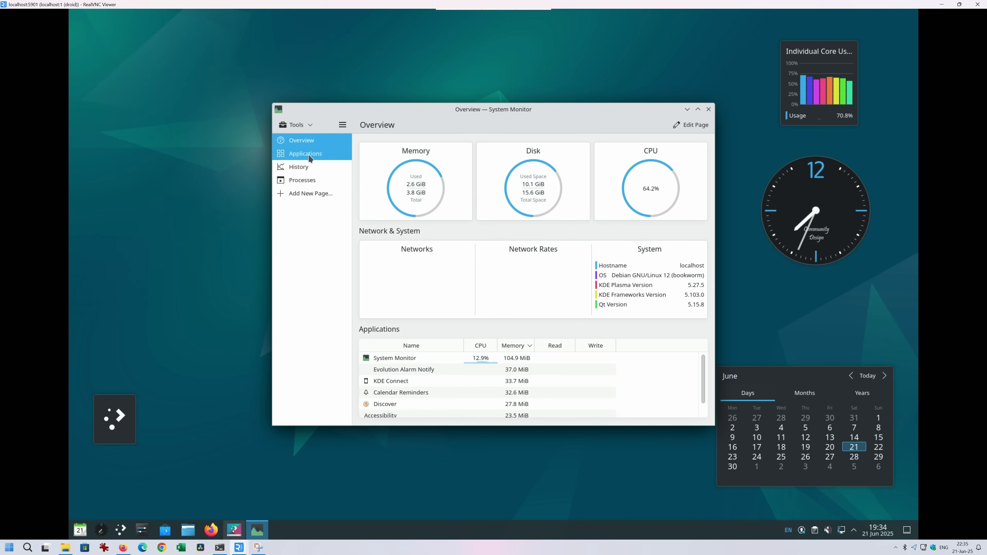
click(305, 153)
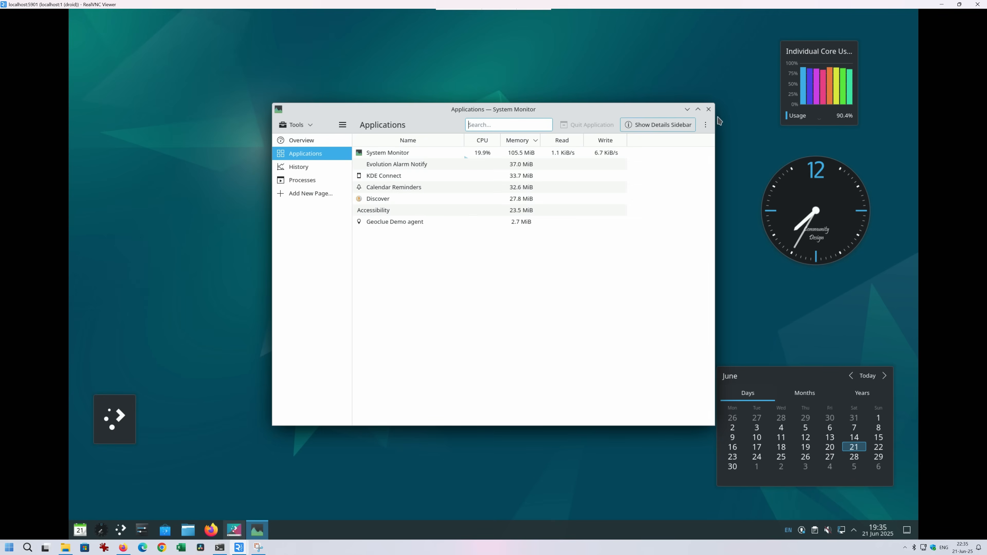
click(707, 108)
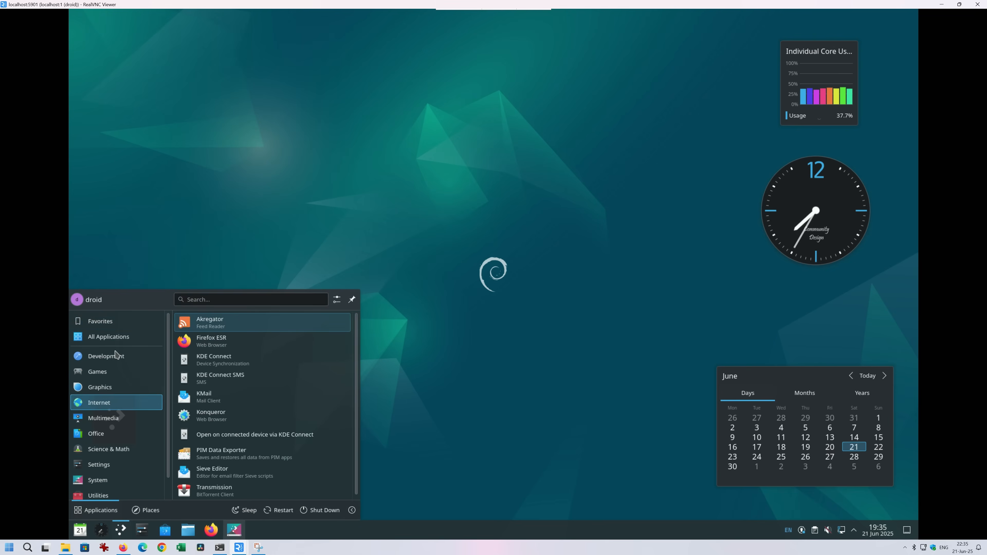
Browse the launcher's Development category, then its Games category.
click(106, 356)
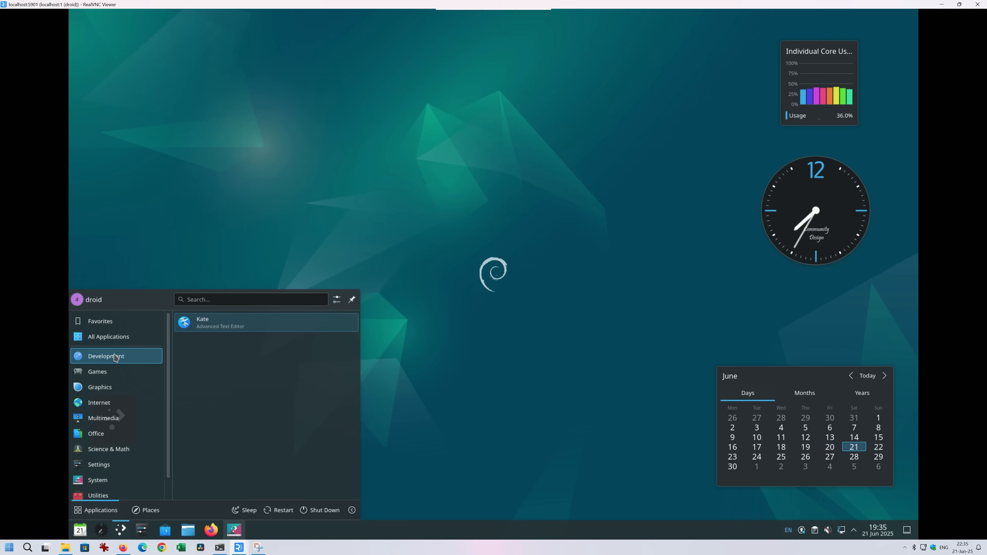
click(97, 371)
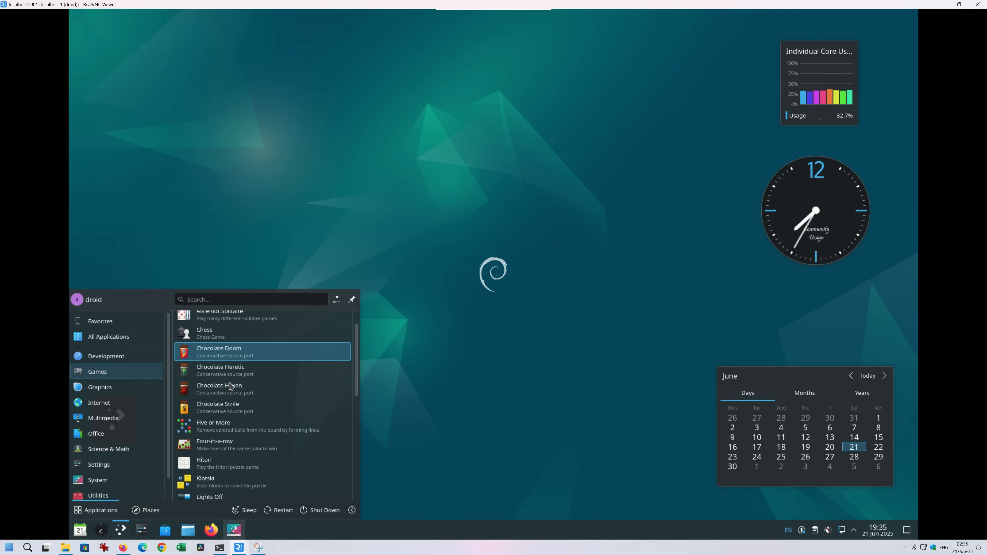
mouse_move(233, 357)
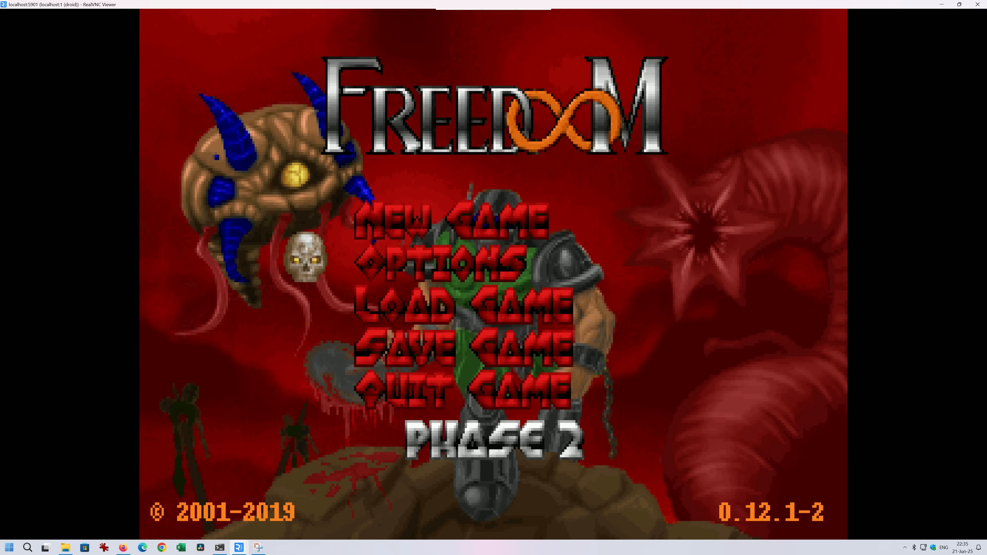
Start a new Freedoom game, then Escape out to the game menu.
click(448, 219)
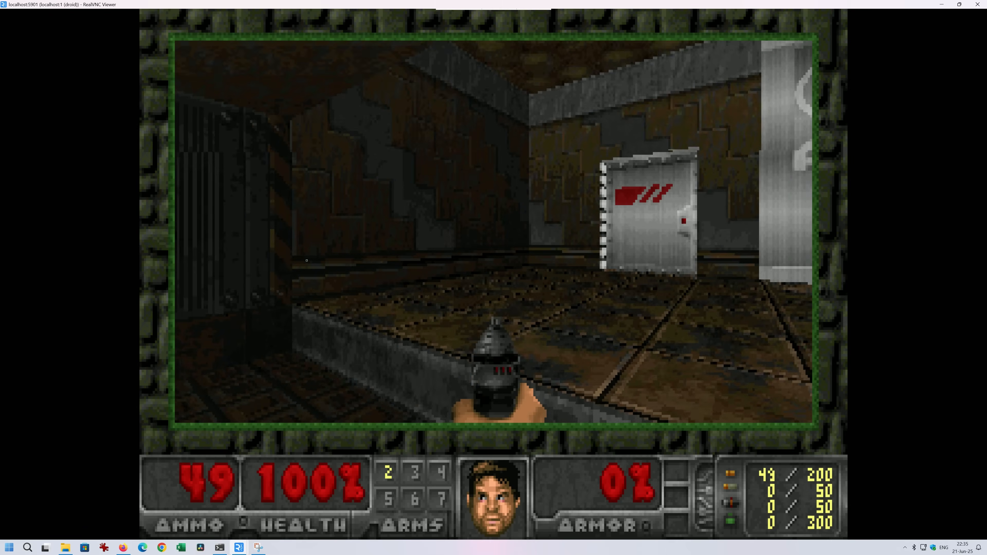
key(Escape)
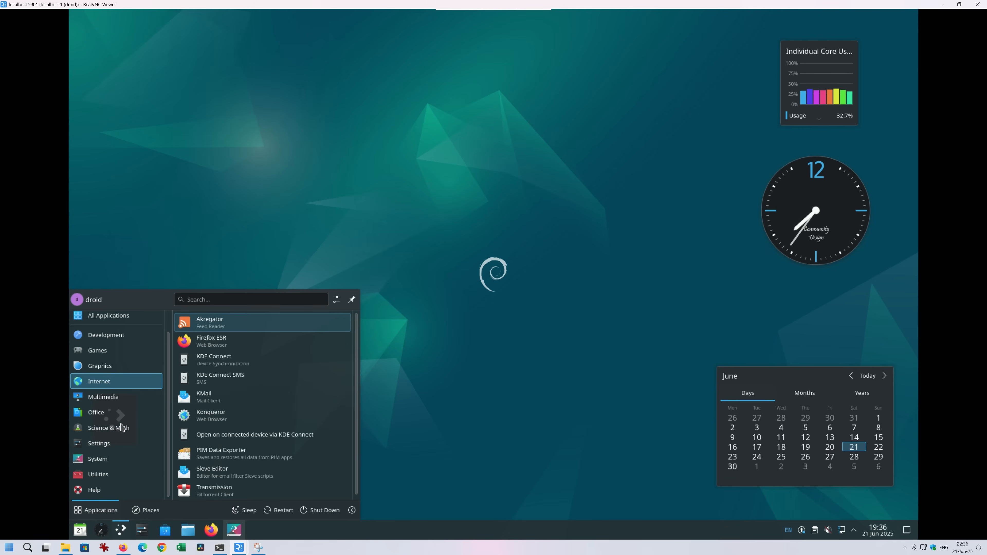
Launch LibreOffice Writer from Office, type 'EaWJHAEJAEJEA', then close without saving.
click(108, 427)
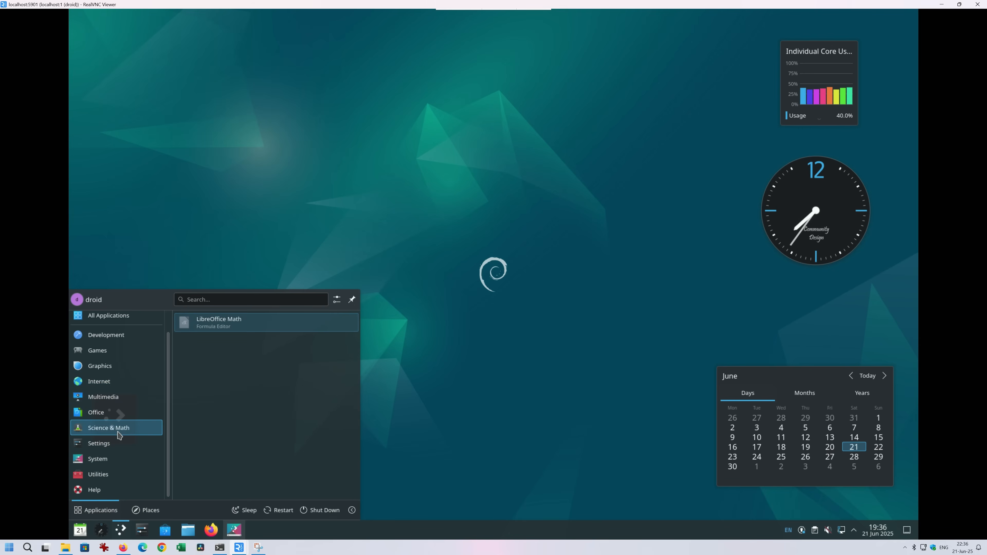
click(97, 458)
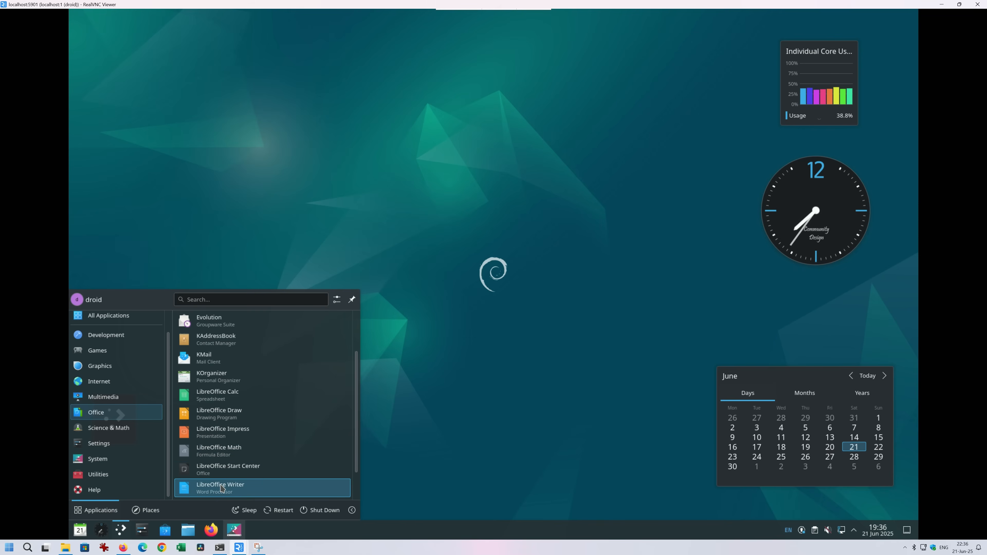
click(221, 487)
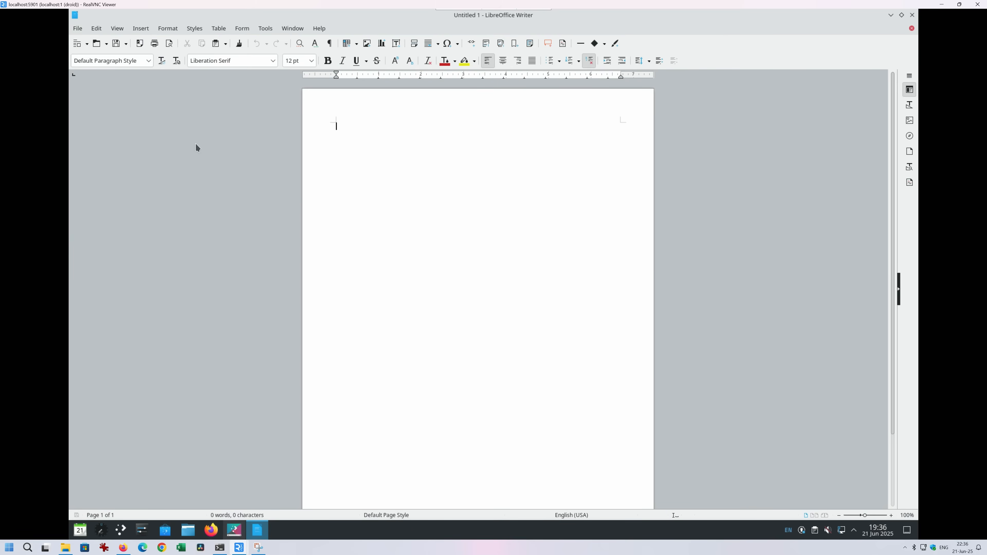
text(EaWJHAEJAEJEA аеаеаеаеаяя)
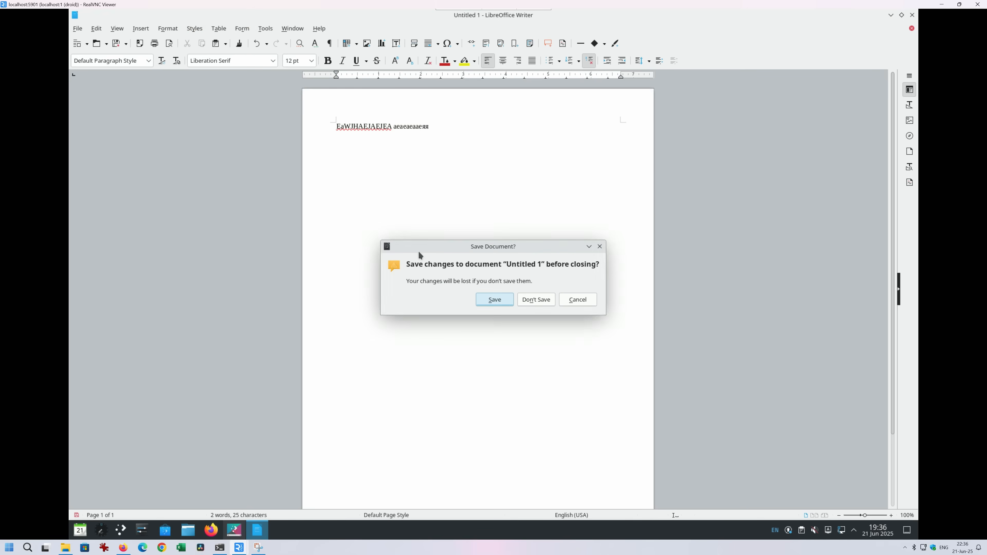
click(535, 299)
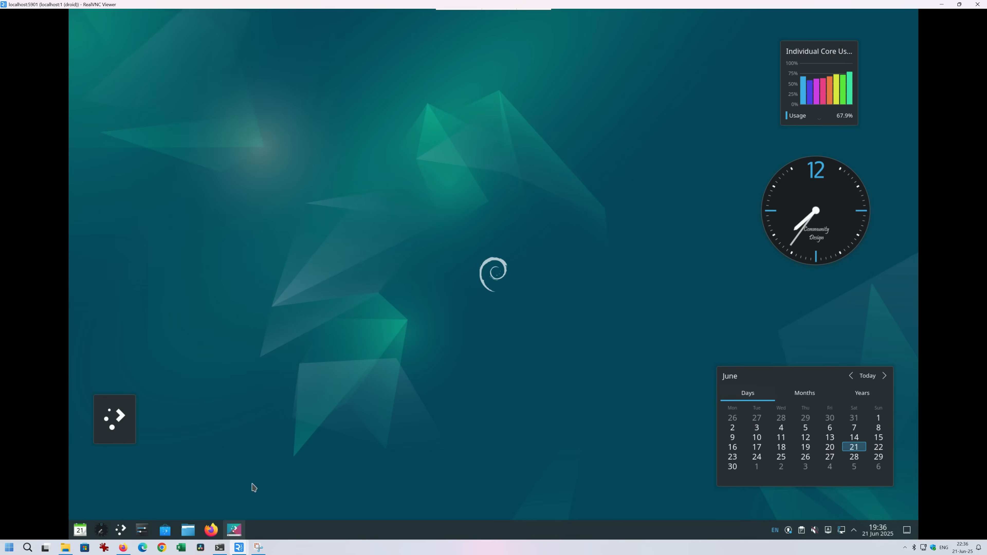
Launch Calendar from the launcher's Office category and close its window.
click(120, 529)
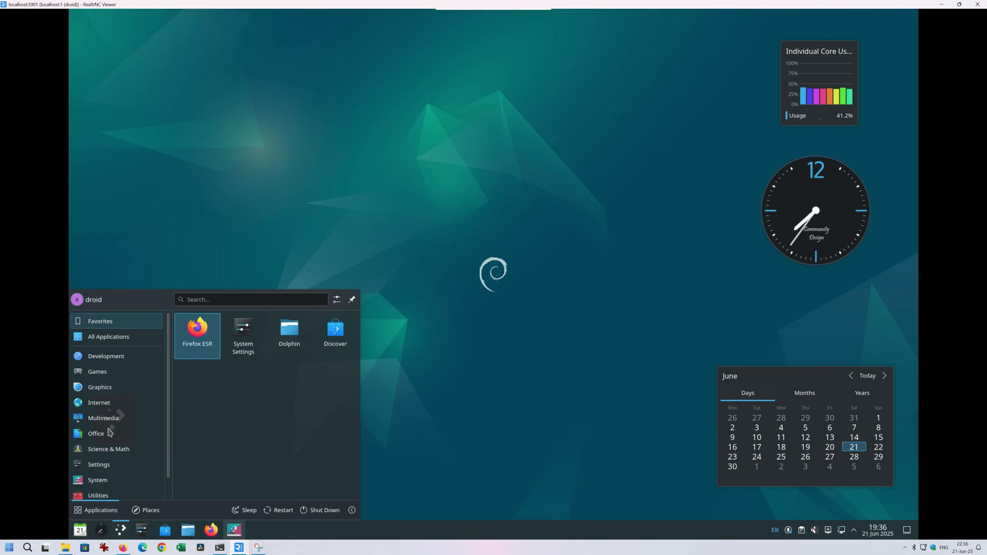
click(96, 433)
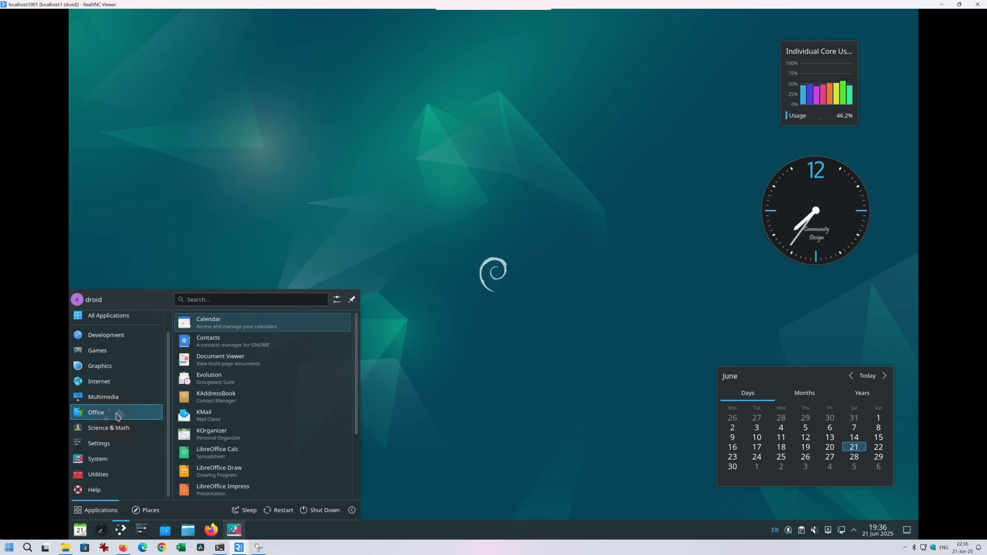
mouse_move(236, 434)
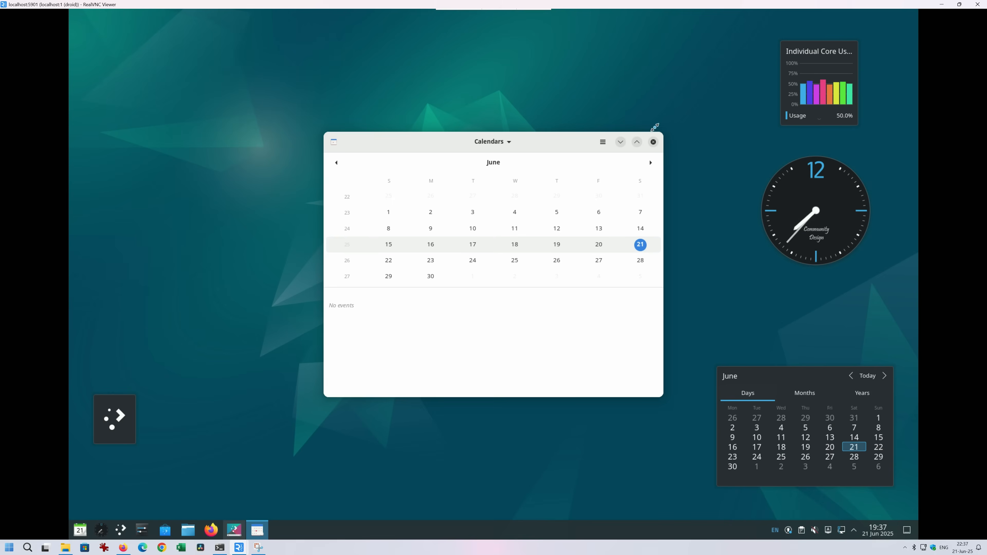
click(653, 142)
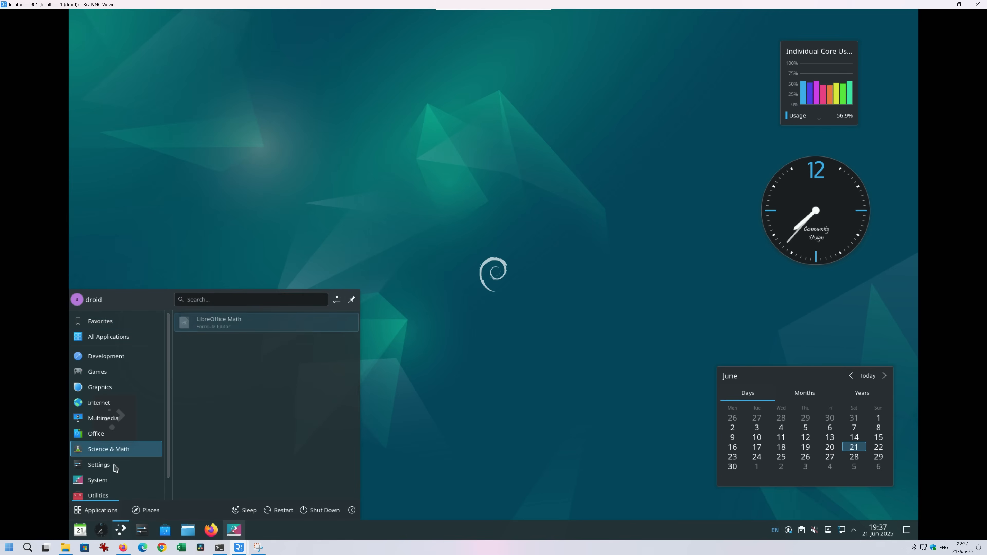
Launch LibreOffice Calc from Office, colour a cell block yellow, then close the spreadsheet.
click(96, 433)
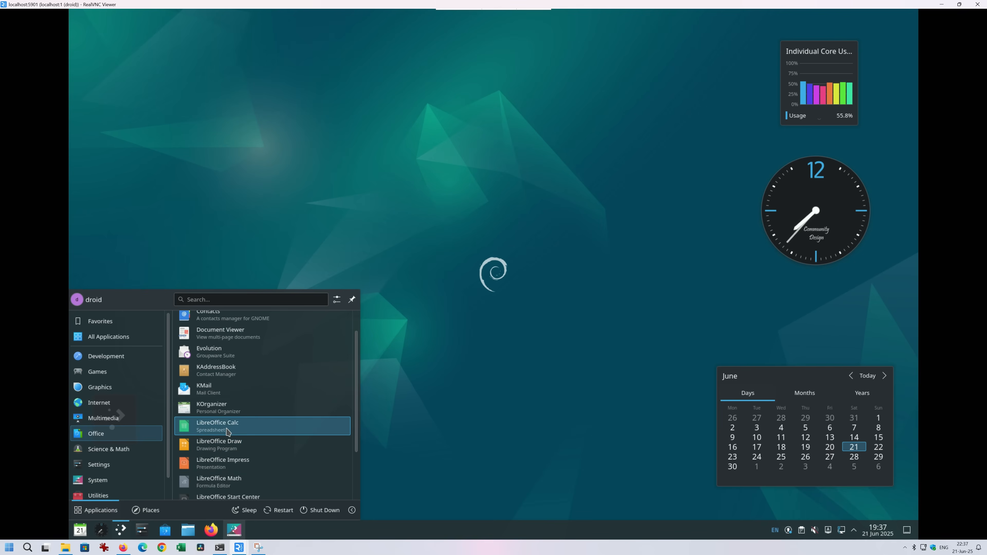
click(217, 425)
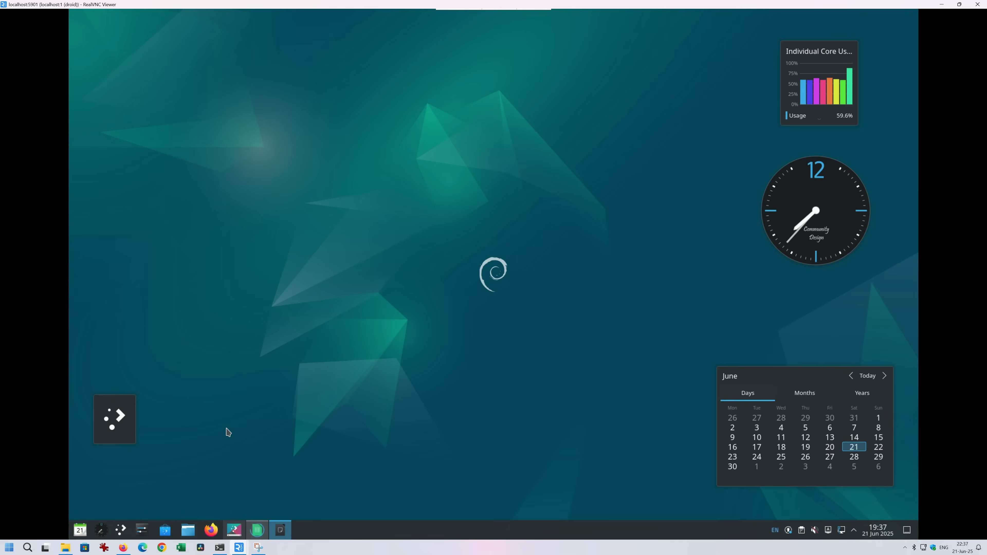
click(257, 529)
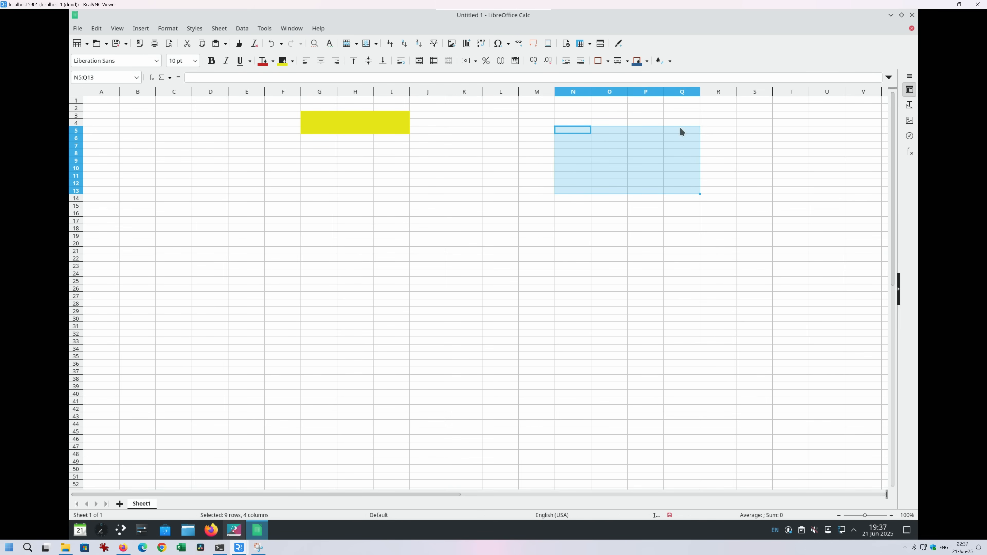
click(718, 138)
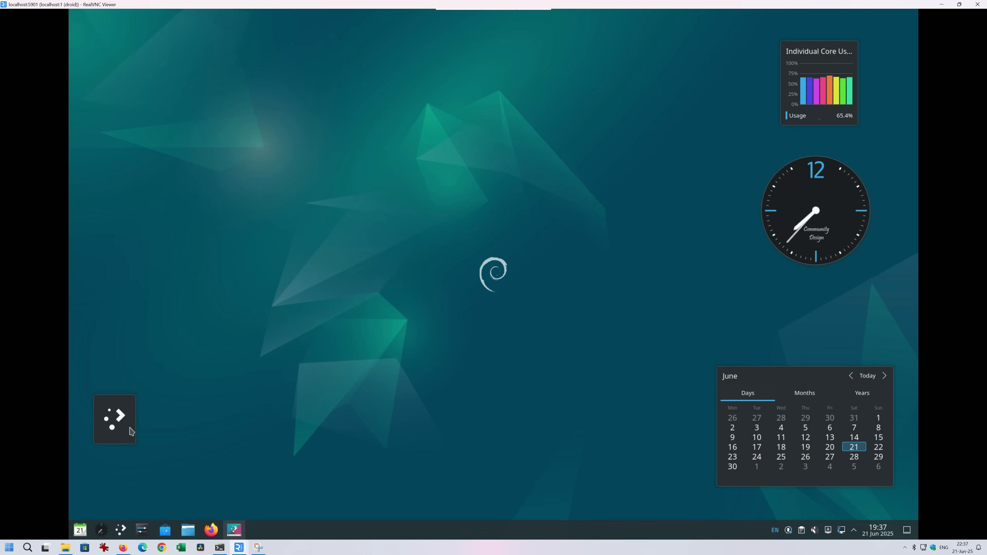
Run Chocolate Doom from Games and dismiss its 'No IWAD was found' error.
click(120, 529)
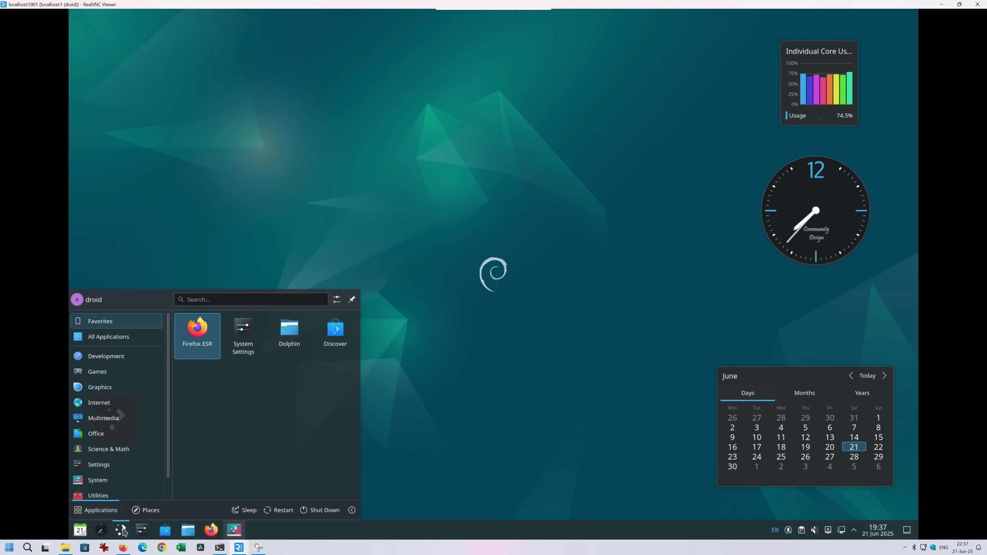
click(98, 371)
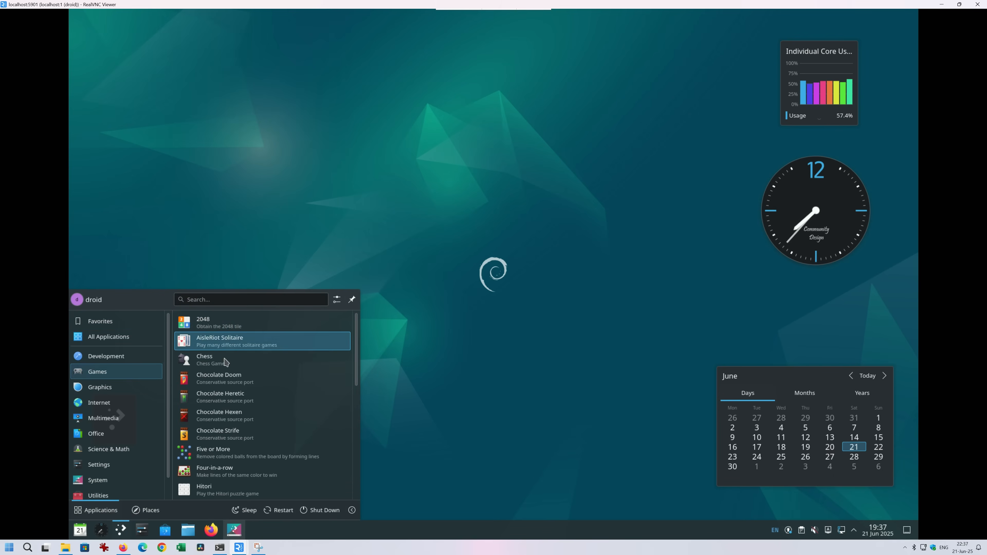
mouse_move(219, 433)
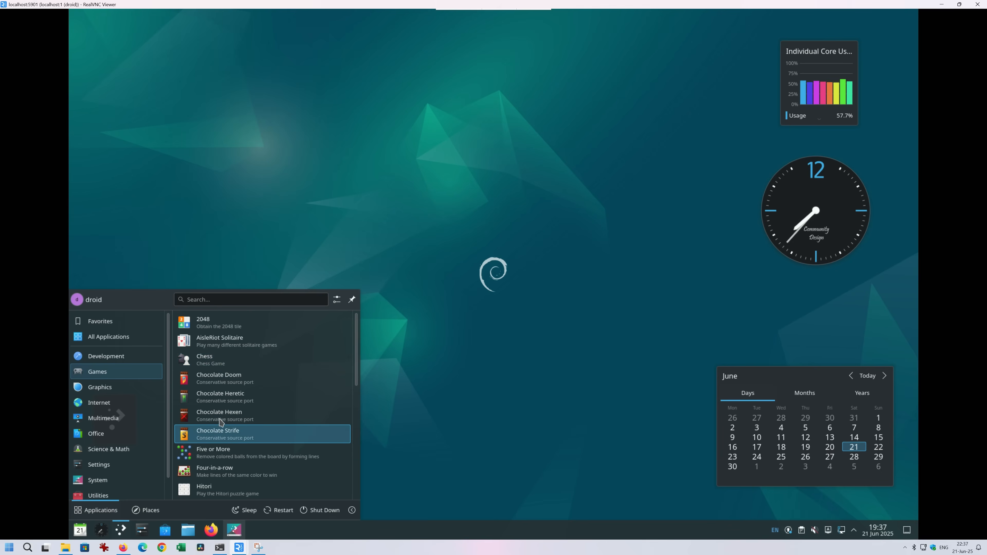
mouse_move(219, 415)
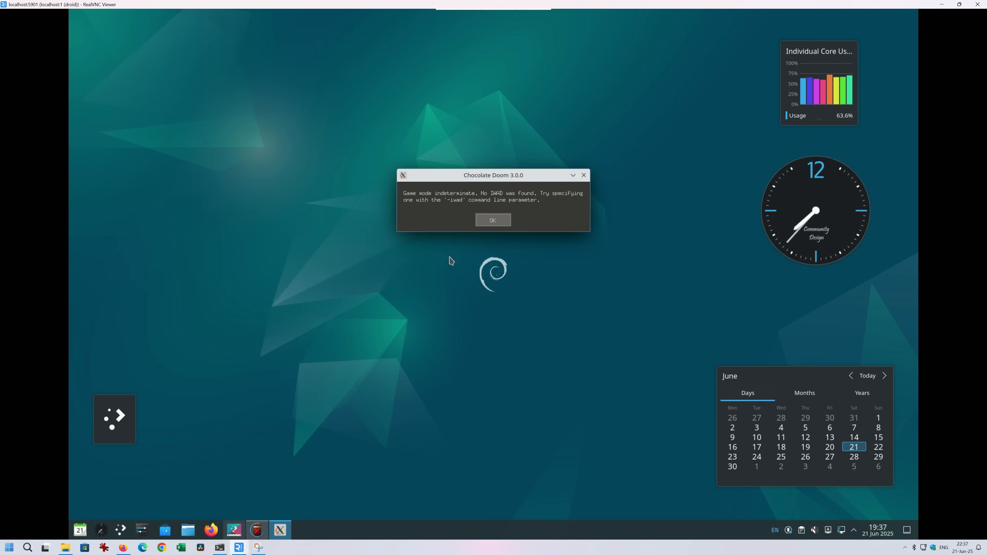
click(493, 220)
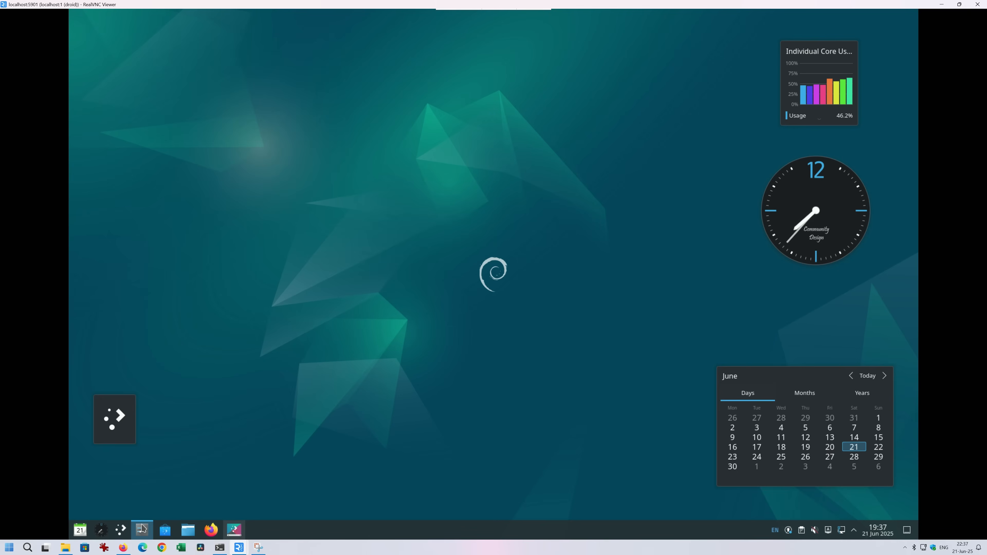
click(142, 529)
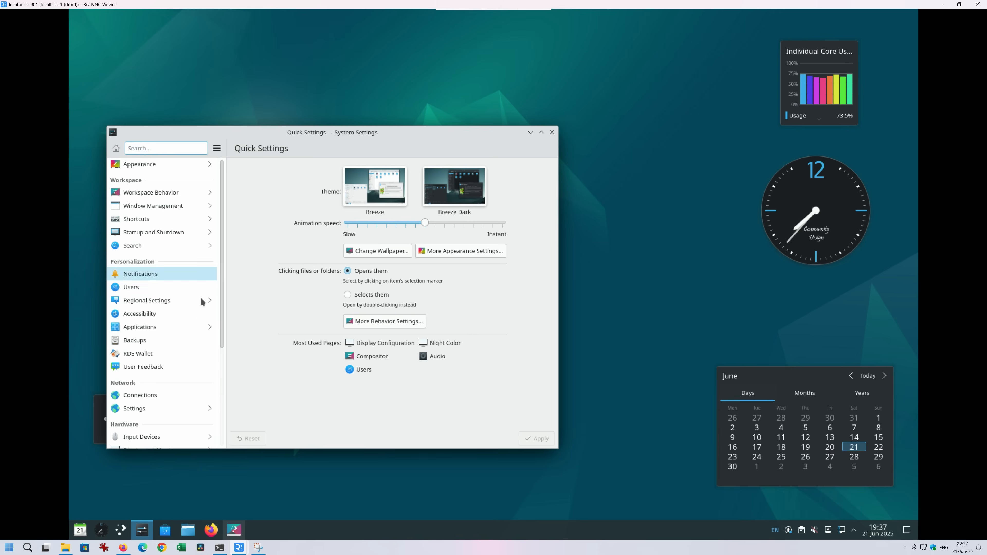
click(146, 300)
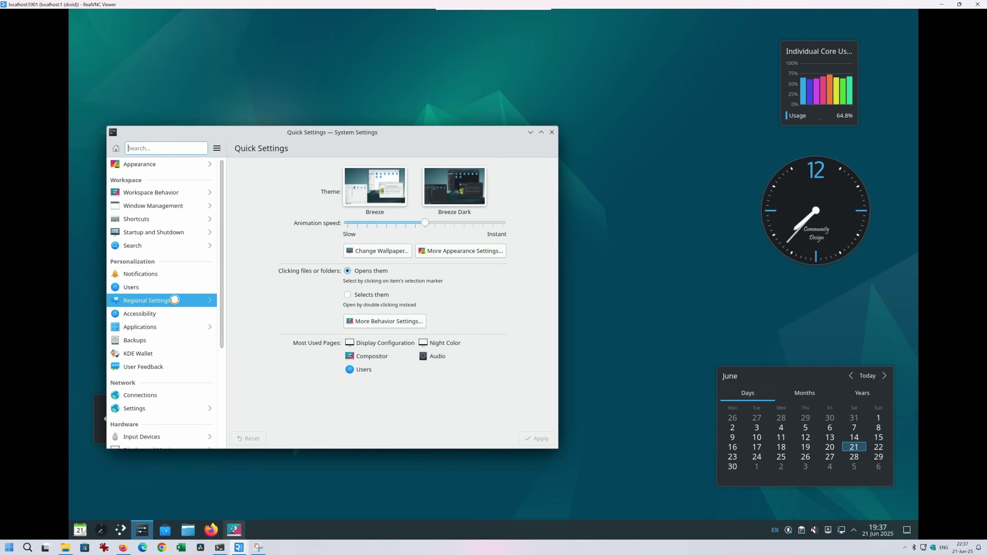
click(146, 300)
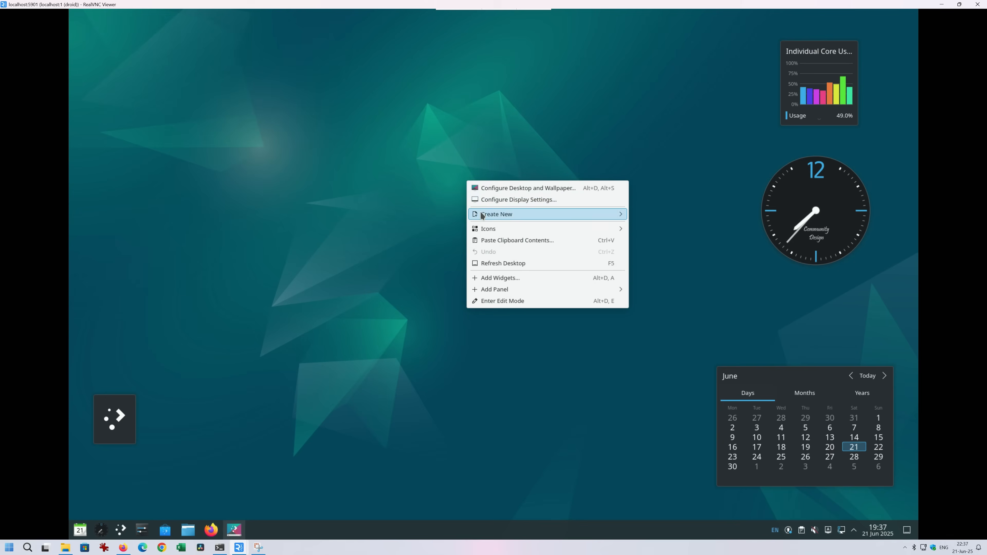
mouse_move(499, 192)
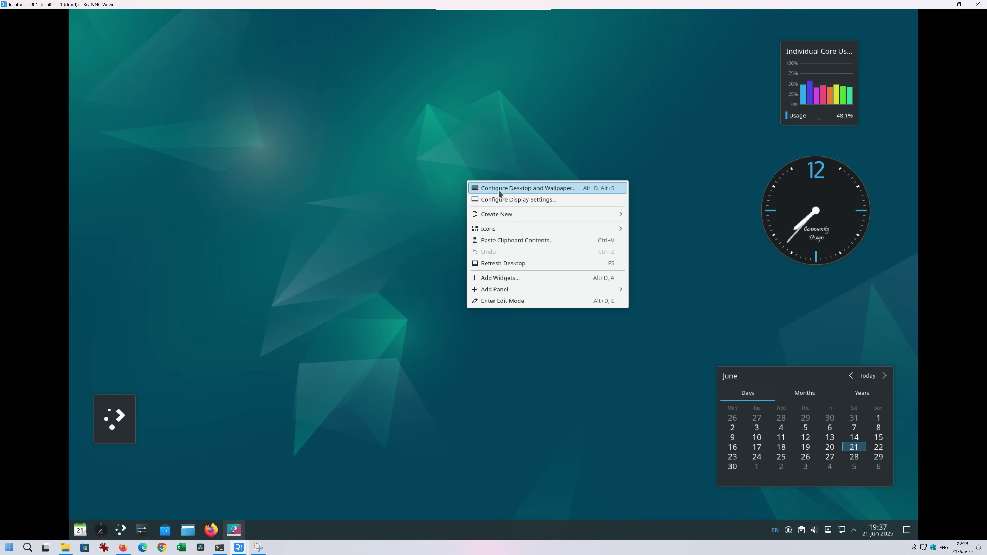
Select the Mountain wallpaper in Desktop Folder Settings, apply it and confirm.
click(527, 188)
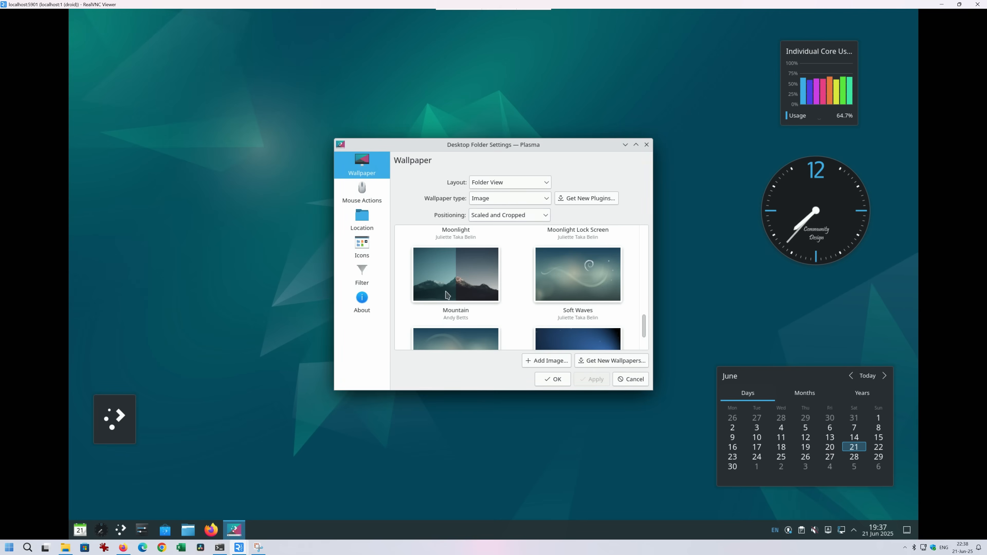
scroll(down, 3)
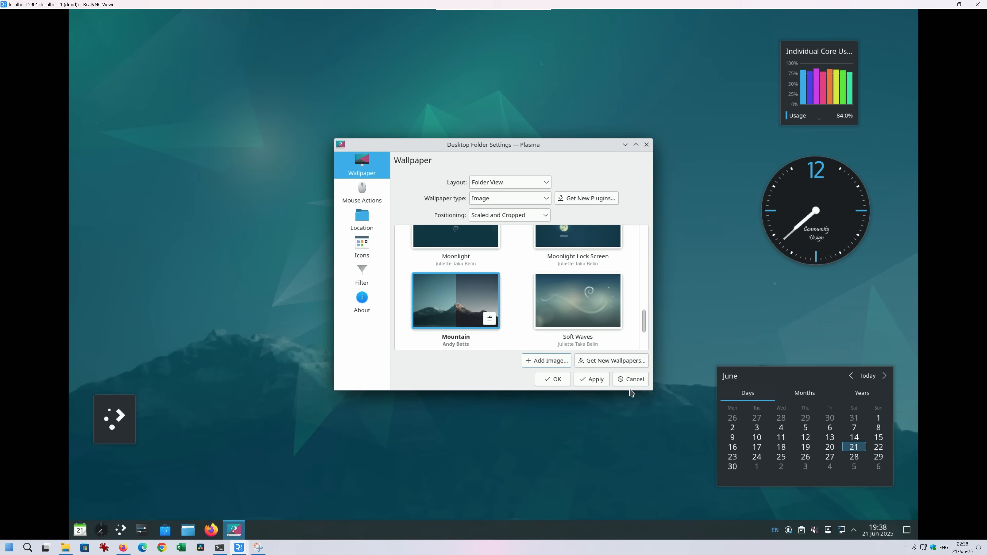
click(591, 378)
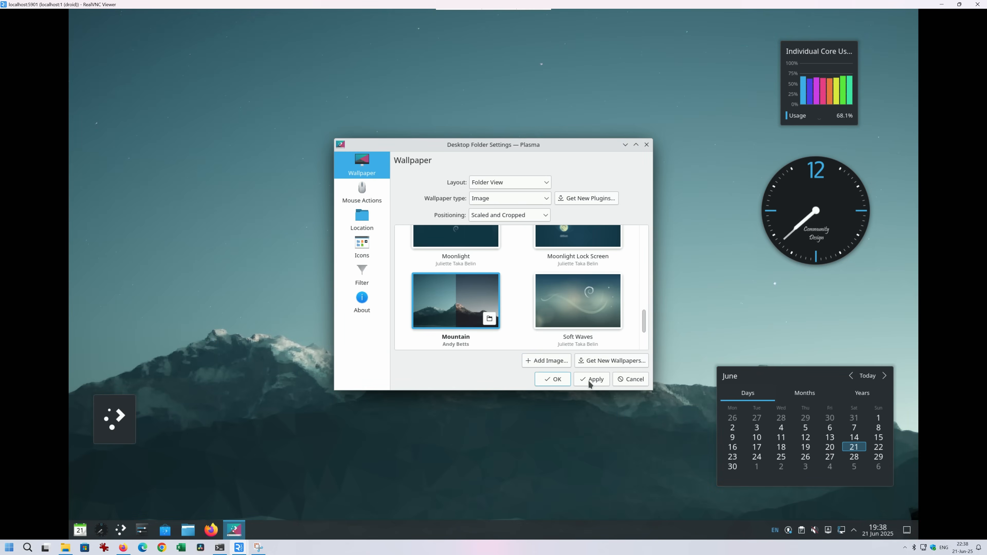
click(590, 379)
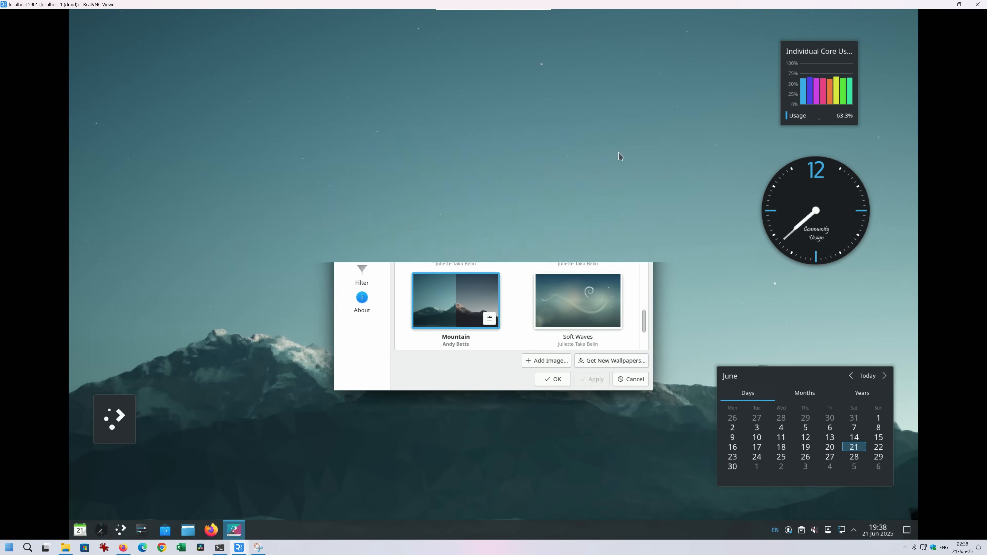
click(553, 379)
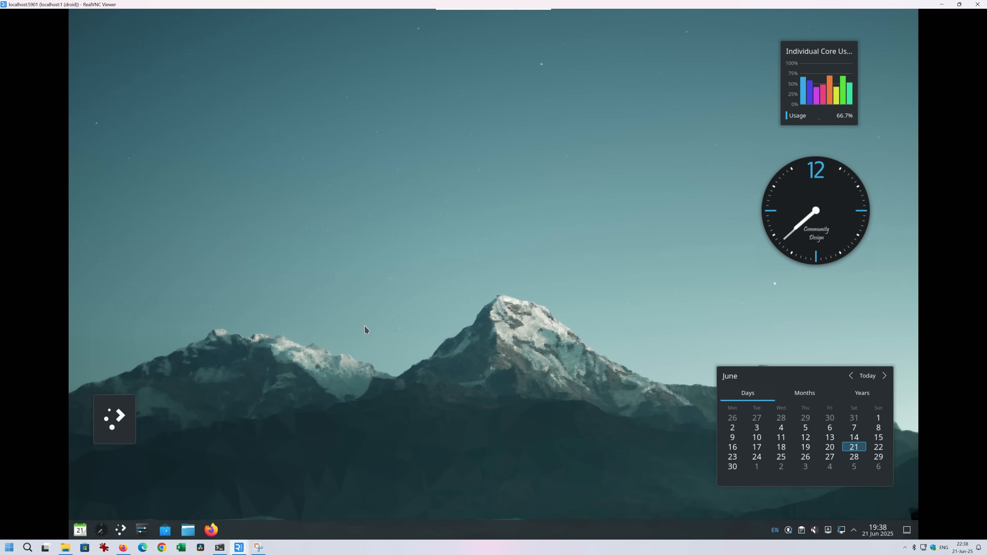
mouse_move(123, 533)
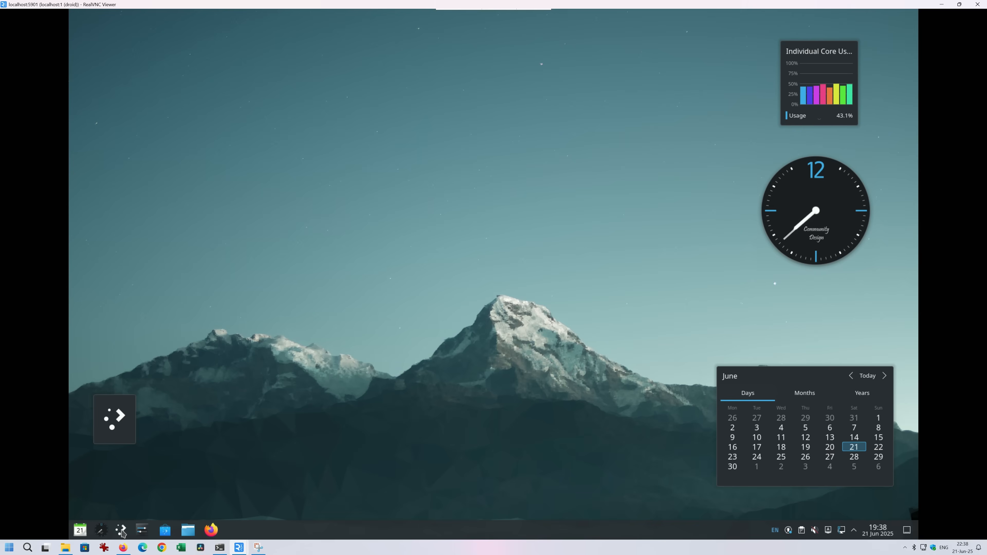
mouse_move(121, 530)
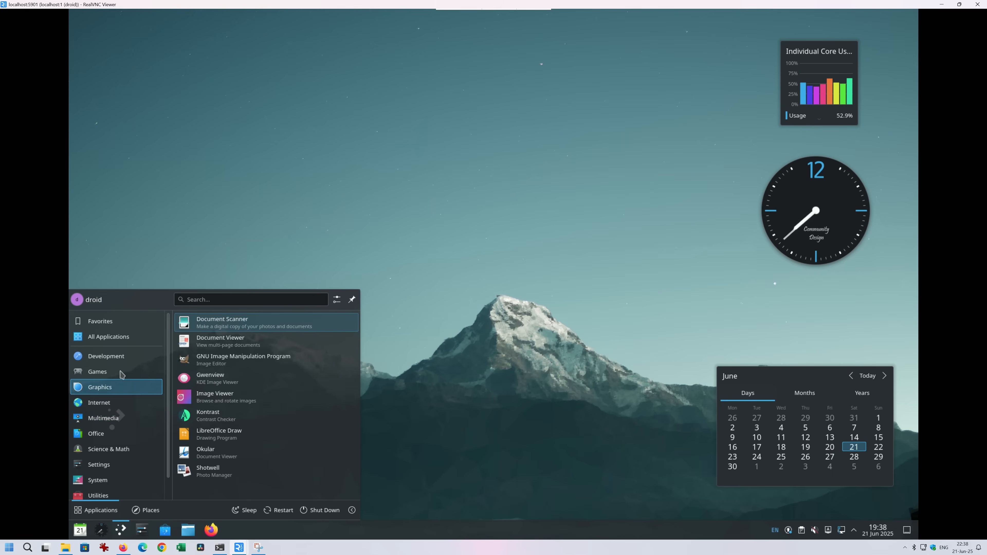
Launch GNOME Chess from the Games category and close it again.
click(97, 371)
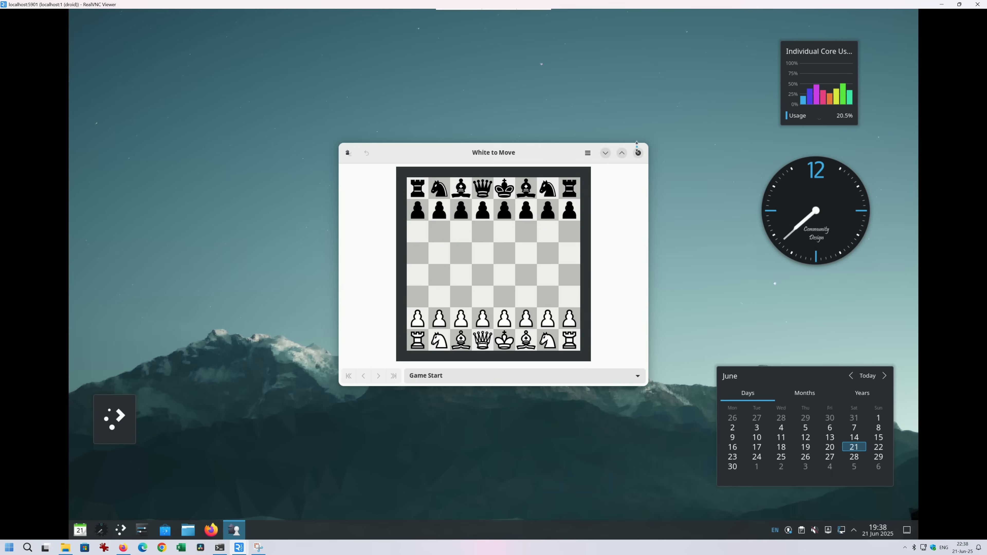
click(637, 152)
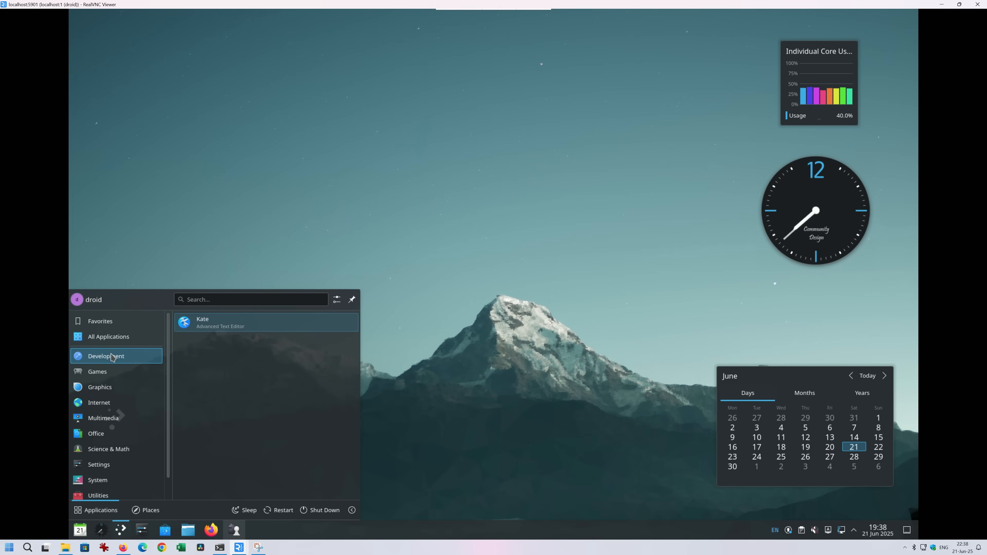
click(98, 371)
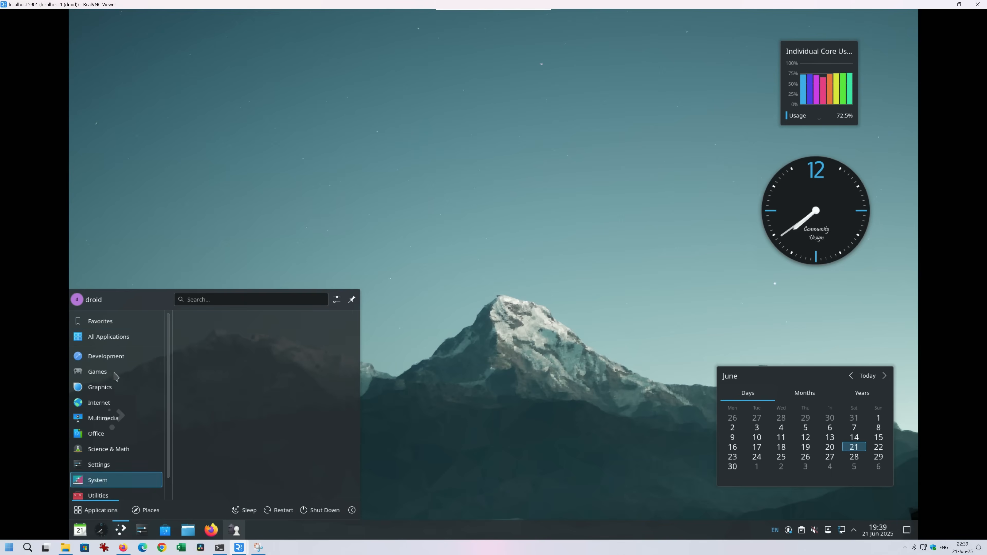
Launch Mines, start an 8×8 game with 10 mines and reveal a square.
click(97, 371)
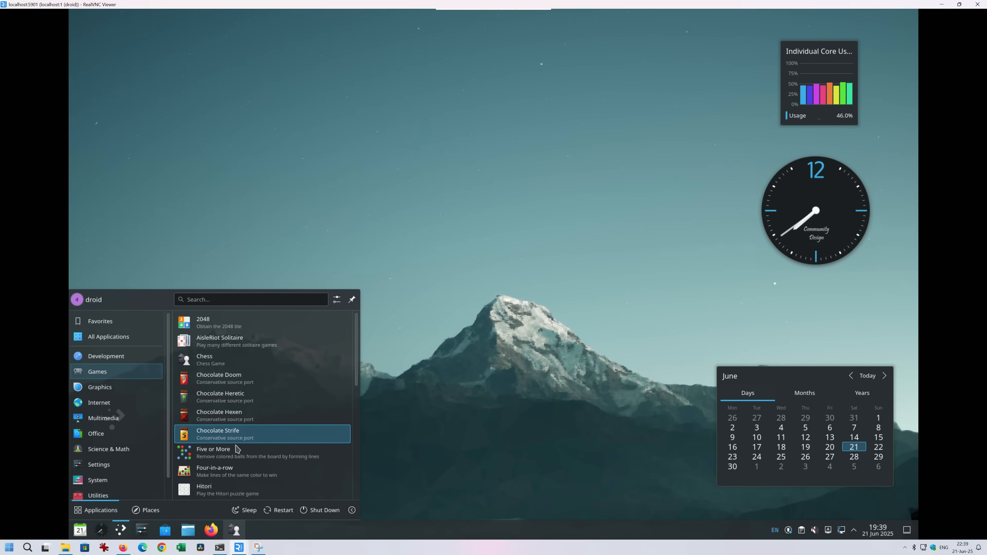
scroll(down, 3)
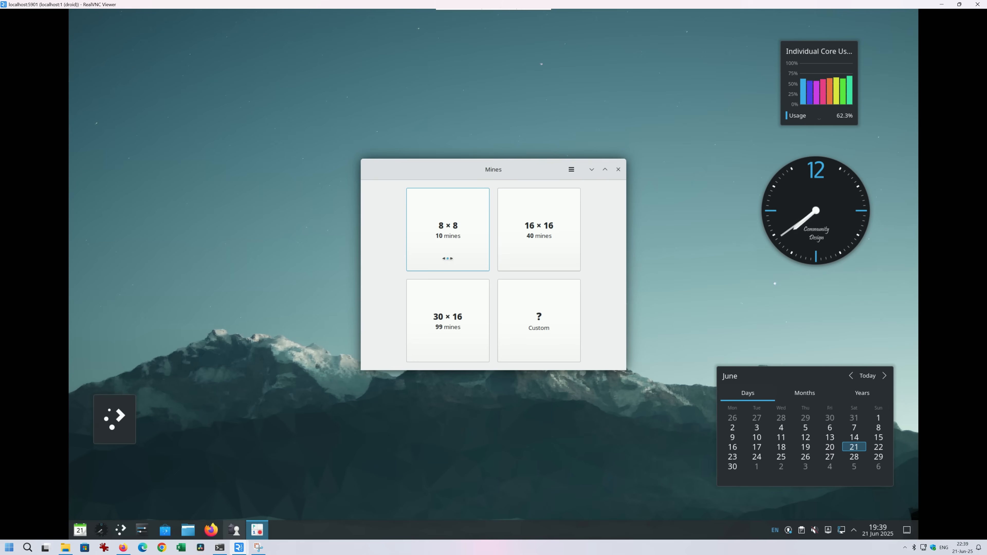
click(448, 230)
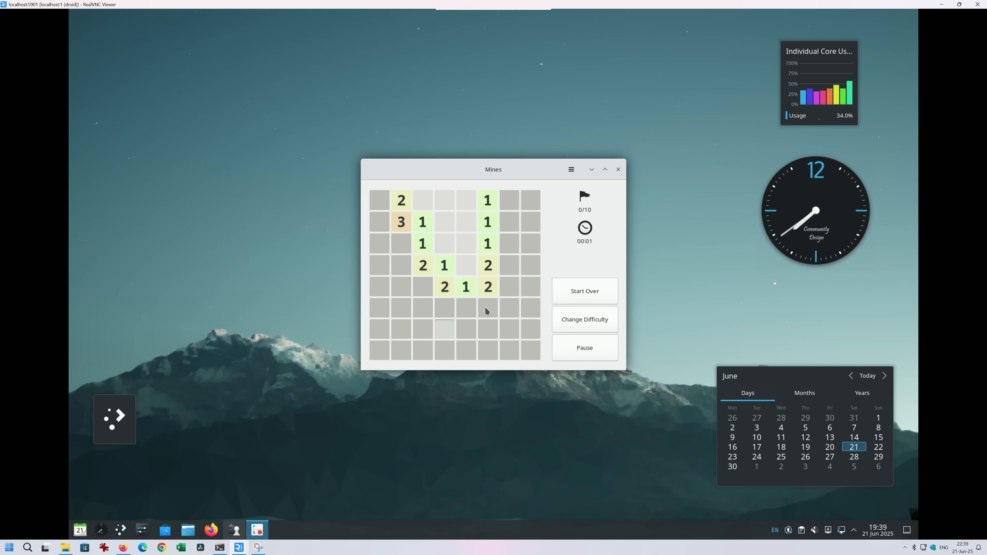
click(617, 169)
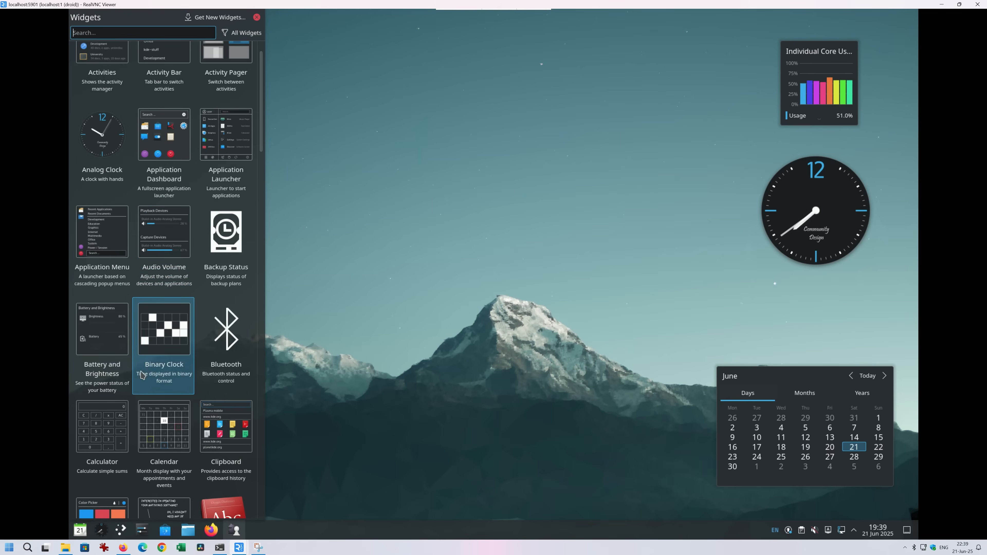
Scroll the widgets browser to find and place the Disk Usage widget.
scroll(down, 3)
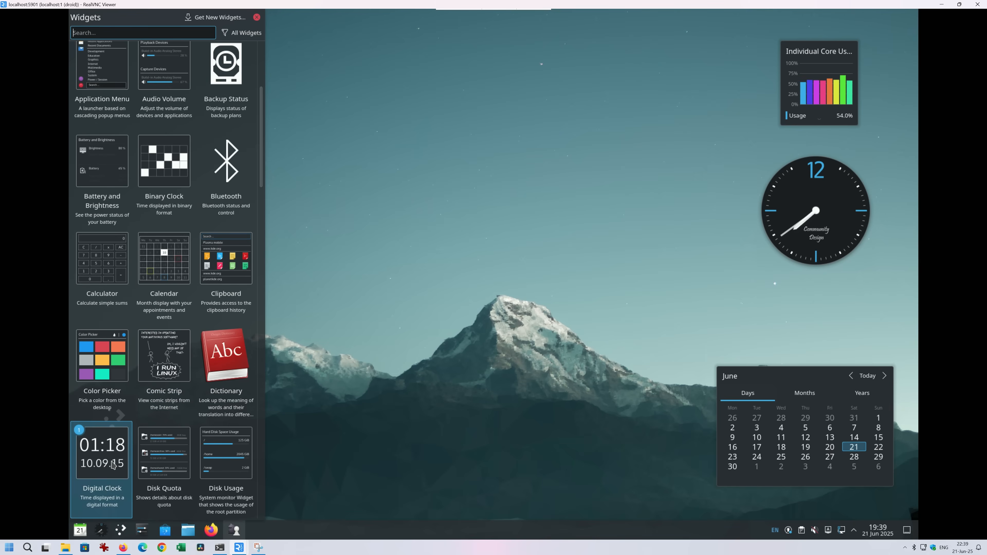
scroll(down, 3)
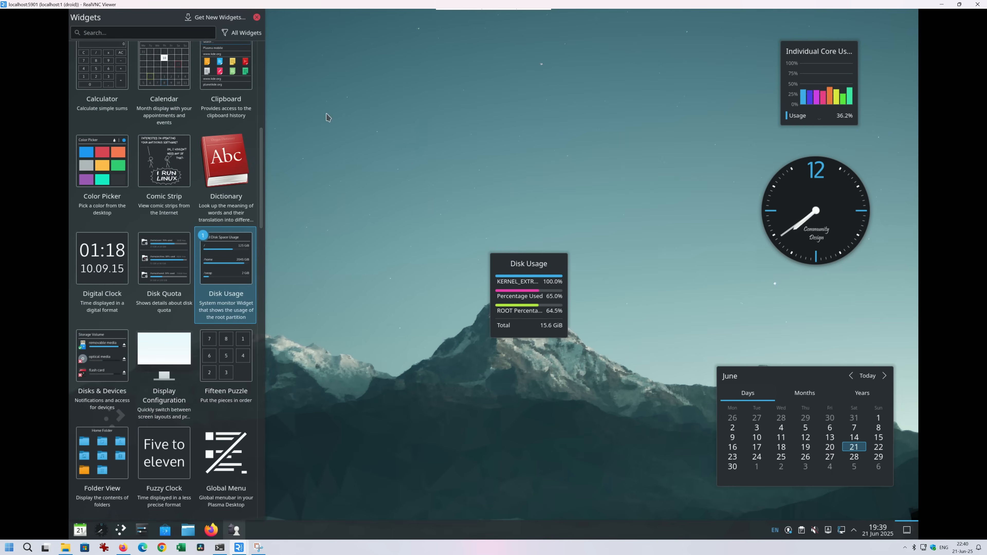
In desktop edit mode, drag the Disk Usage widget top-right beside core usage, then exit.
click(256, 17)
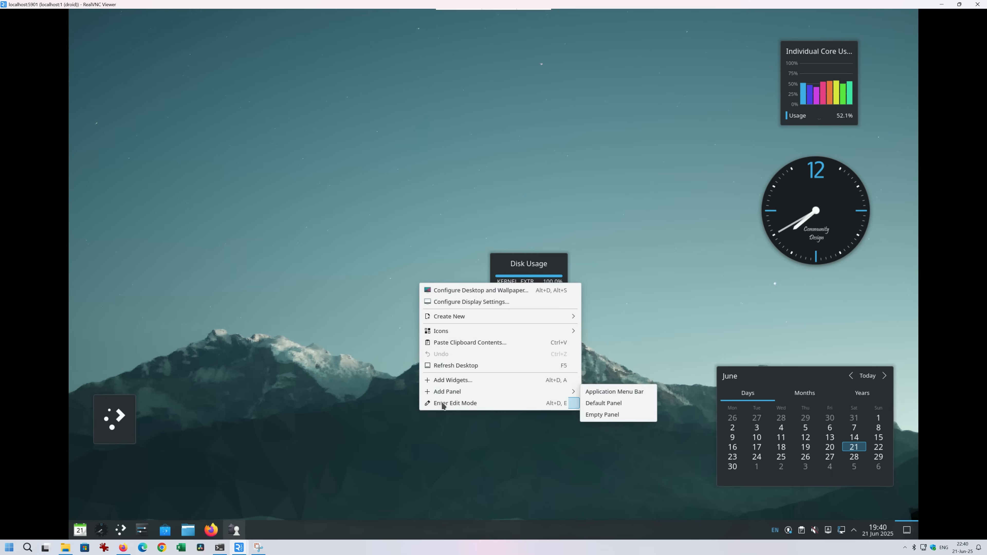
click(454, 403)
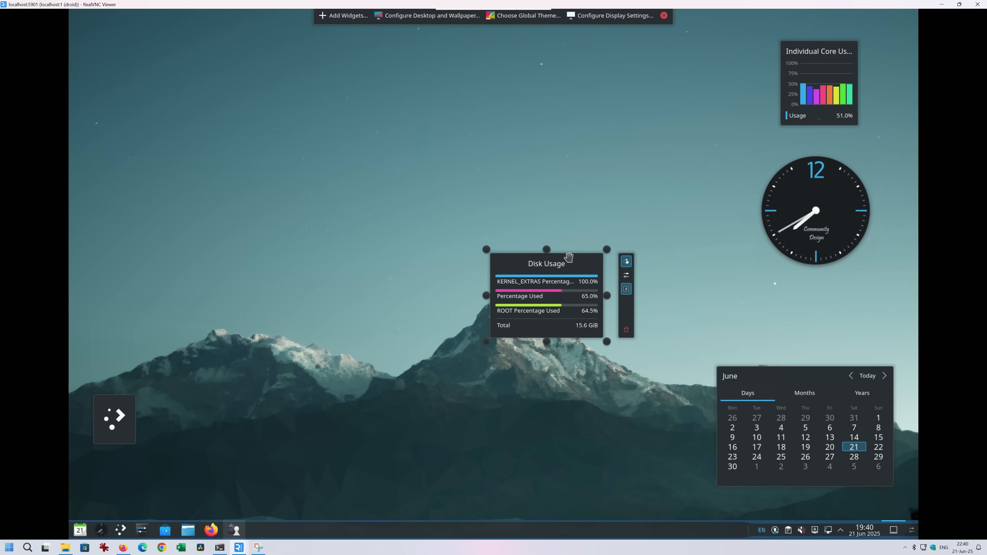
drag(546, 263, 665, 63)
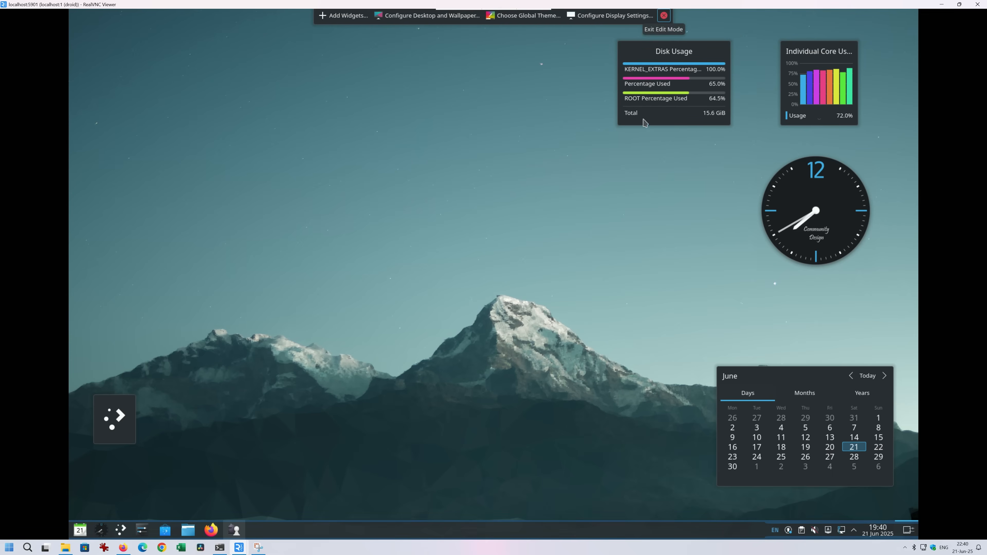
click(663, 15)
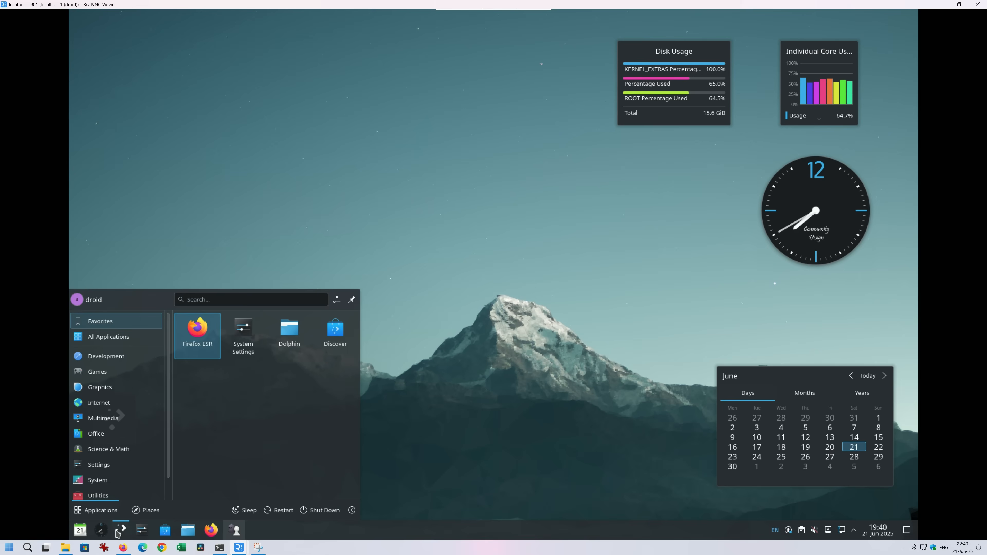
Show the Graphics category's applications in the launcher.
click(97, 371)
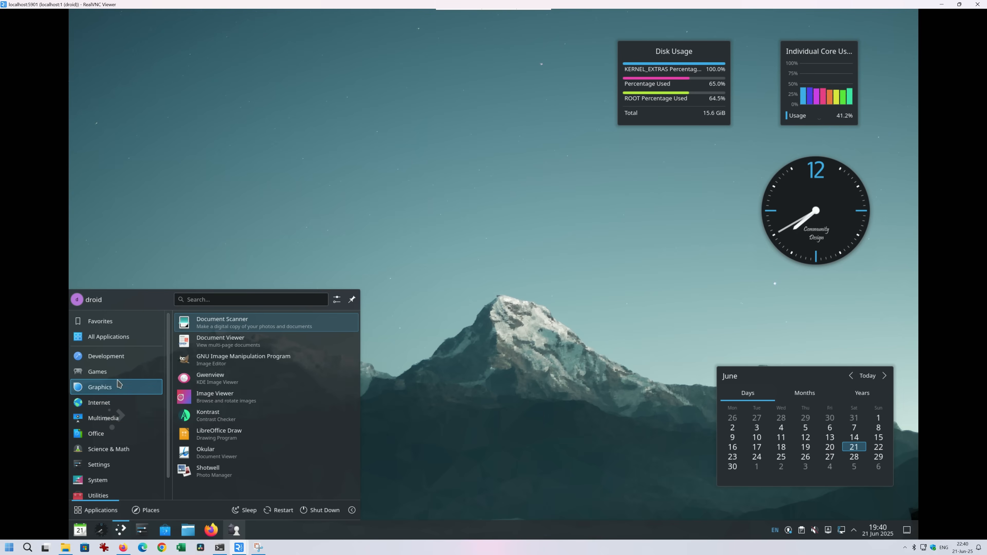
click(98, 371)
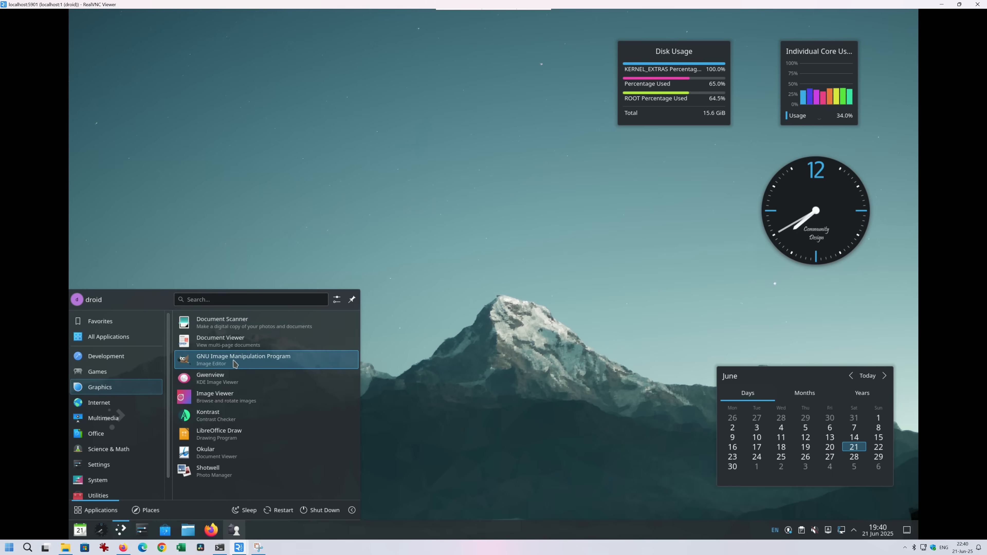
mouse_move(231, 417)
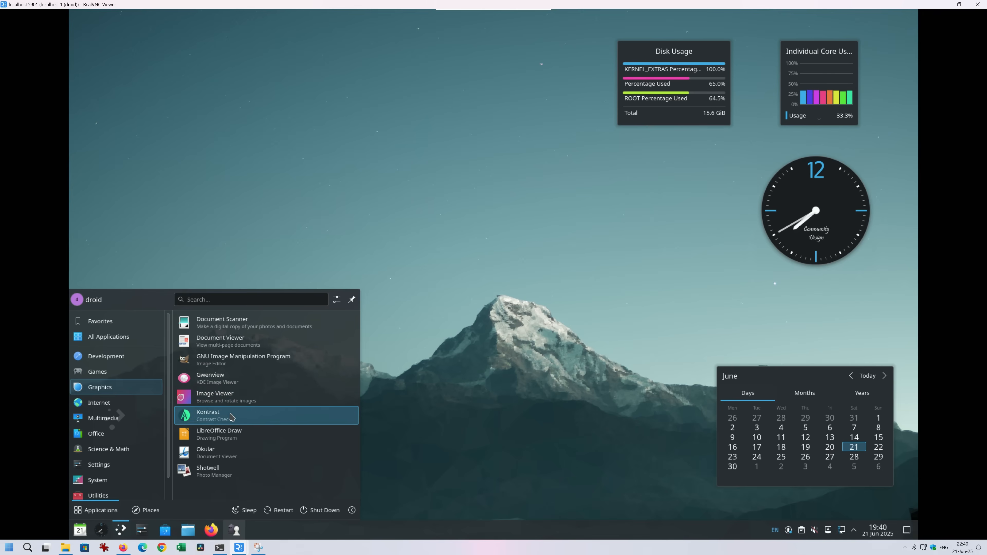
mouse_move(227, 434)
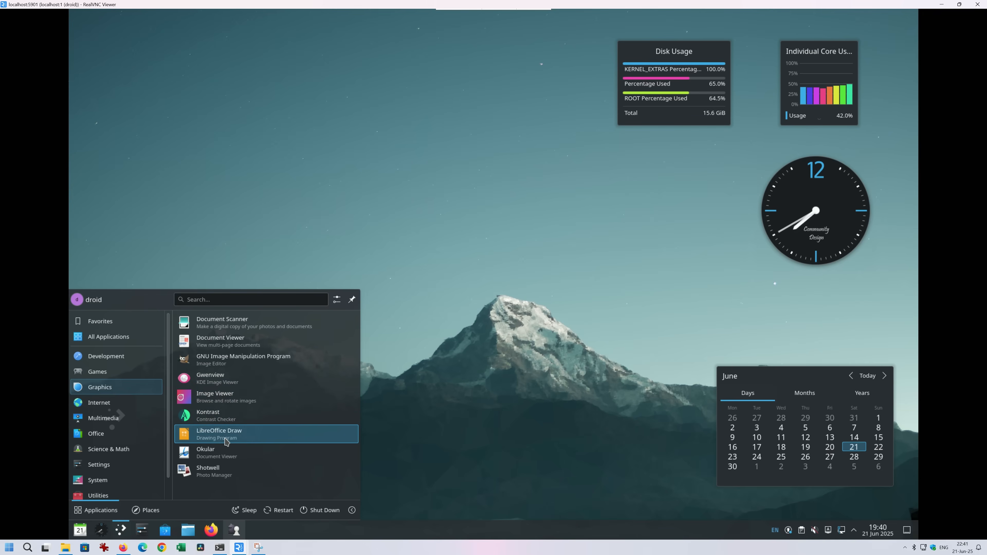
Launch LibreOffice Draw from the Graphics menu.
click(218, 434)
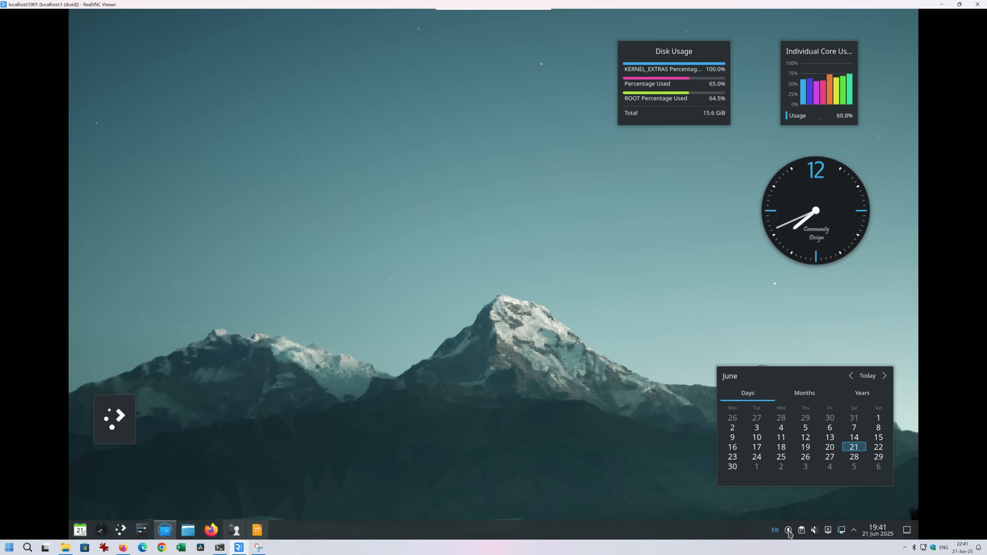
mouse_move(195, 509)
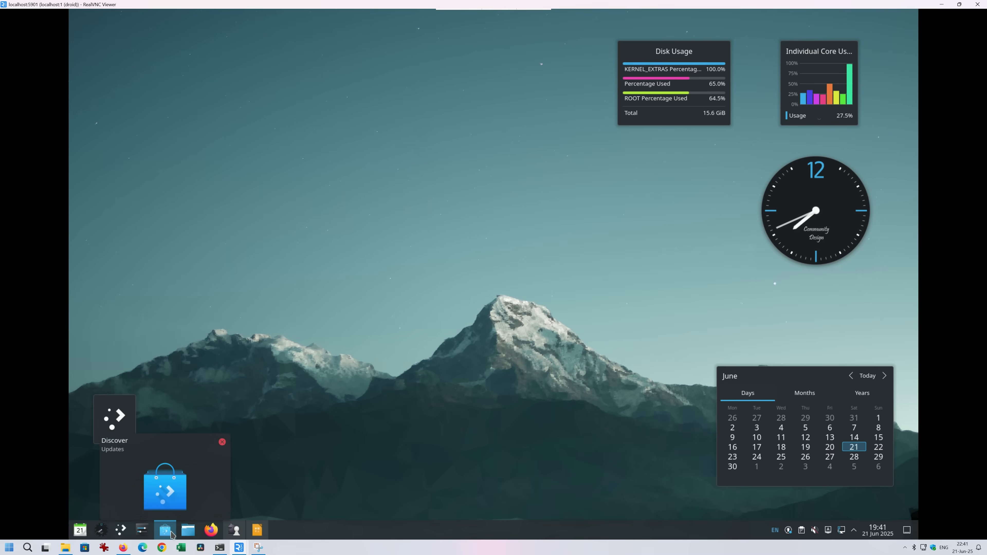
click(165, 530)
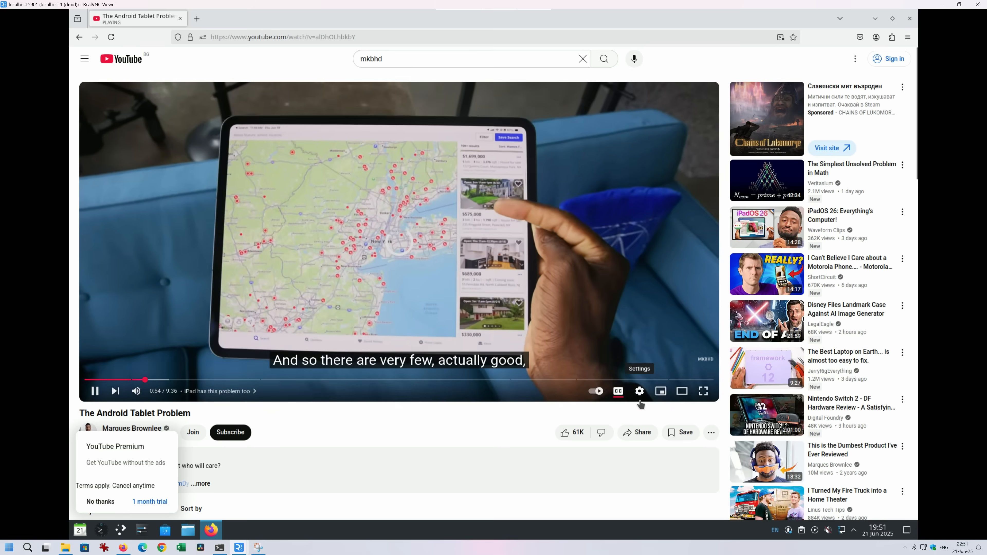
mouse_move(661, 390)
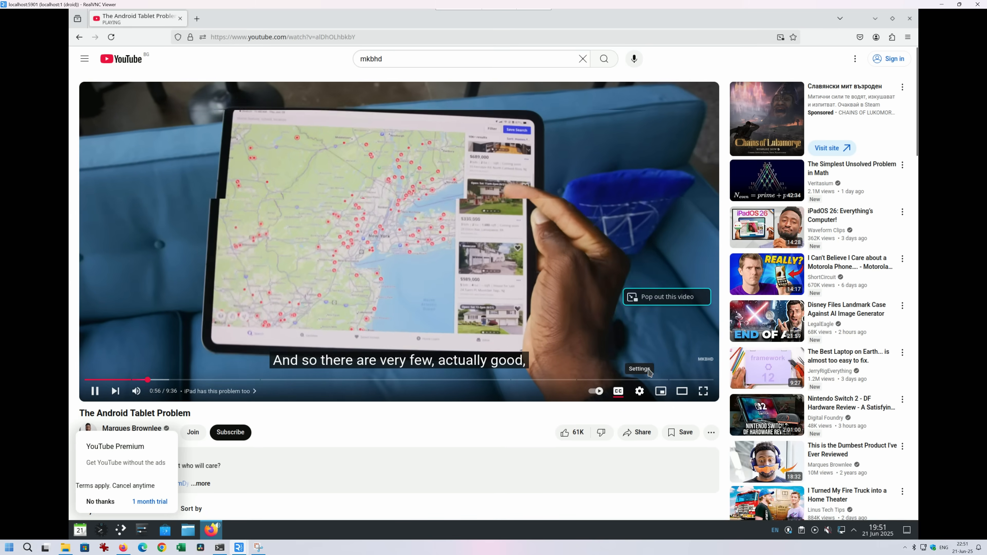
Watch The Android Tablet Problem video full screen in YouTube, then leave full screen.
click(639, 390)
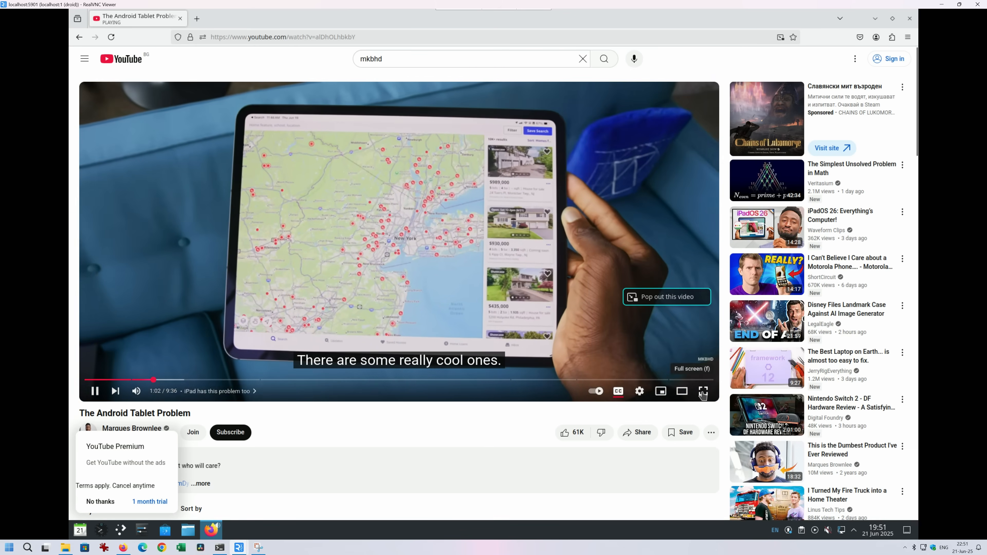
click(703, 390)
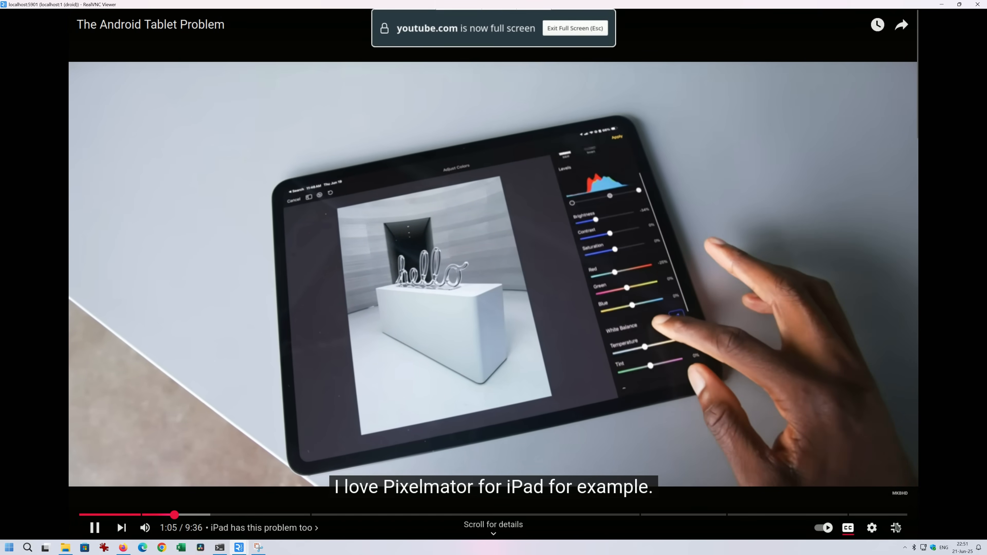
key(Escape)
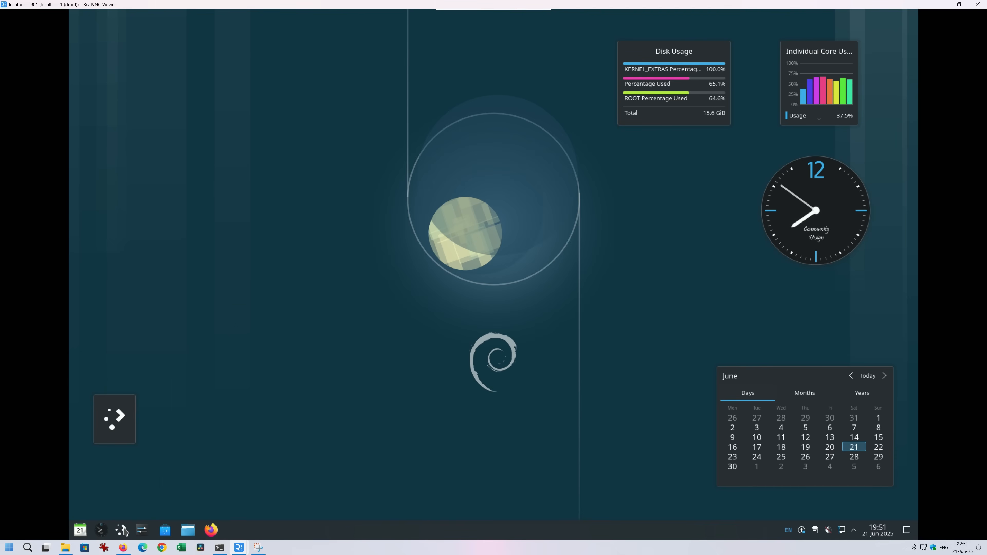
Browse the launcher's Graphics, Internet, Multimedia, Office and Settings categories.
click(101, 546)
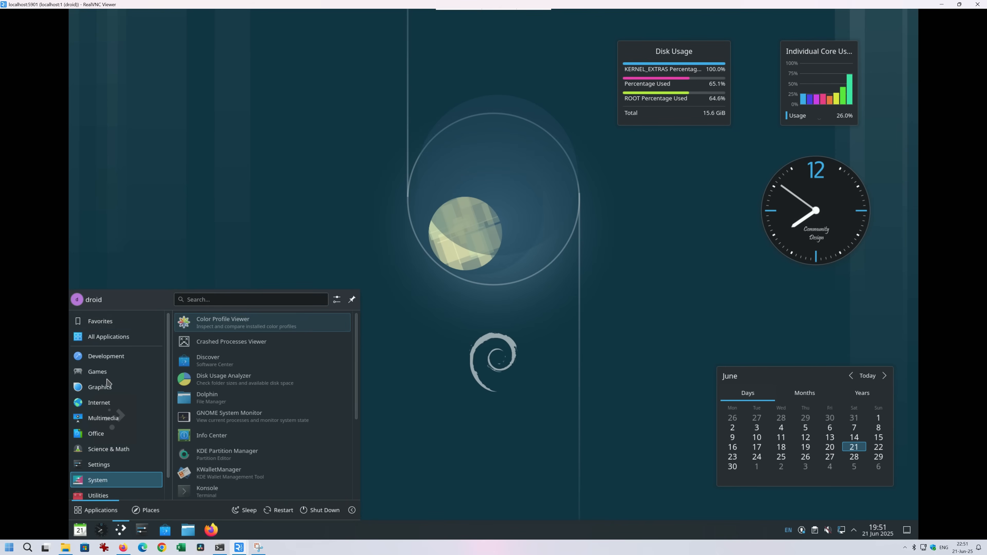
click(100, 387)
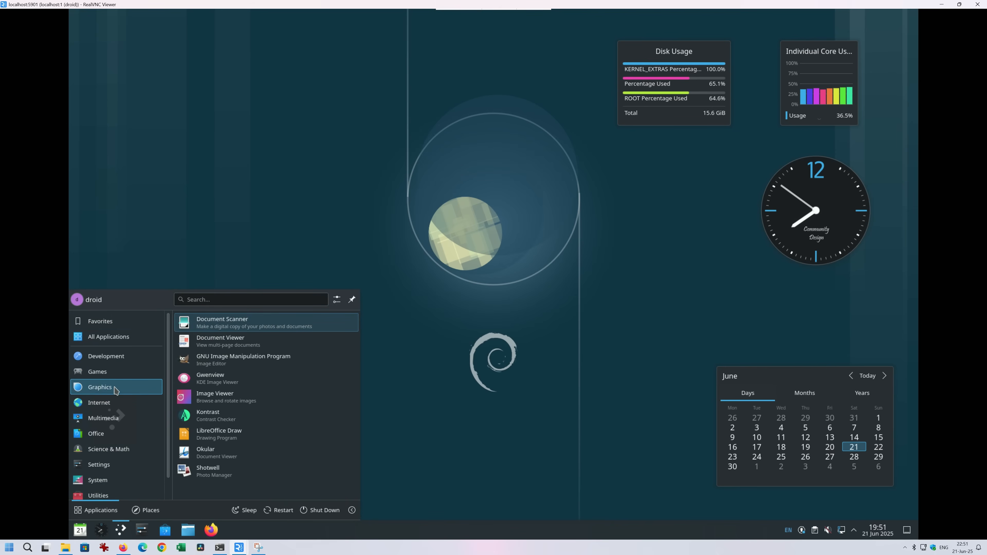
mouse_move(223, 434)
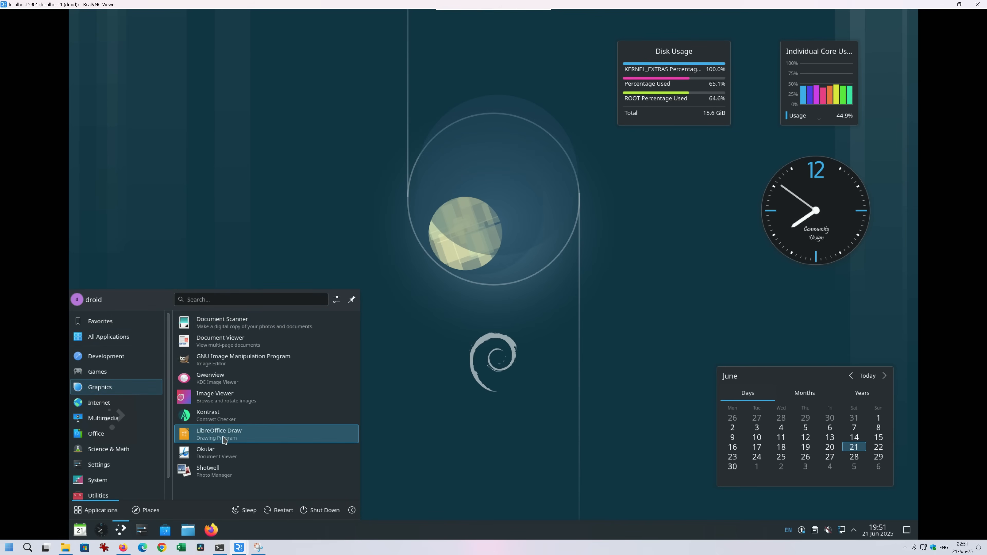
click(98, 402)
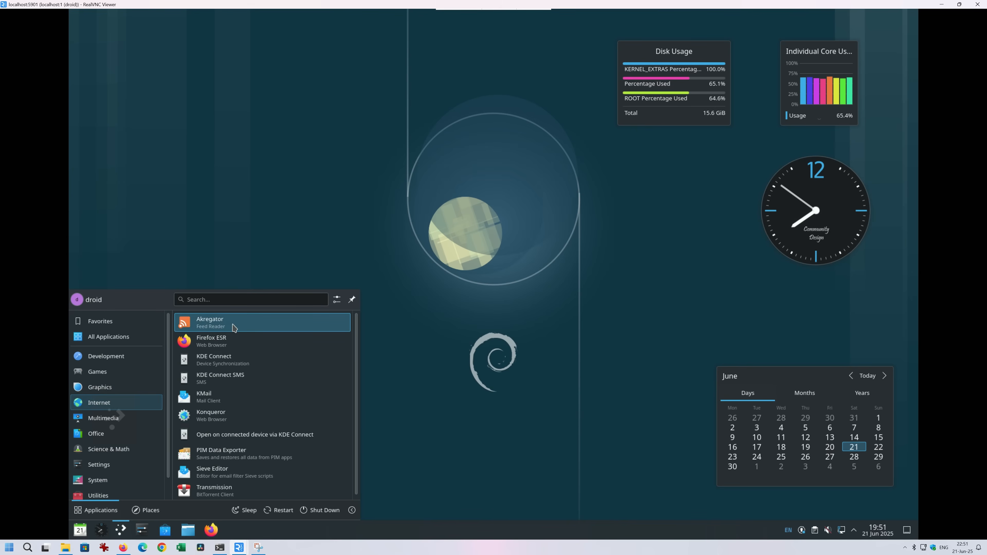
mouse_move(227, 340)
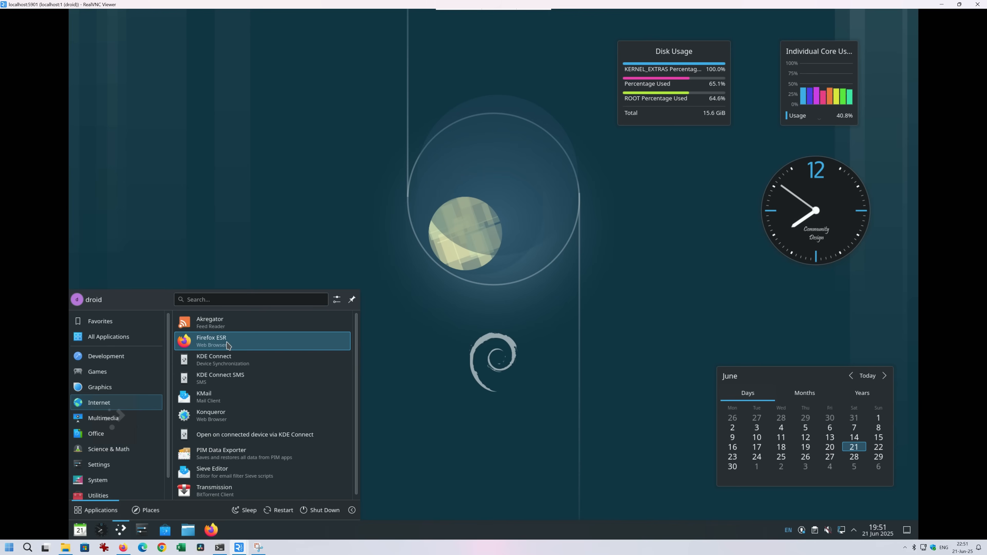
mouse_move(227, 420)
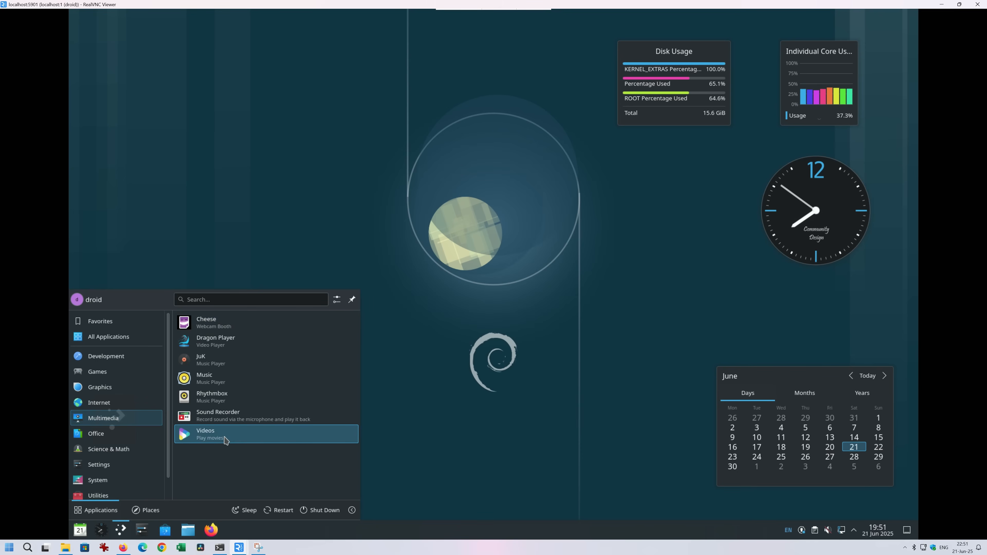
click(95, 432)
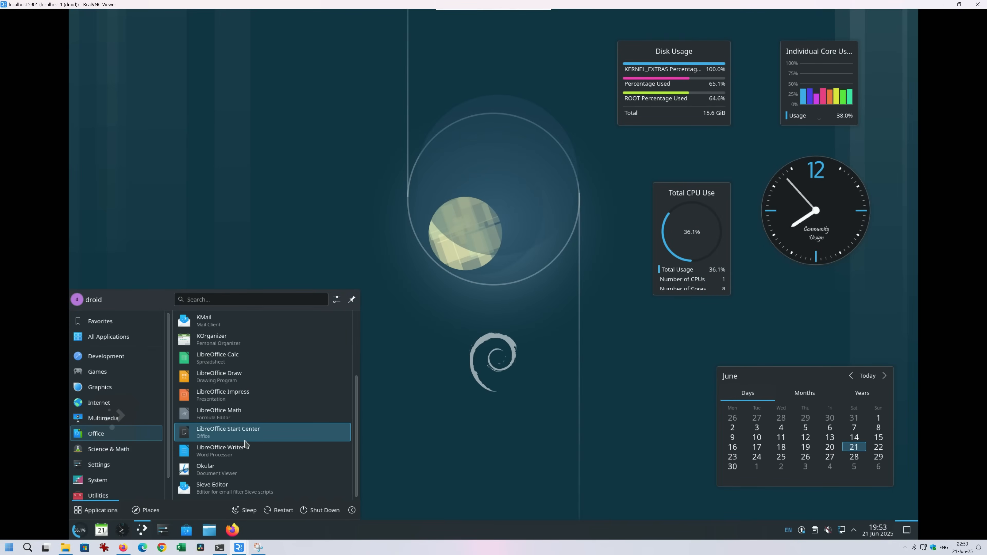
click(108, 449)
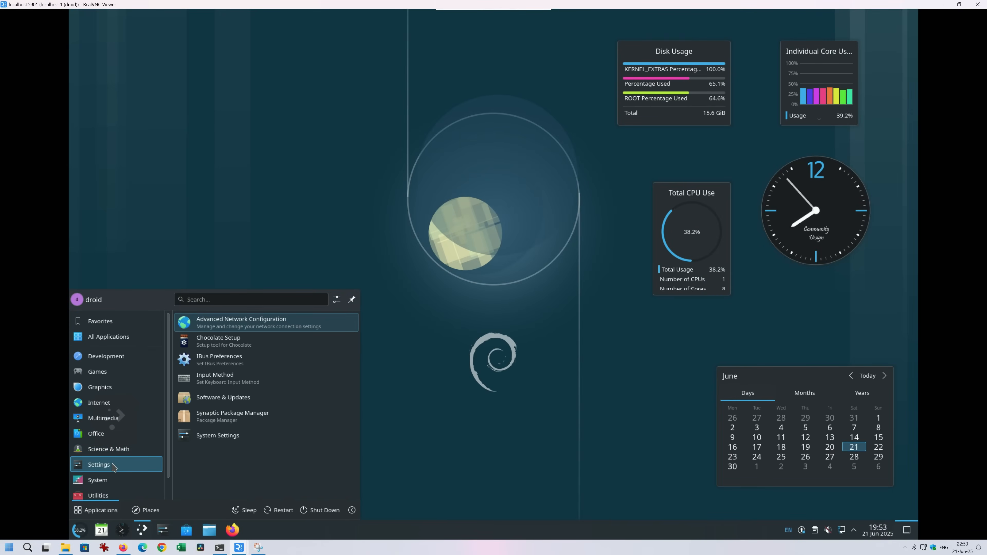
mouse_move(137, 469)
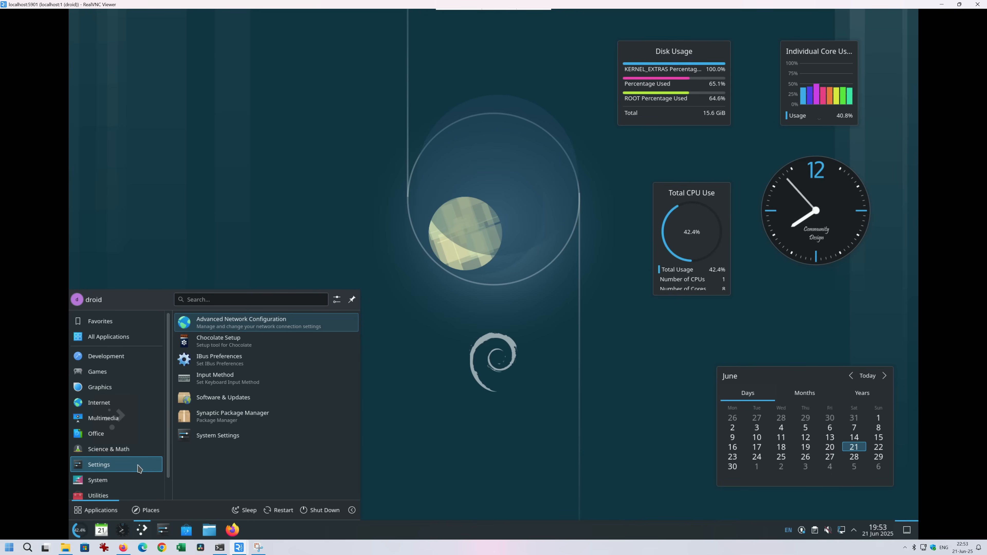
mouse_move(232, 415)
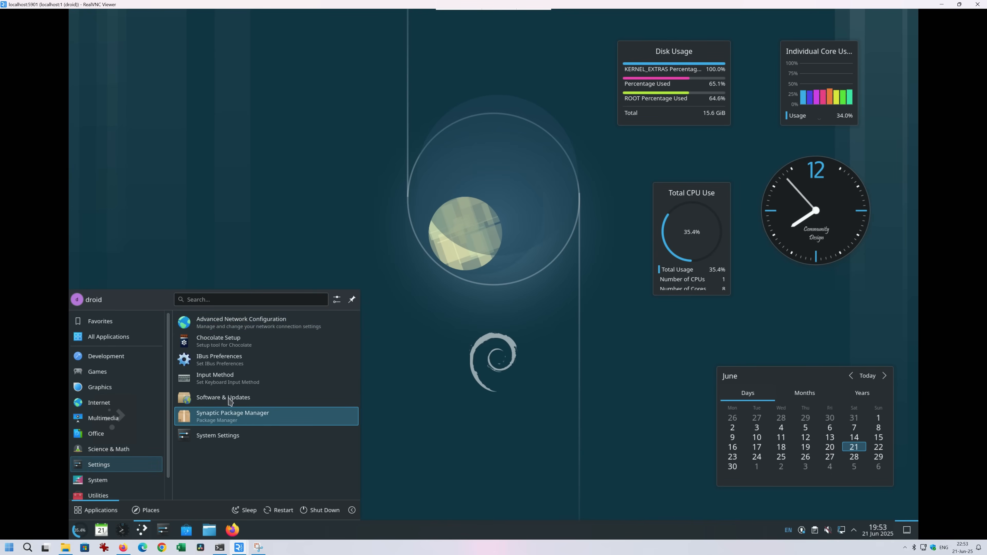
Launch Discover so its Updates page starts fetching, then reopen the launcher's System category.
click(233, 416)
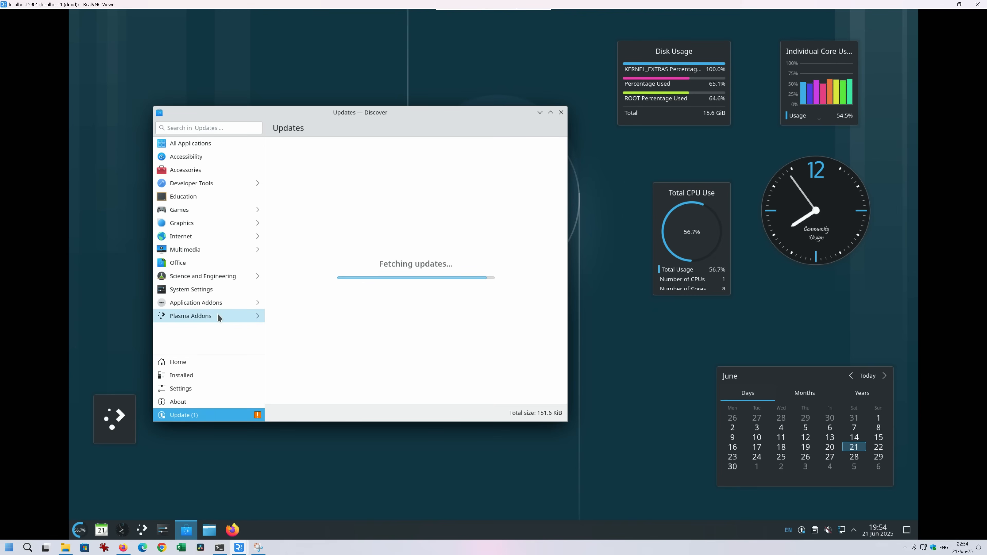
click(181, 388)
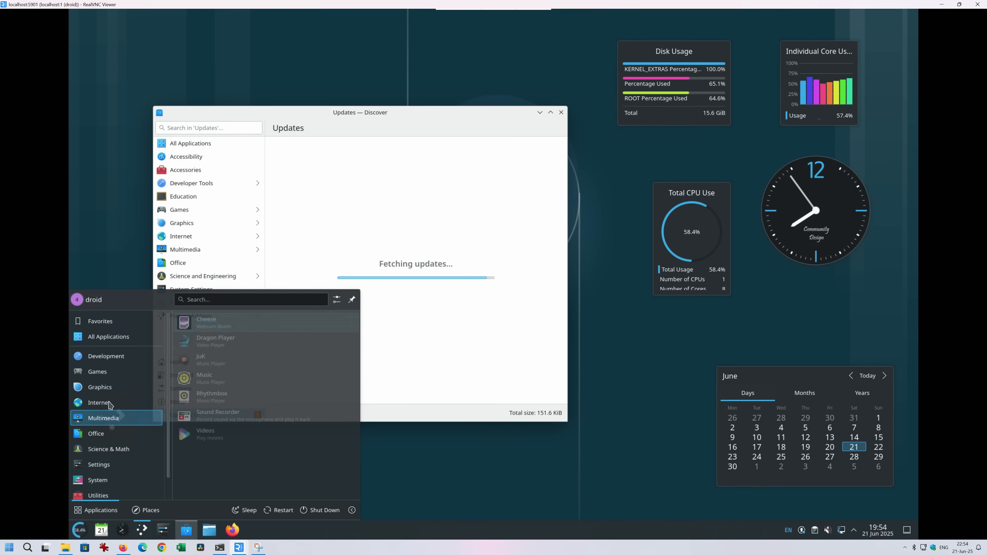
click(98, 479)
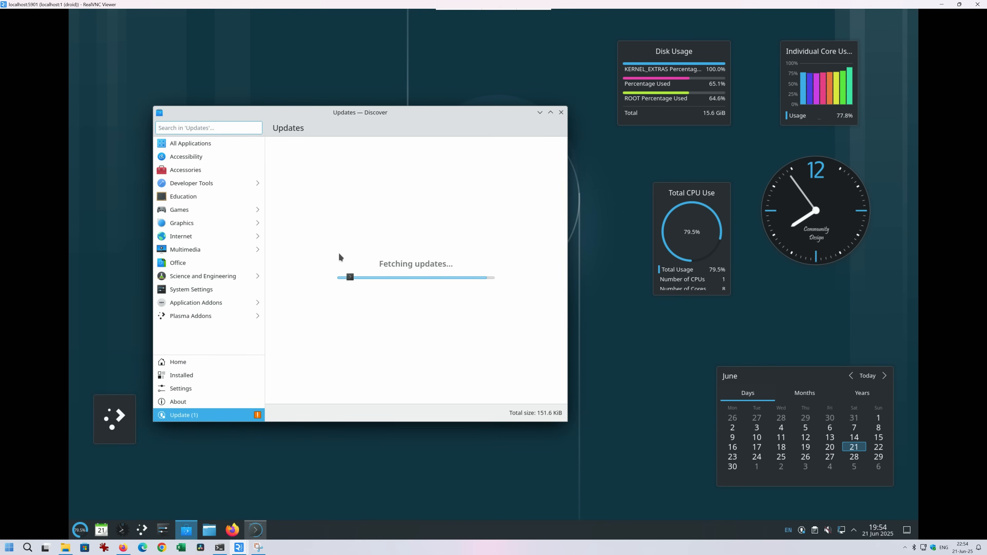
Run uname -a, ps -ax and sudo apt update in Konsole.
click(254, 530)
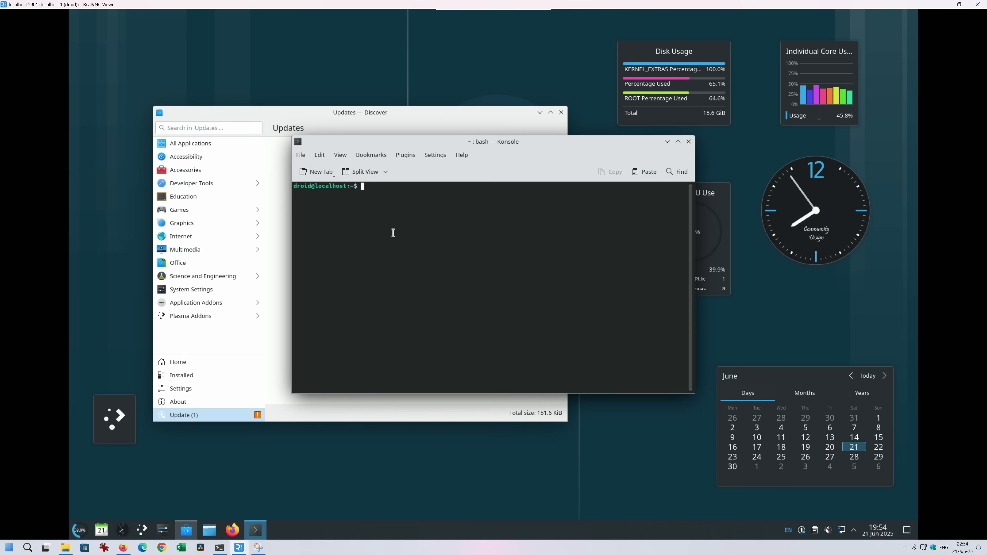
text(uname -a)
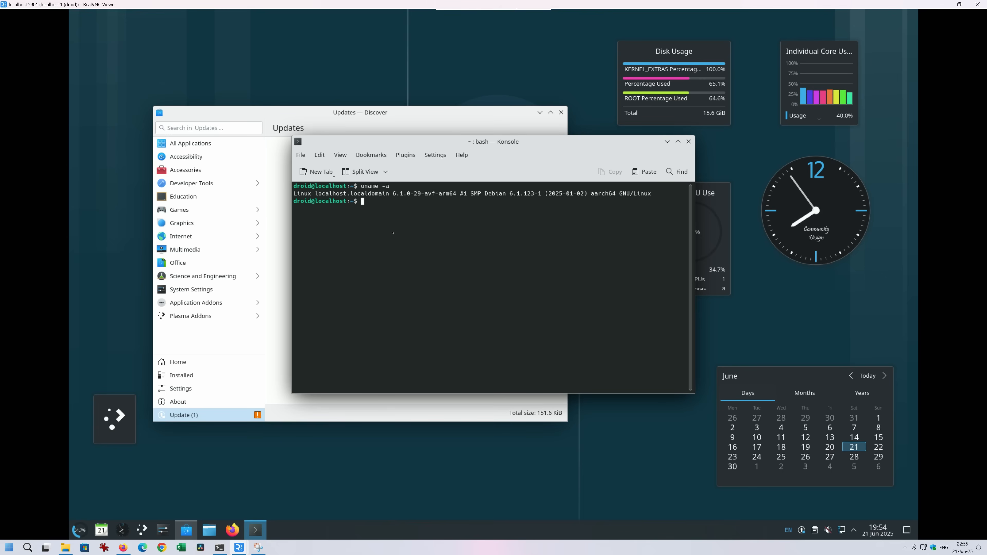
text(ps 0a)
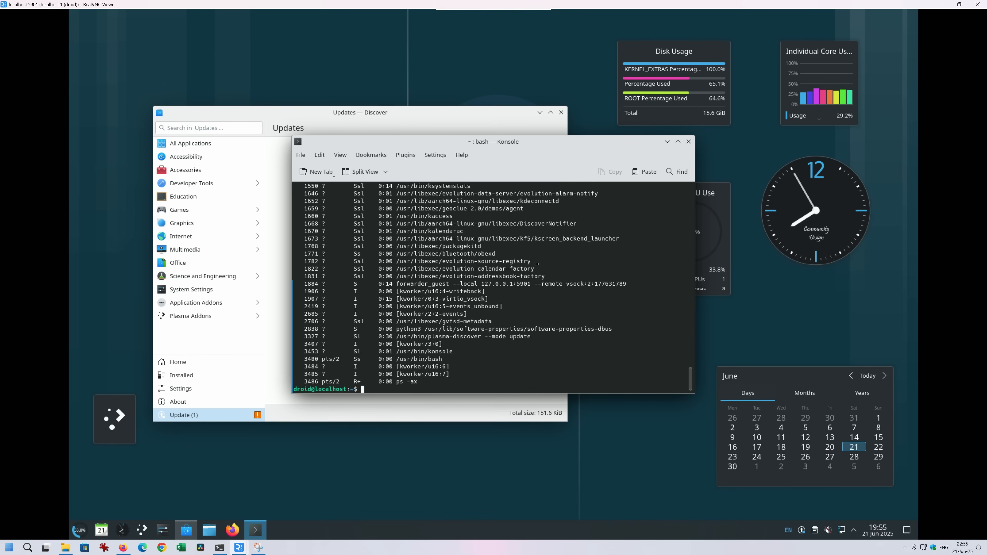
text(sudo apt update)
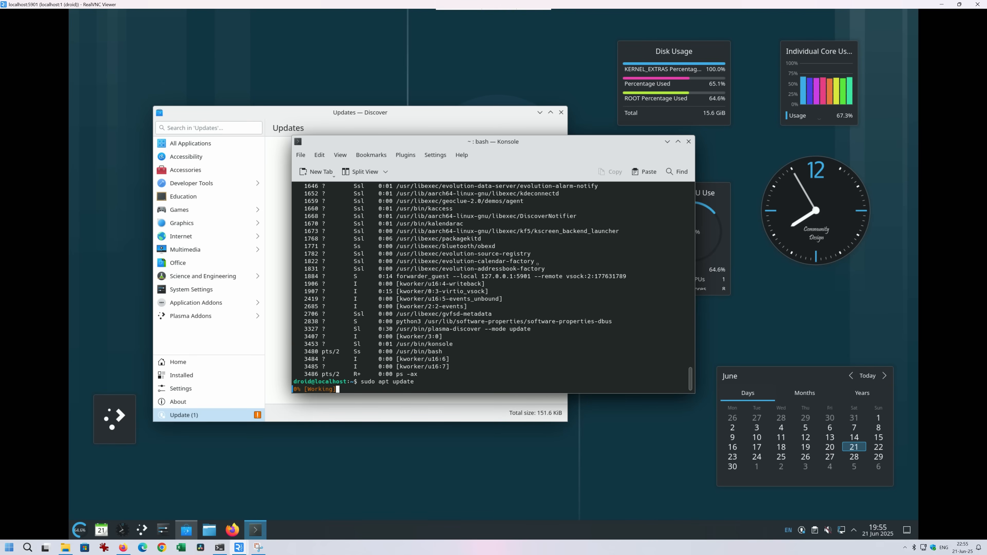
key(Return)
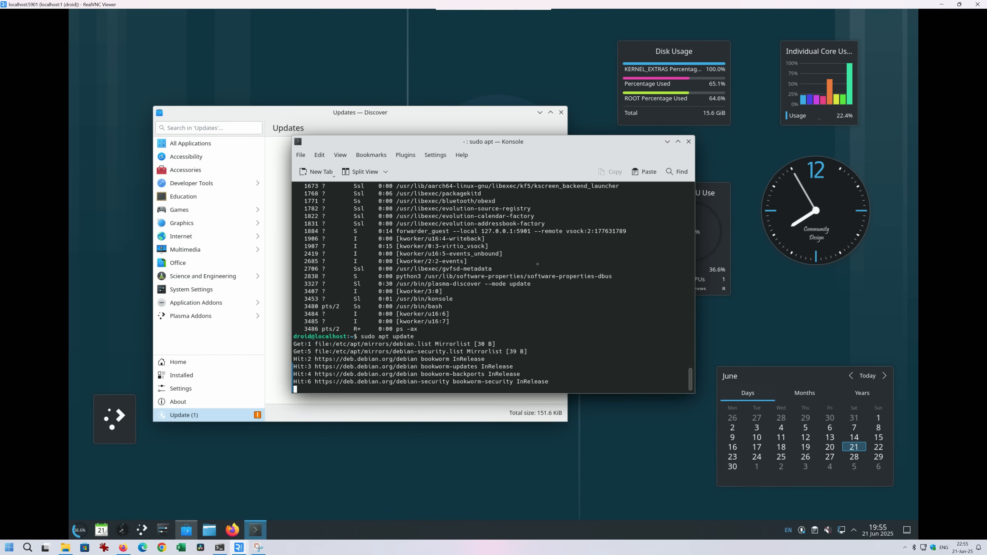
Move the terminal aside and run apt list --upgradable -a, revealing the ca-certificates upgrade.
drag(493, 141, 552, 87)
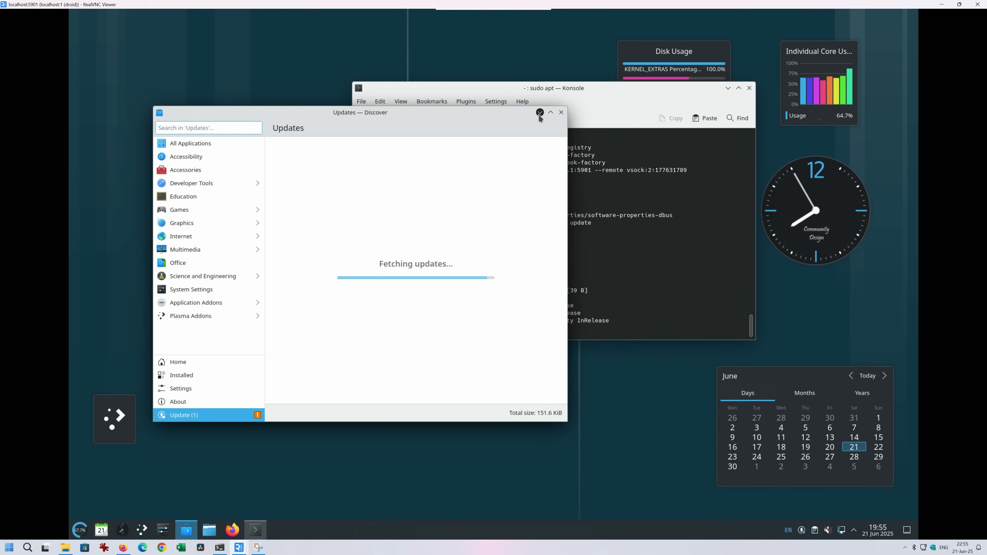
click(540, 112)
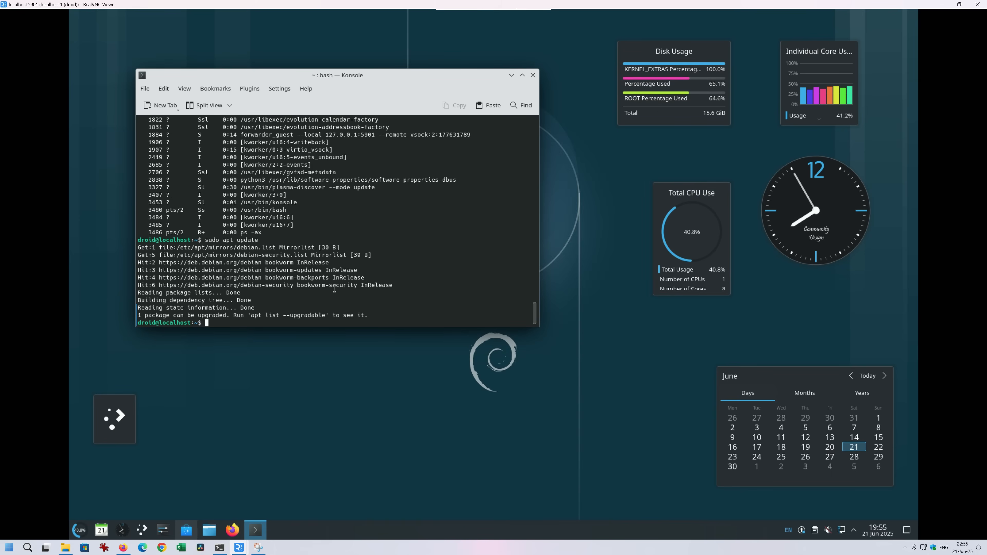
text(a)
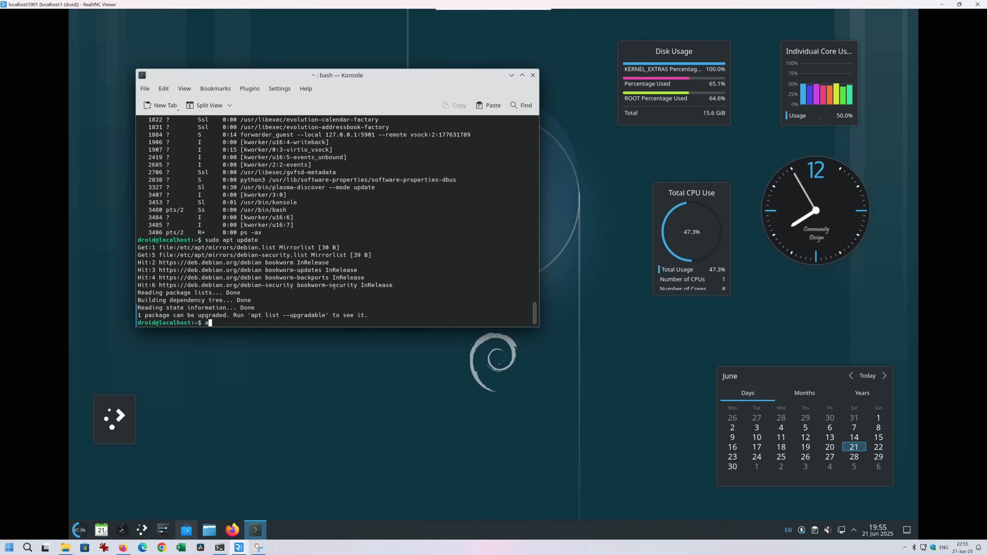
text(pt list --upgradable)
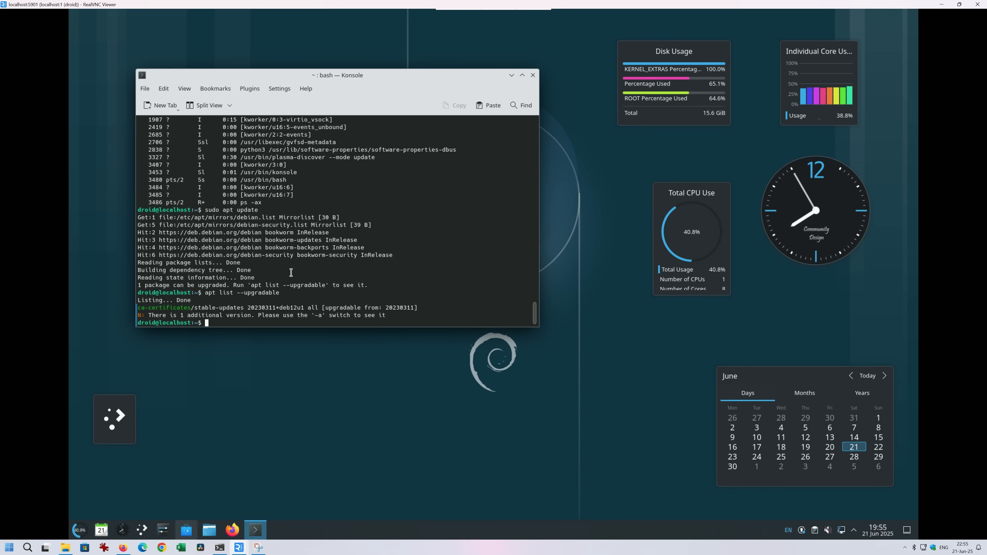
text(apt list --upgradable -a)
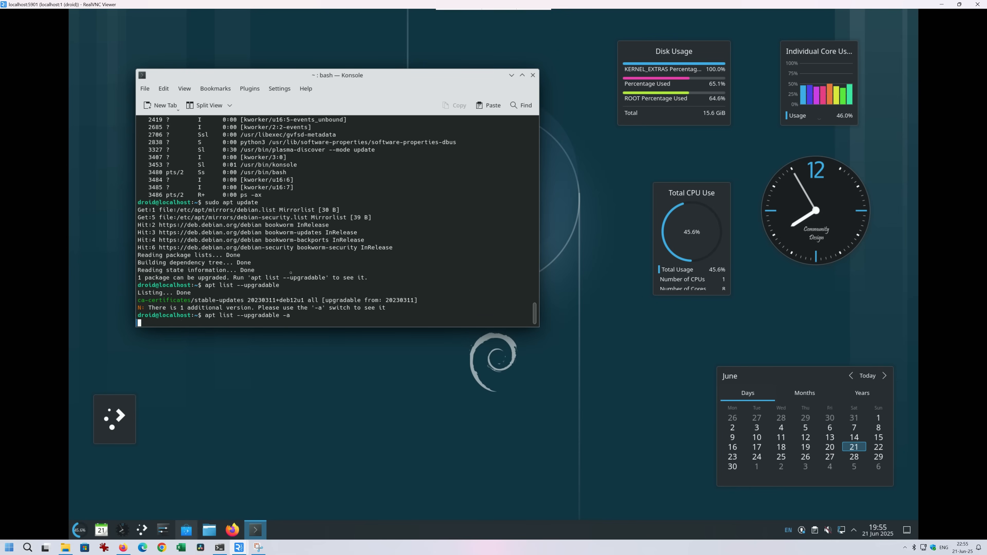
key(Return)
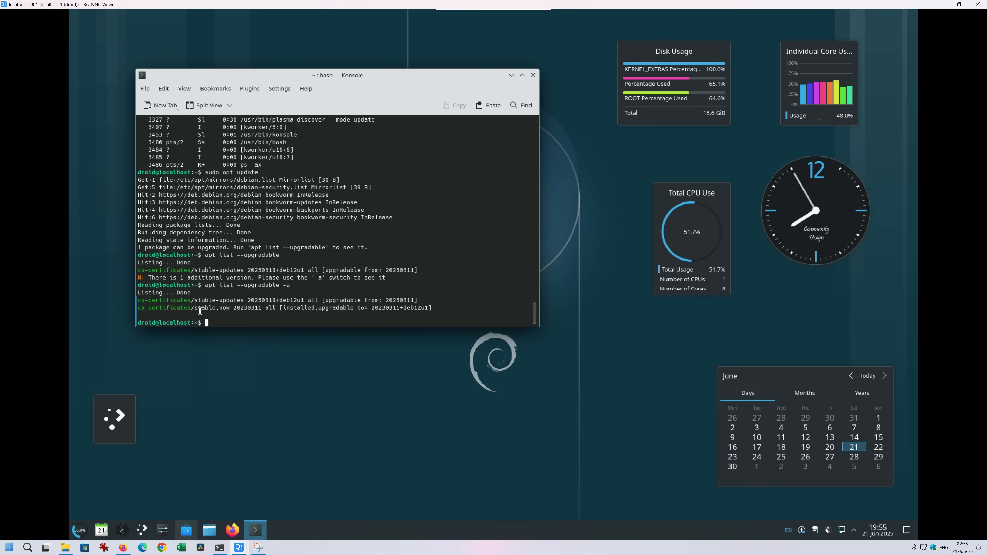
mouse_move(288, 326)
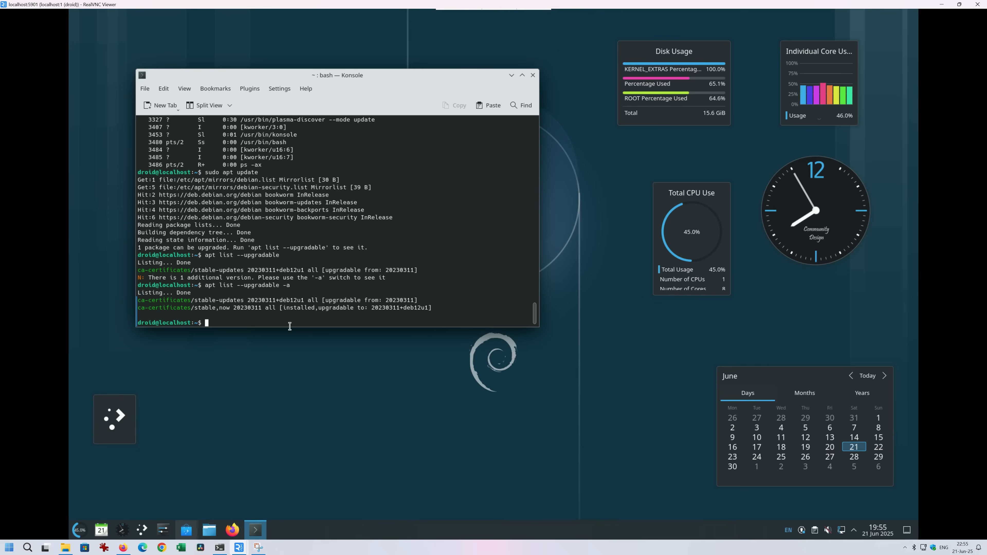
mouse_move(233, 417)
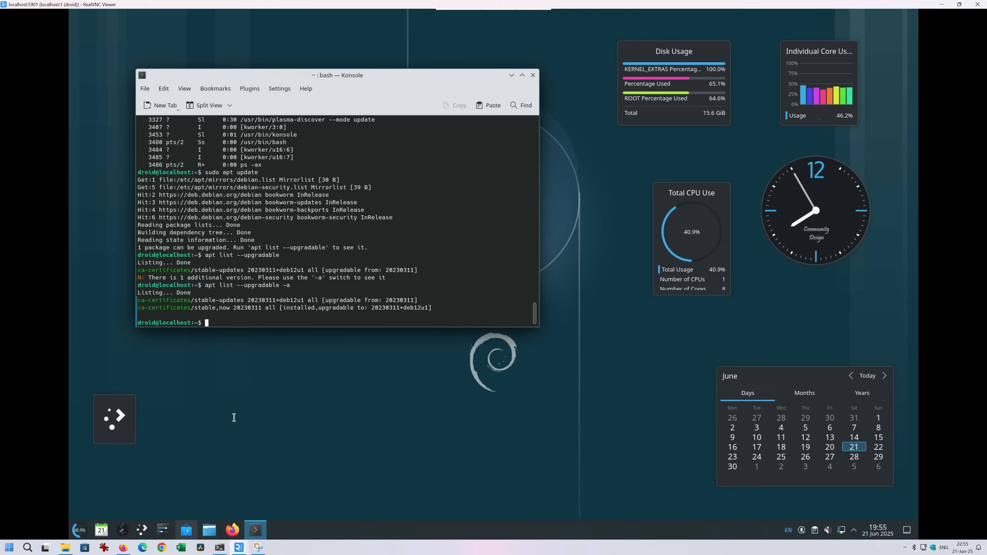
text(mc)
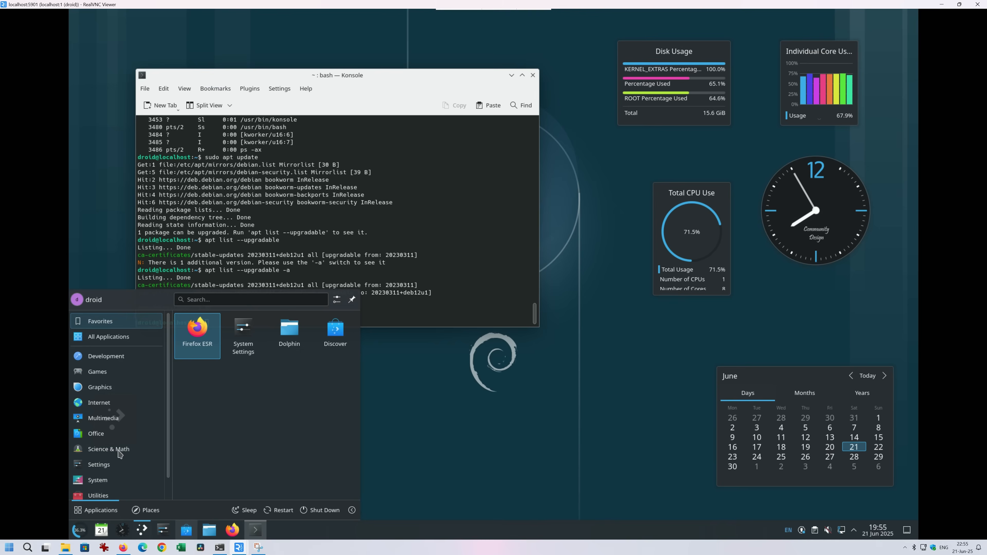
Browse Dolphin's Home, Desktop and Music folders, then launch GNOME System Monitor.
click(99, 480)
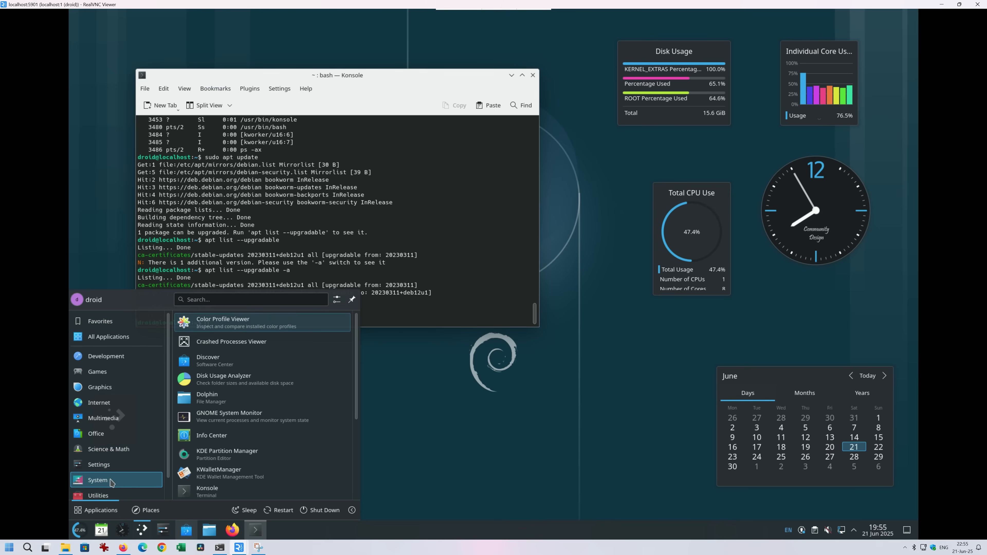
mouse_move(223, 360)
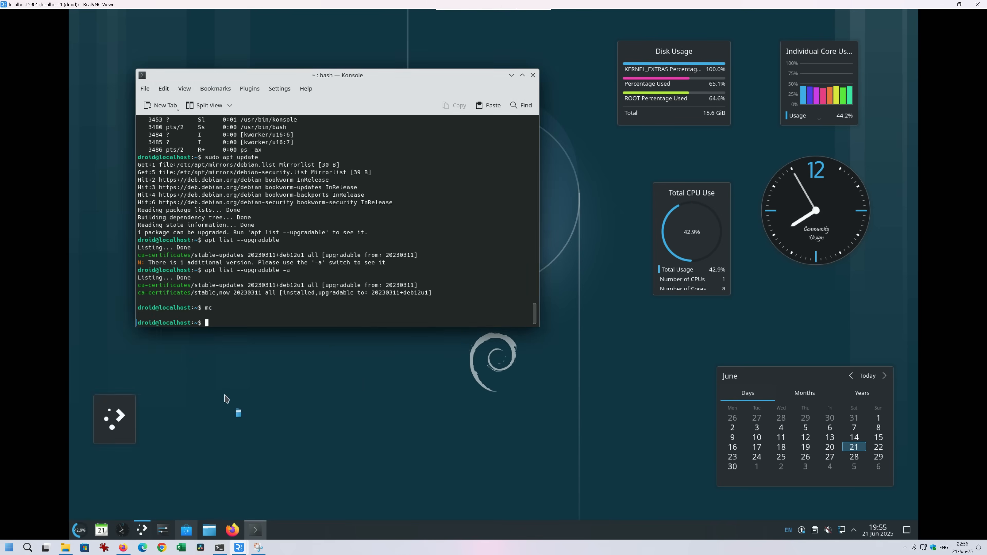
click(208, 528)
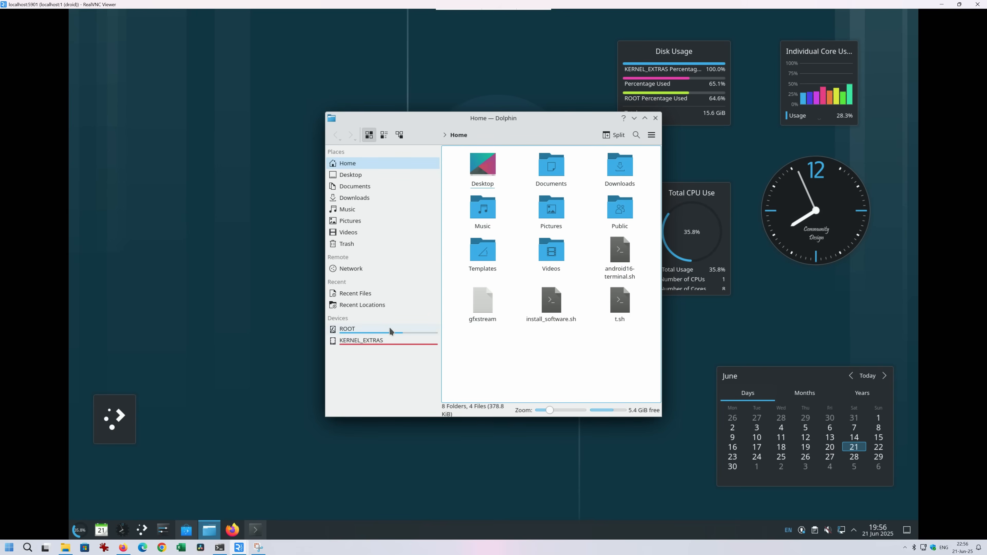
click(350, 174)
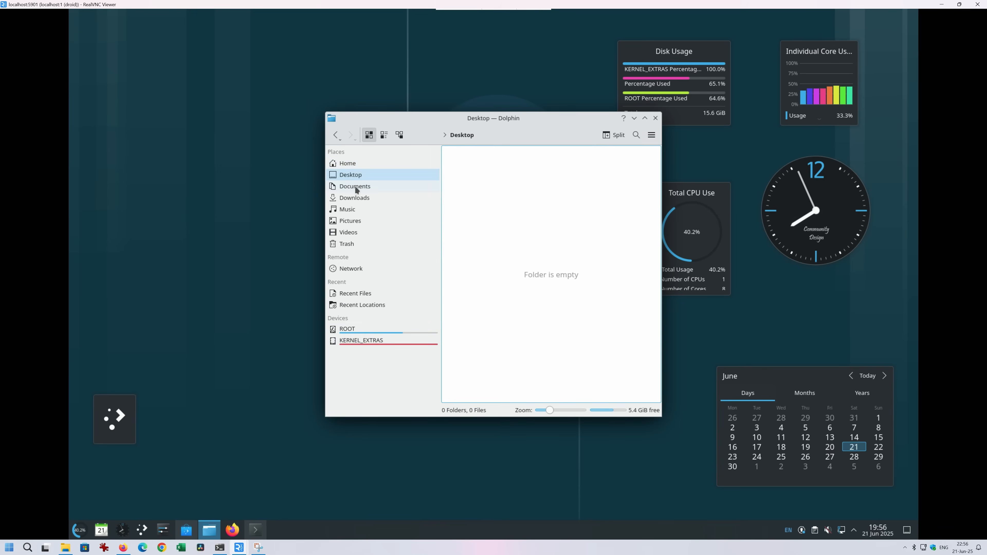
click(347, 209)
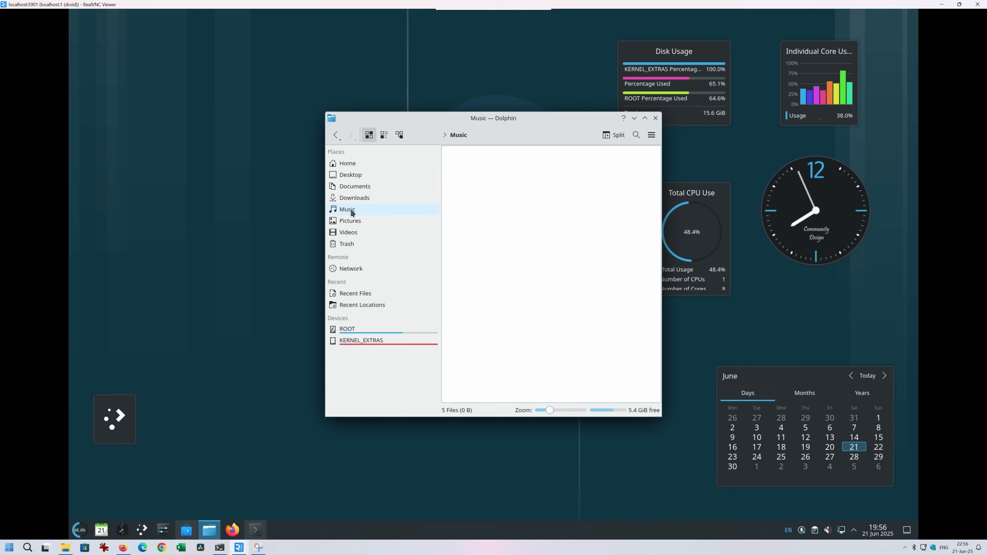
click(347, 231)
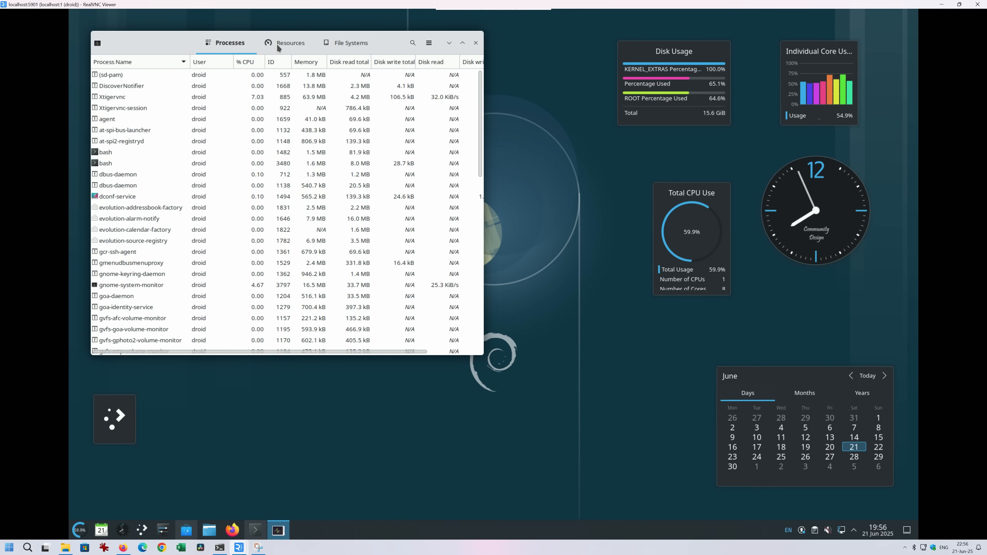
View the Resources tab of GNOME System Monitor before closing it.
click(290, 43)
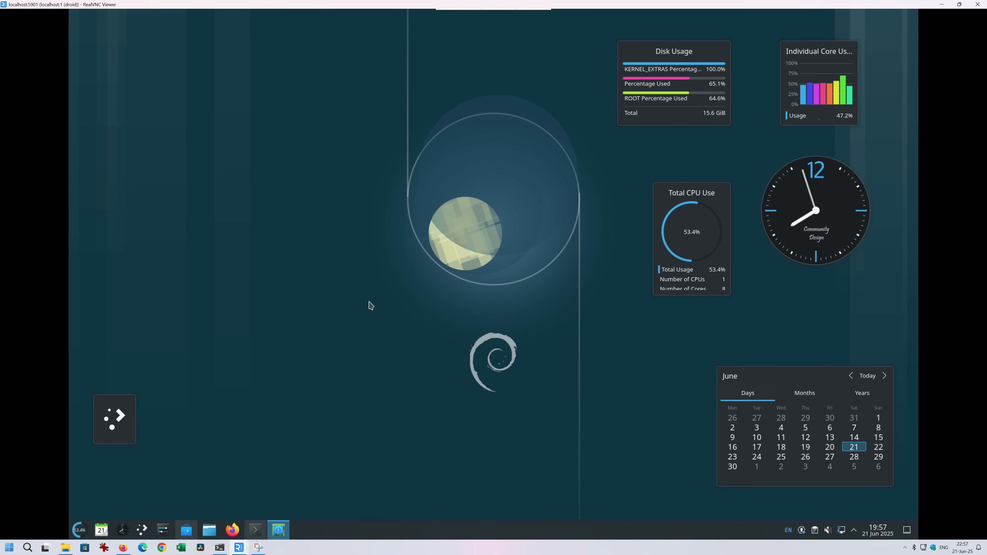
Show Info Center's About this System page for Debian 12 and move the window left.
click(277, 529)
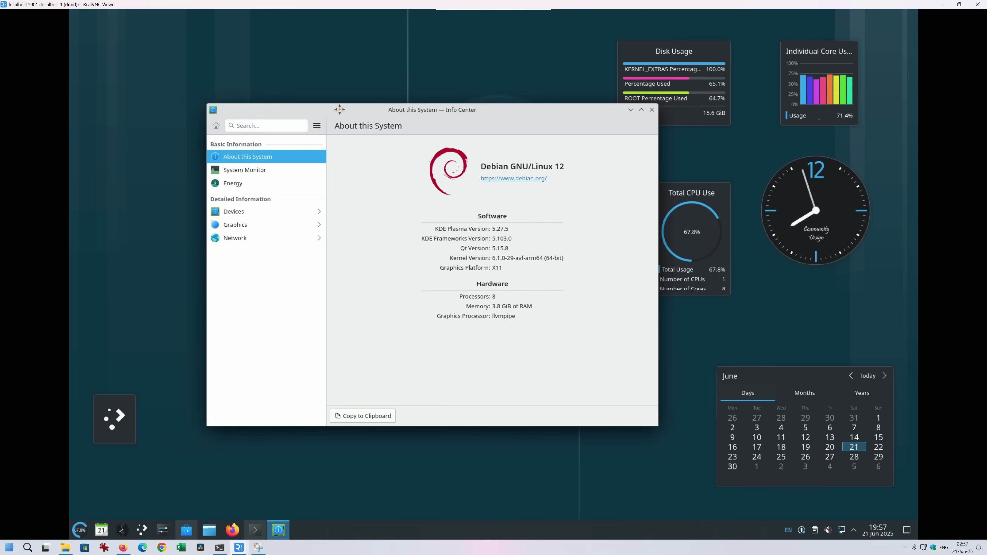
drag(431, 109, 340, 103)
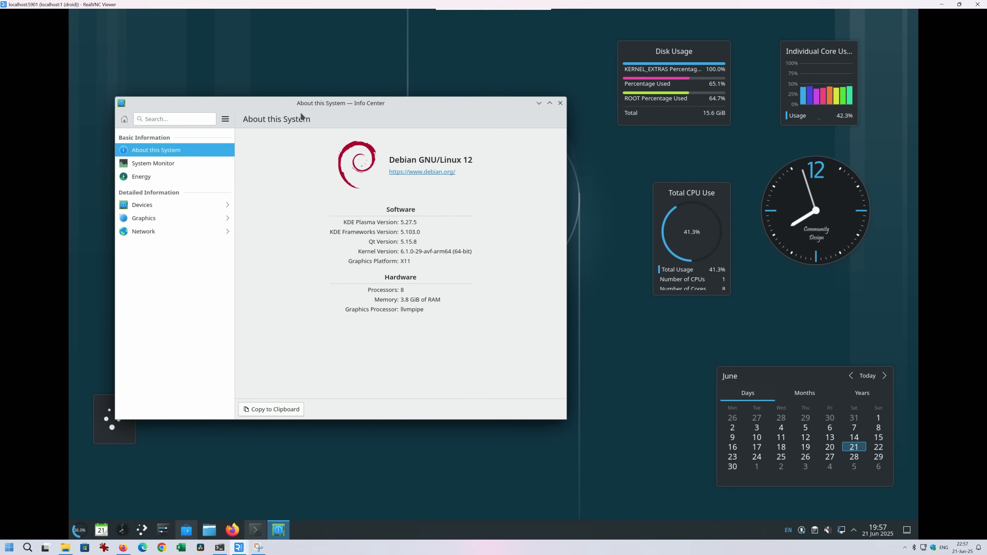
mouse_move(390, 191)
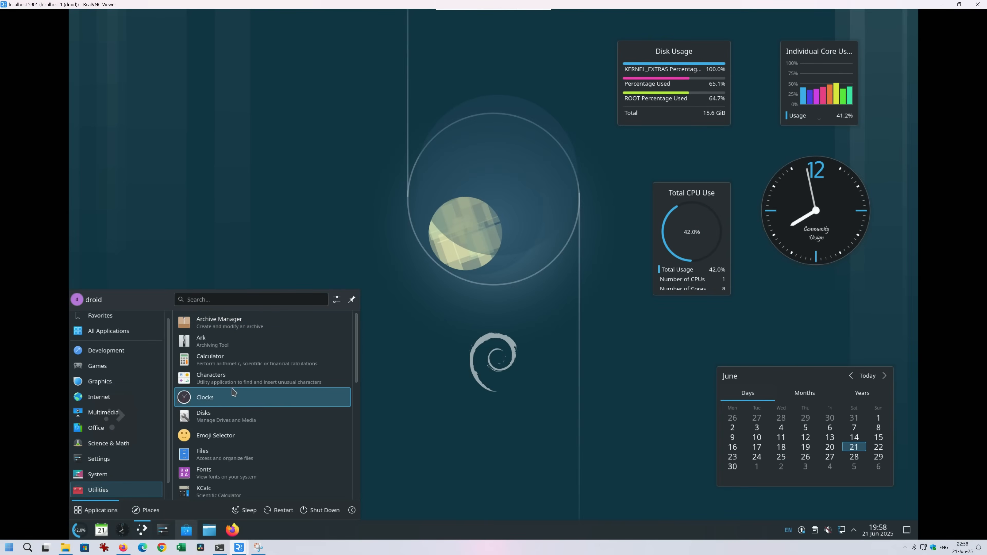
Launch KCalc from Utilities and enter a digit.
scroll(down, 3)
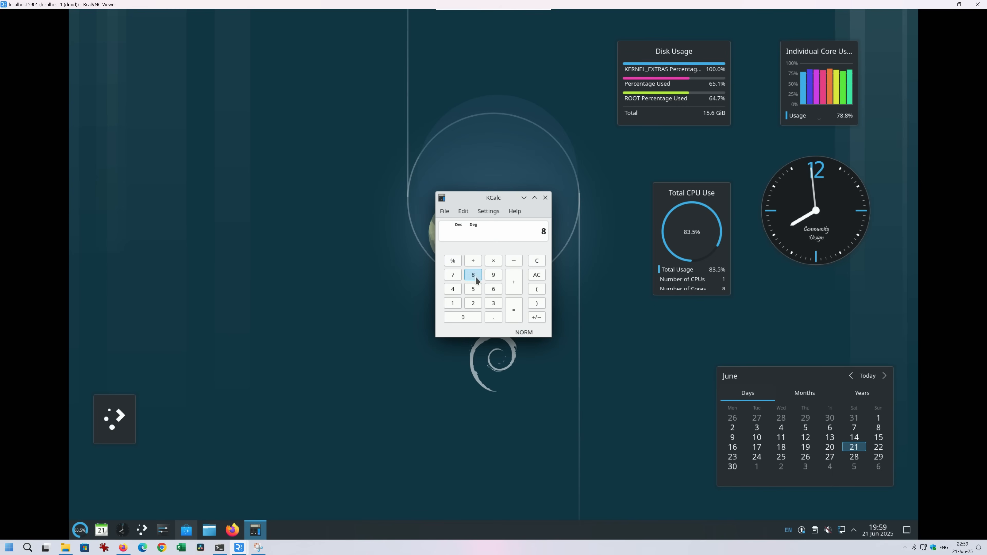
click(473, 275)
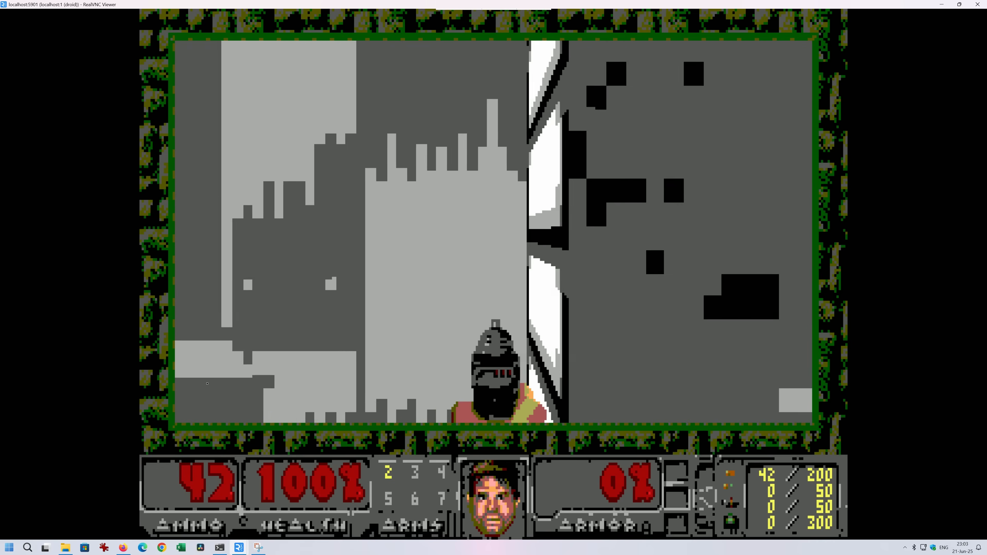
Exit Freedoom and close the wallpaper plugin downloader.
key(Escape)
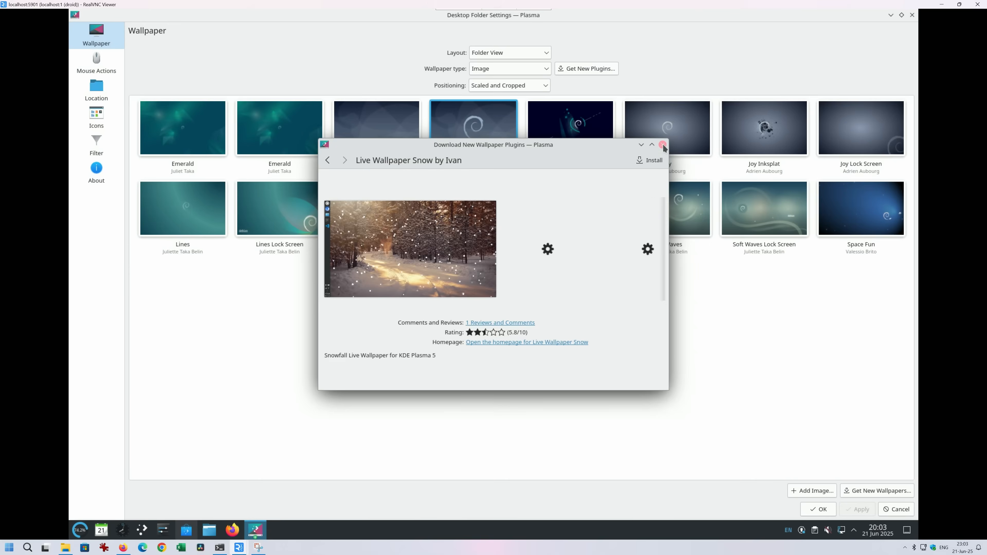
click(664, 145)
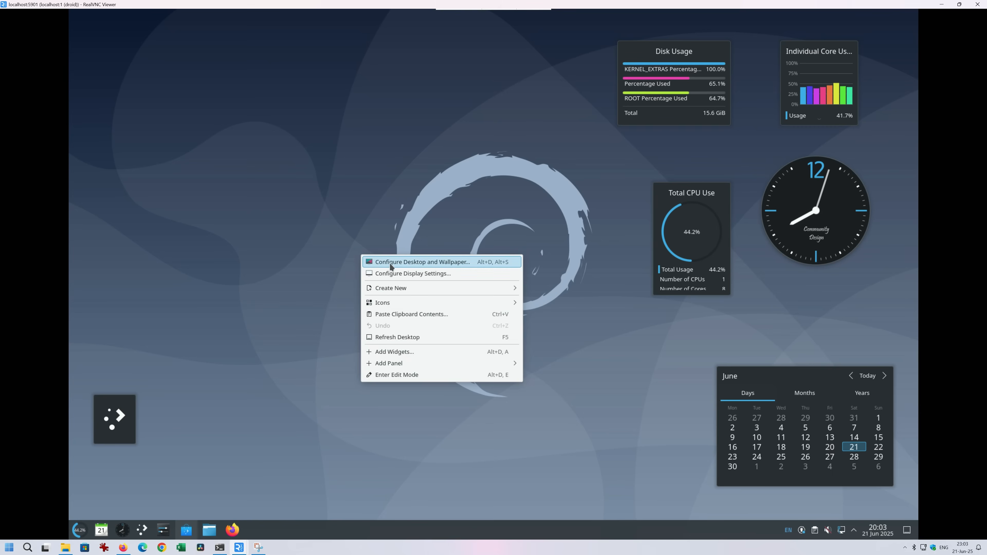
Review the Resolution list in Display Configuration, then close the window.
click(394, 277)
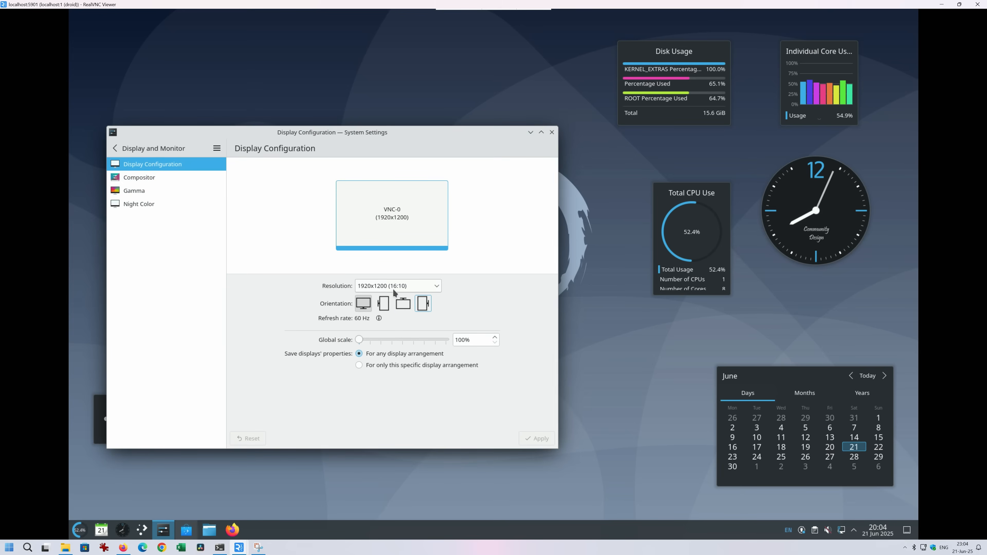
click(398, 286)
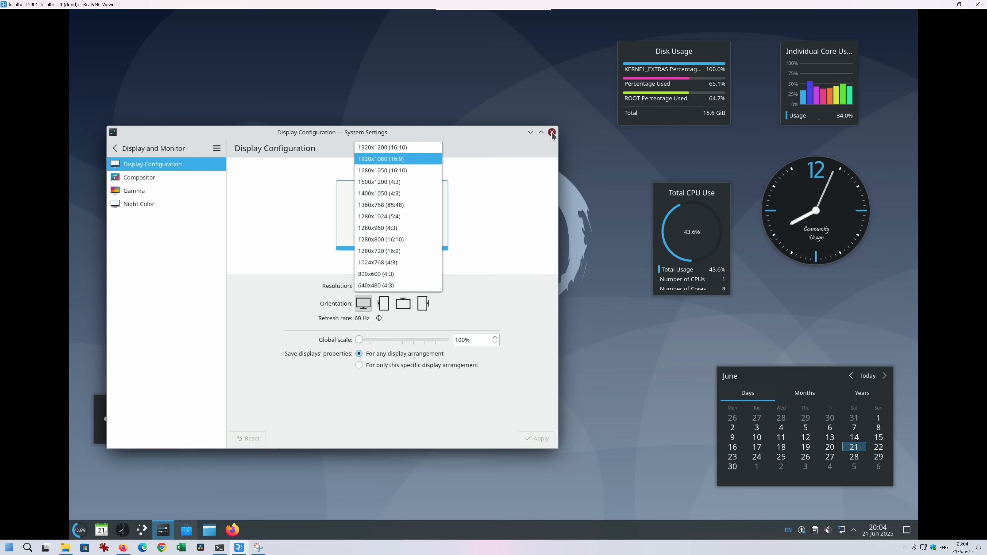
click(551, 132)
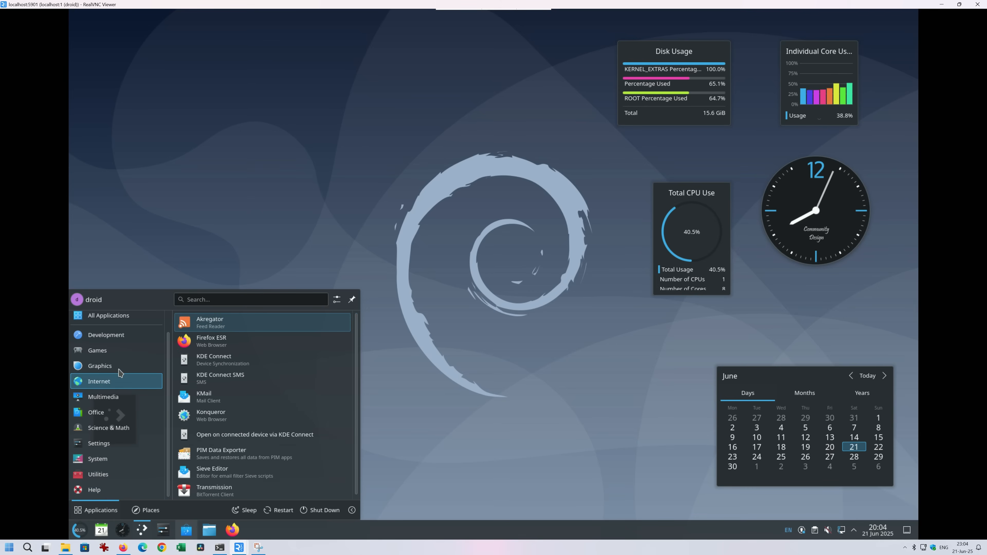
Browse the launcher categories Graphics, All Applications, Development, Office and Settings.
click(99, 365)
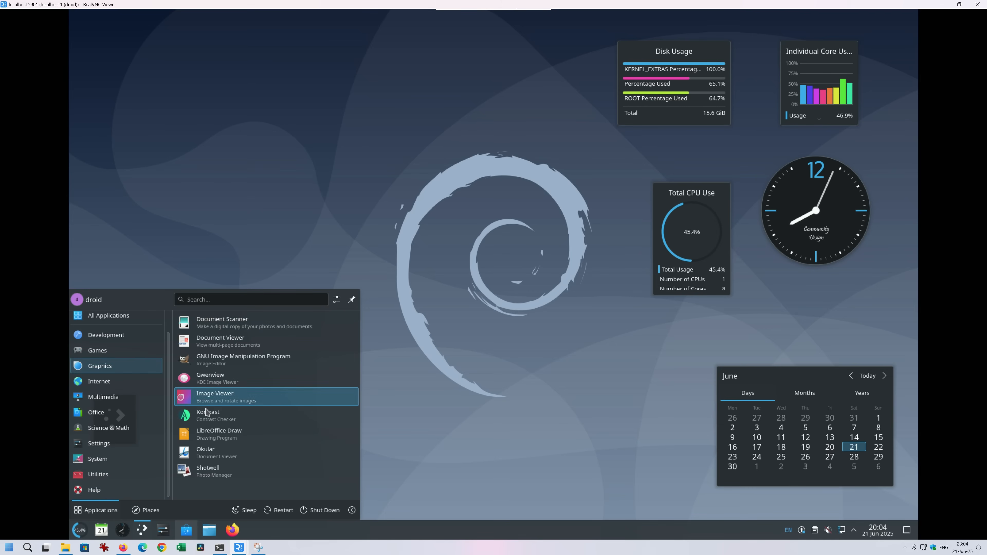
mouse_move(219, 433)
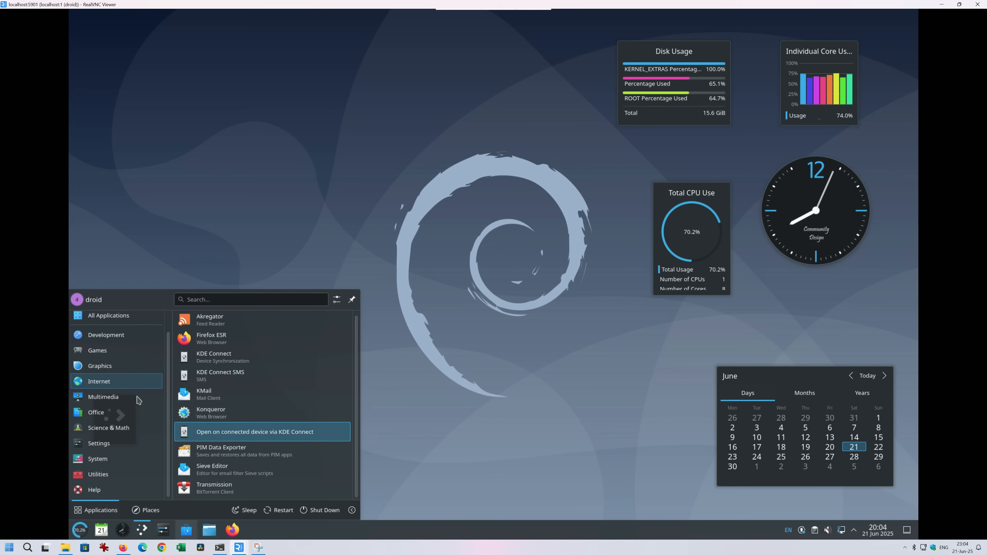
click(108, 321)
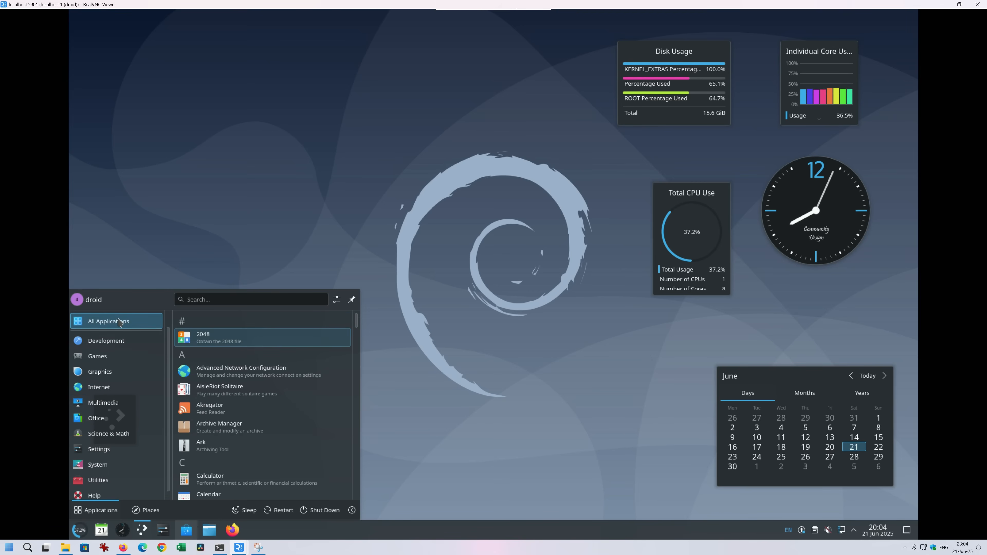
click(106, 341)
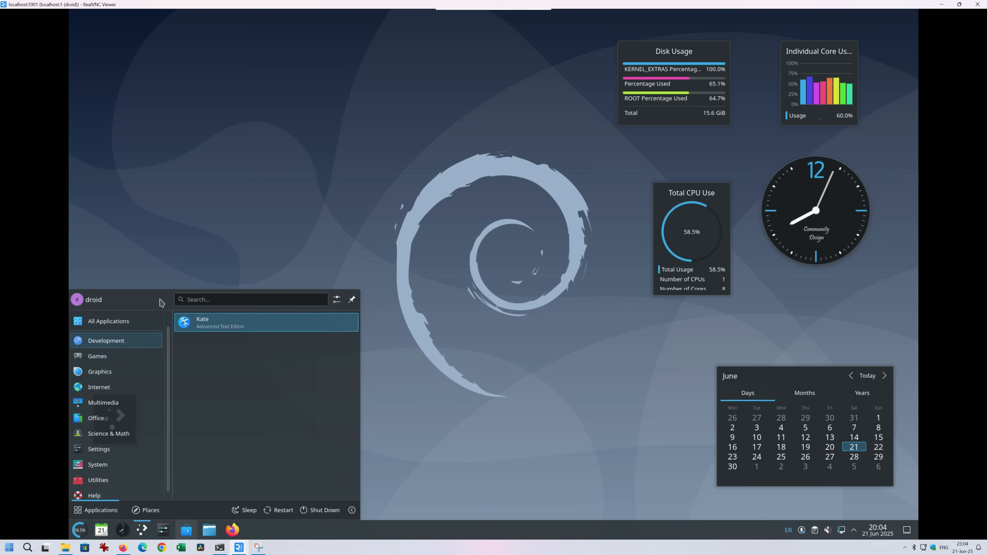
click(108, 321)
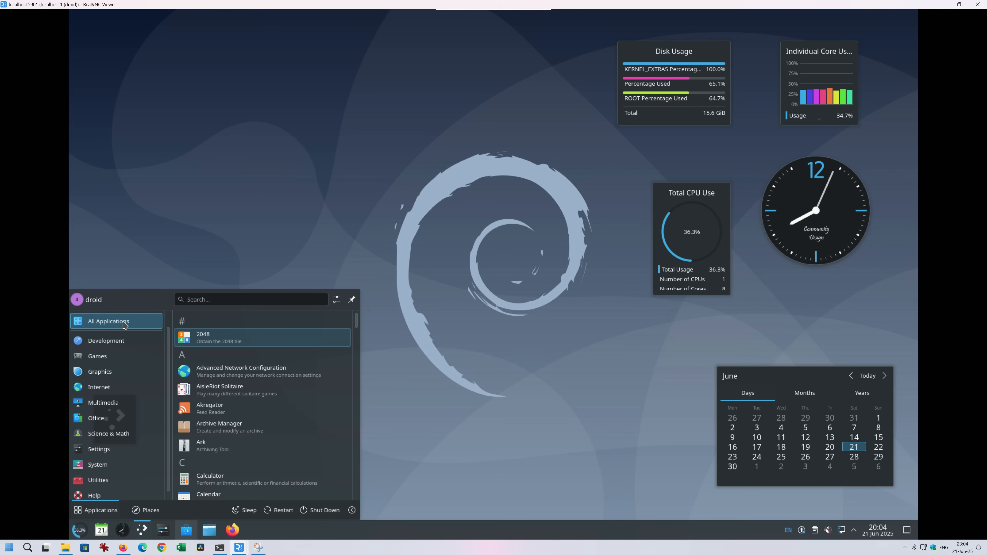
click(99, 371)
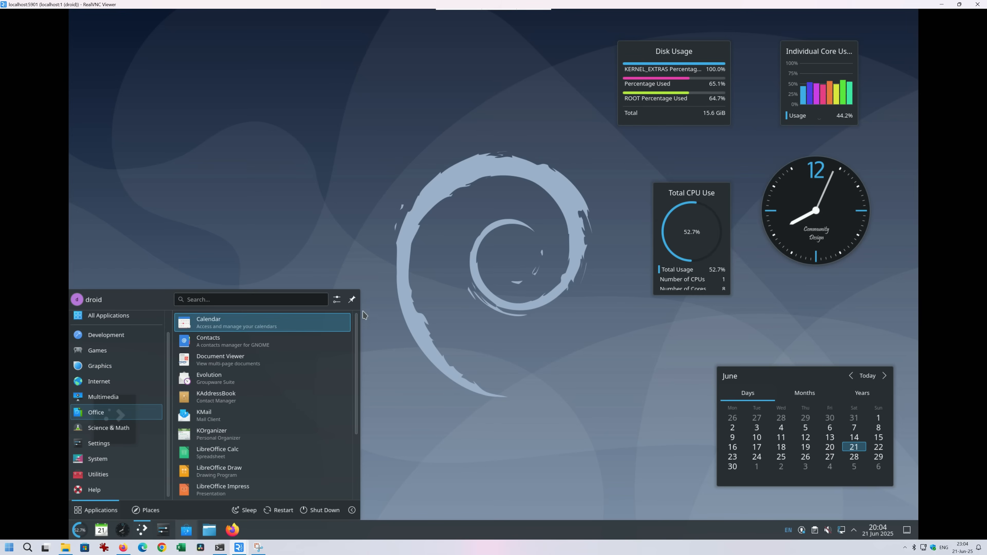
click(99, 443)
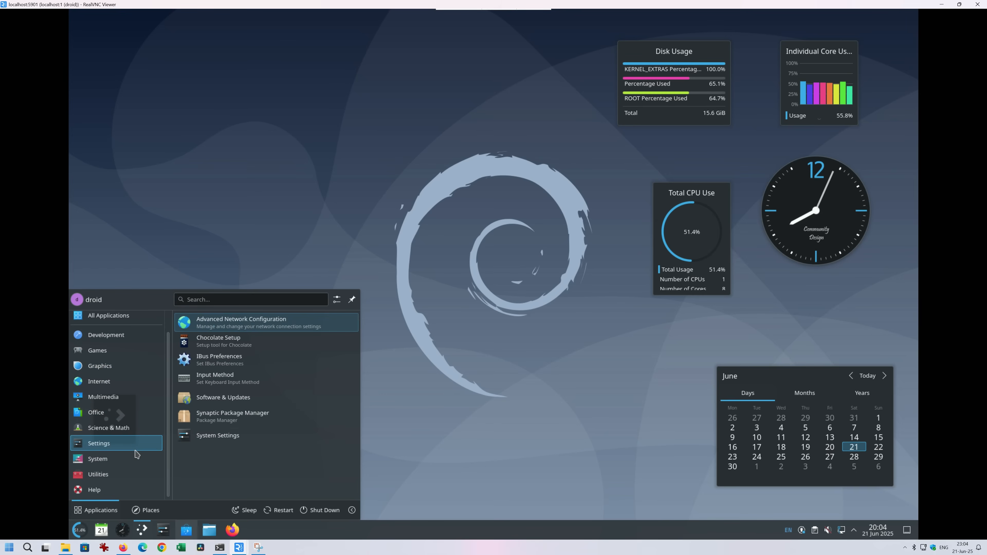
mouse_move(94, 489)
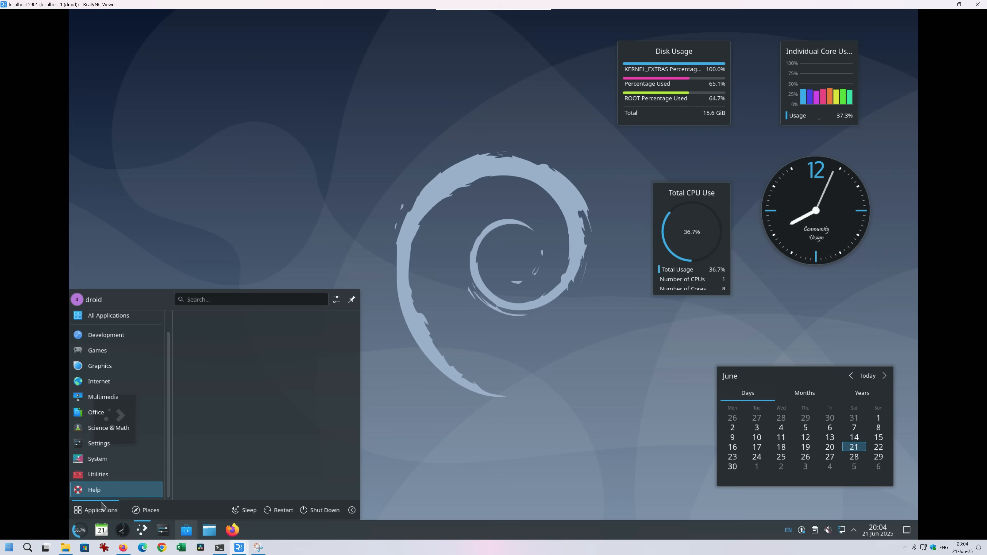
mouse_move(236, 534)
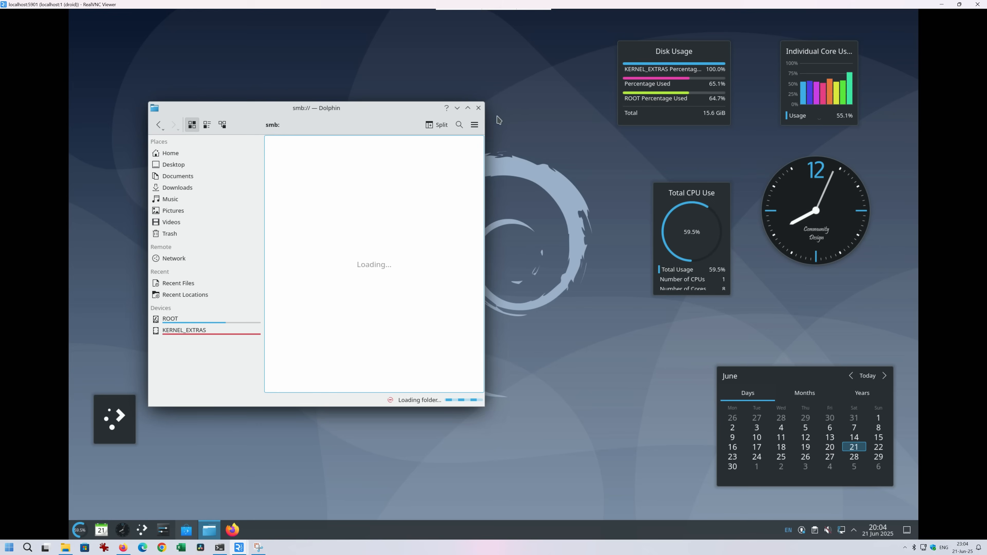
mouse_move(369, 120)
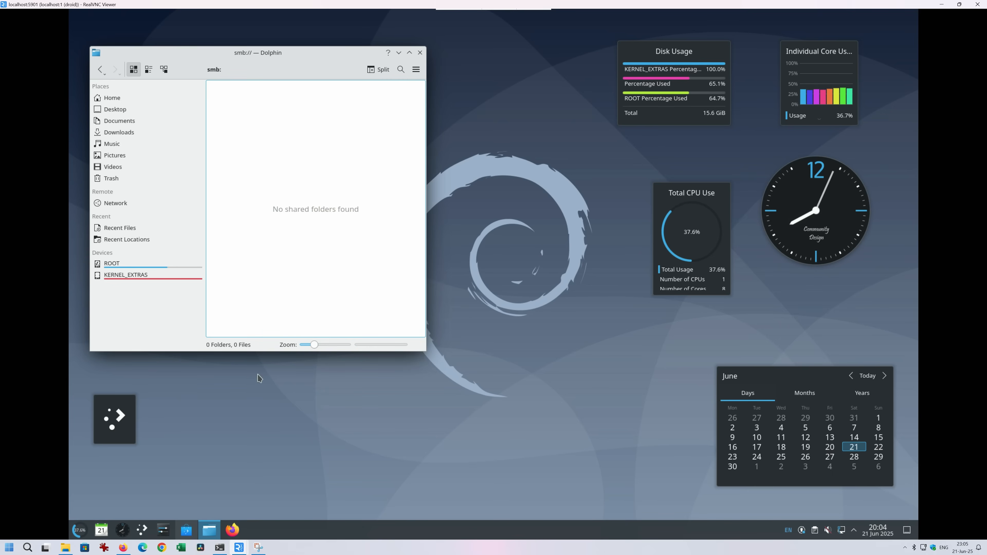
mouse_move(246, 195)
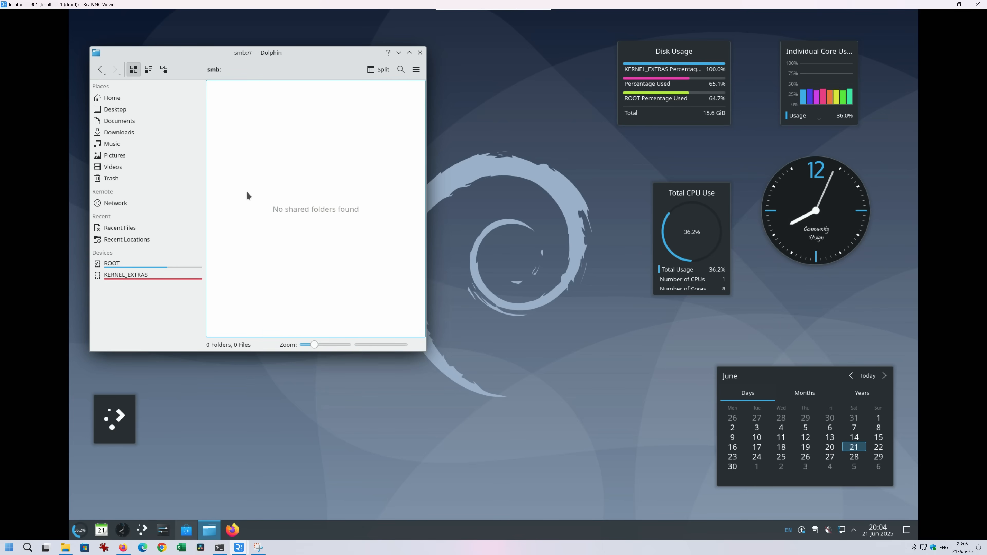